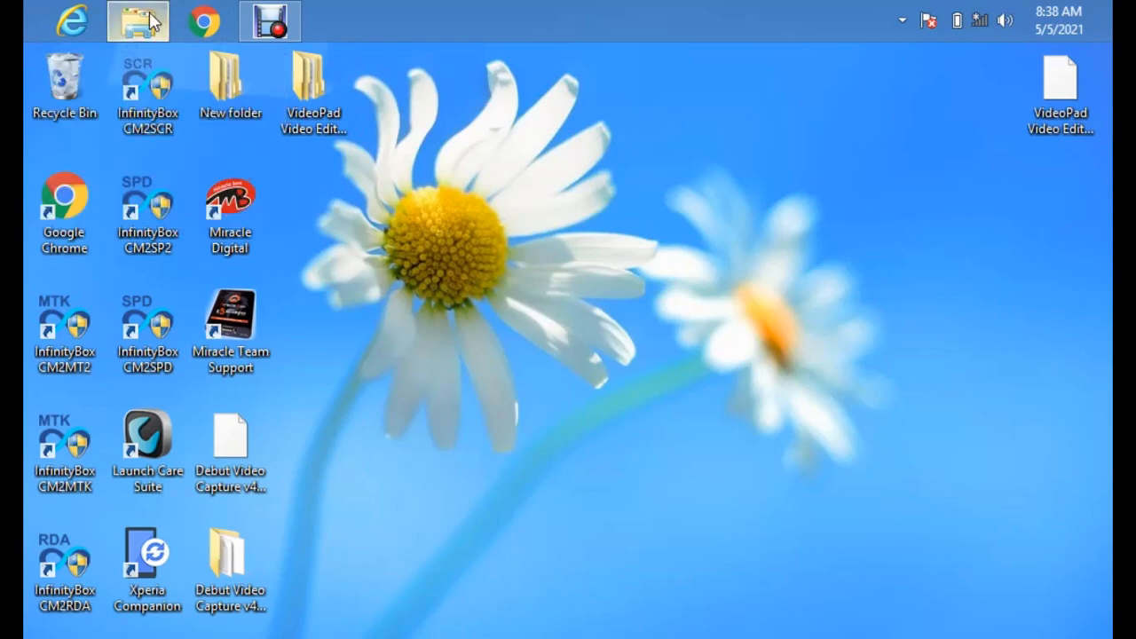
Navigate File Explorer into Documents > MTK Backup > WwR_2.51_Eng
{"action": "left_click", "coordinate": [139, 22]}
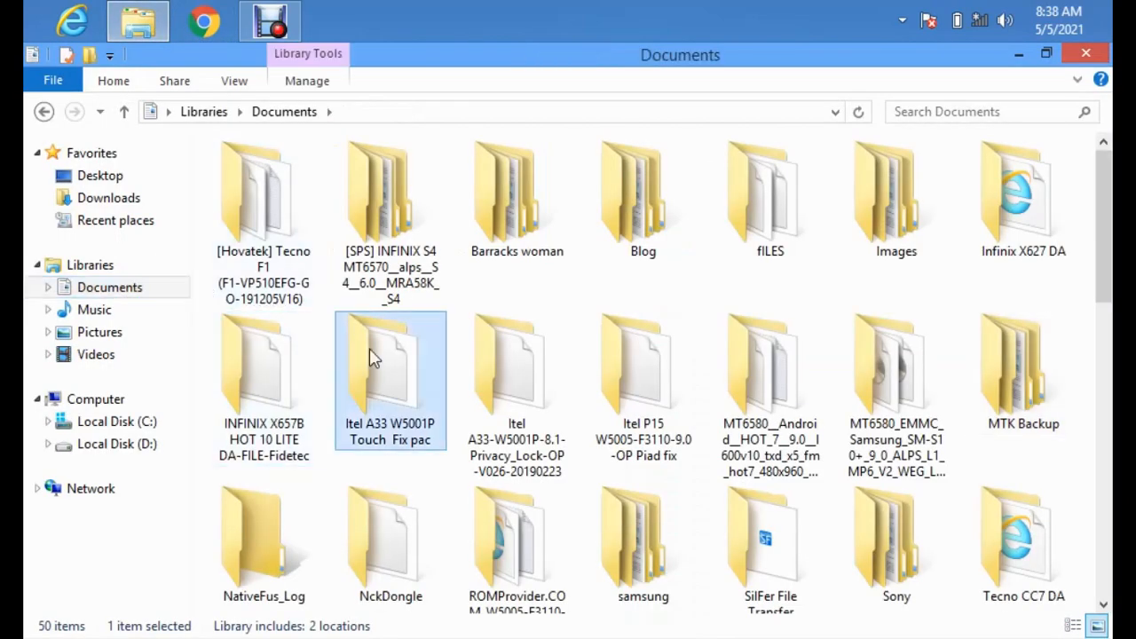
{"action": "left_click", "coordinate": [770, 364]}
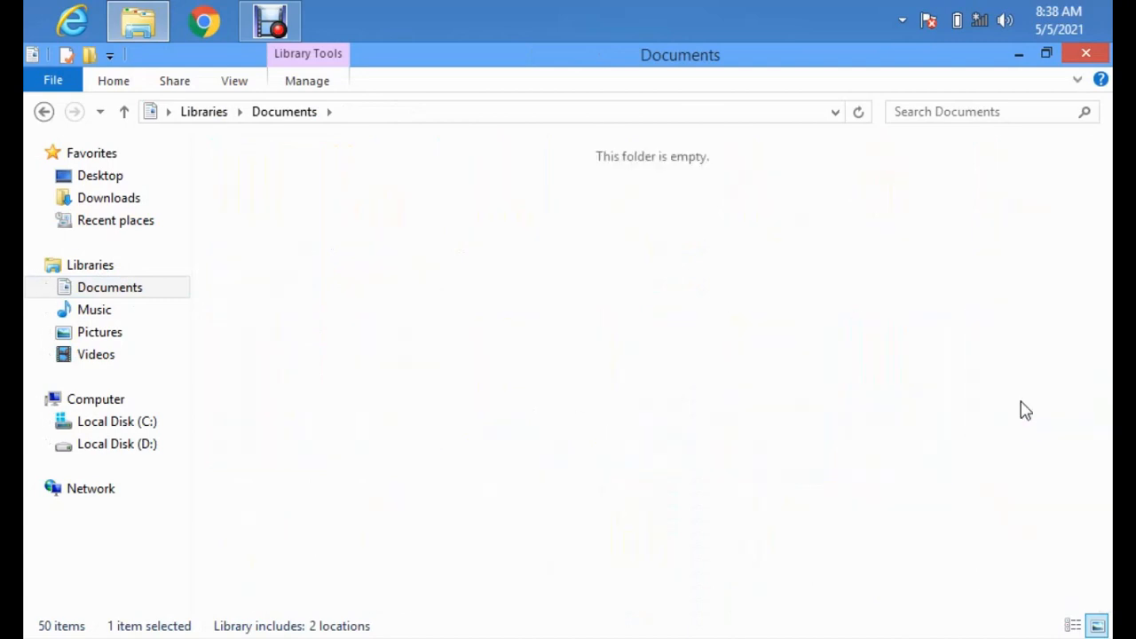
{"action": "double_click", "coordinate": [377, 204]}
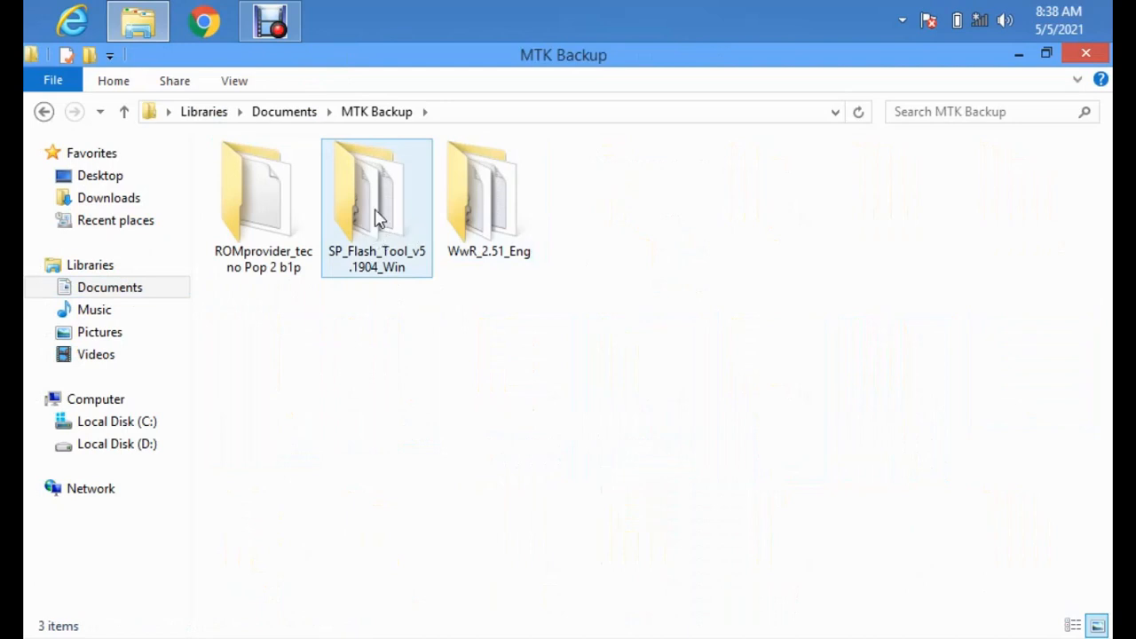
{"action": "left_click", "coordinate": [490, 199]}
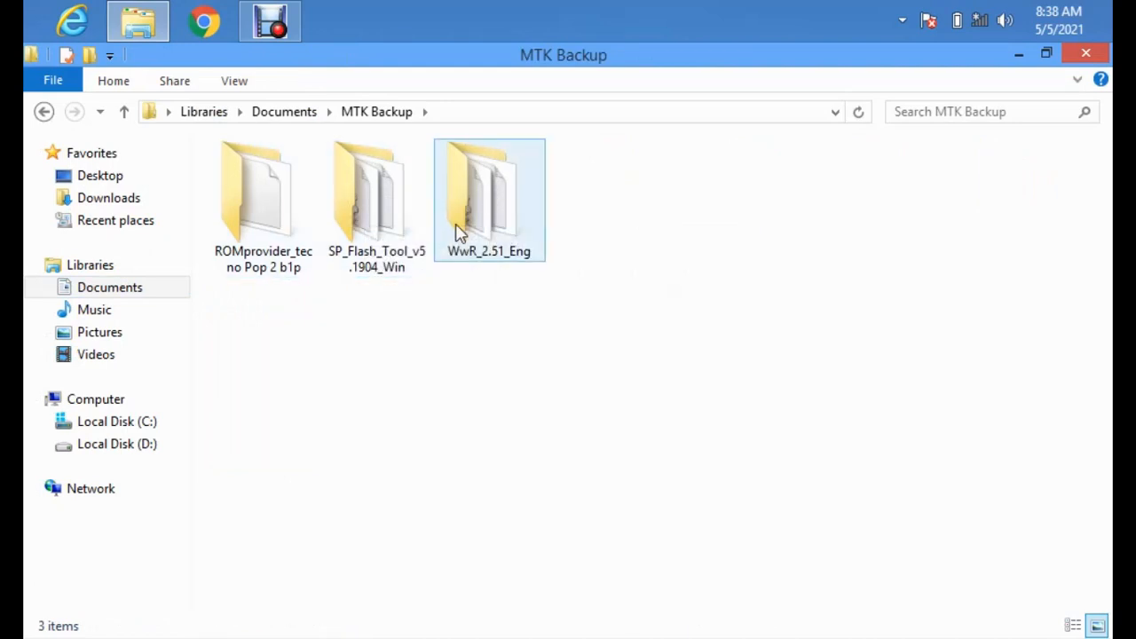
{"action": "double_click", "coordinate": [488, 195]}
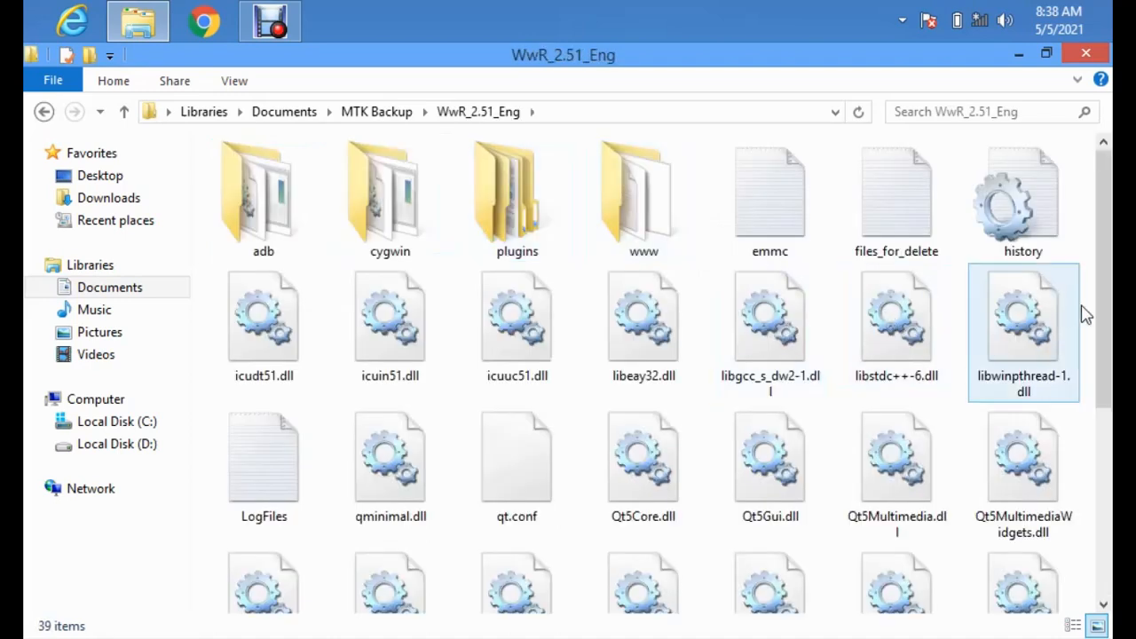
{"action": "scroll", "scroll_direction": "down", "scroll_amount": 3}
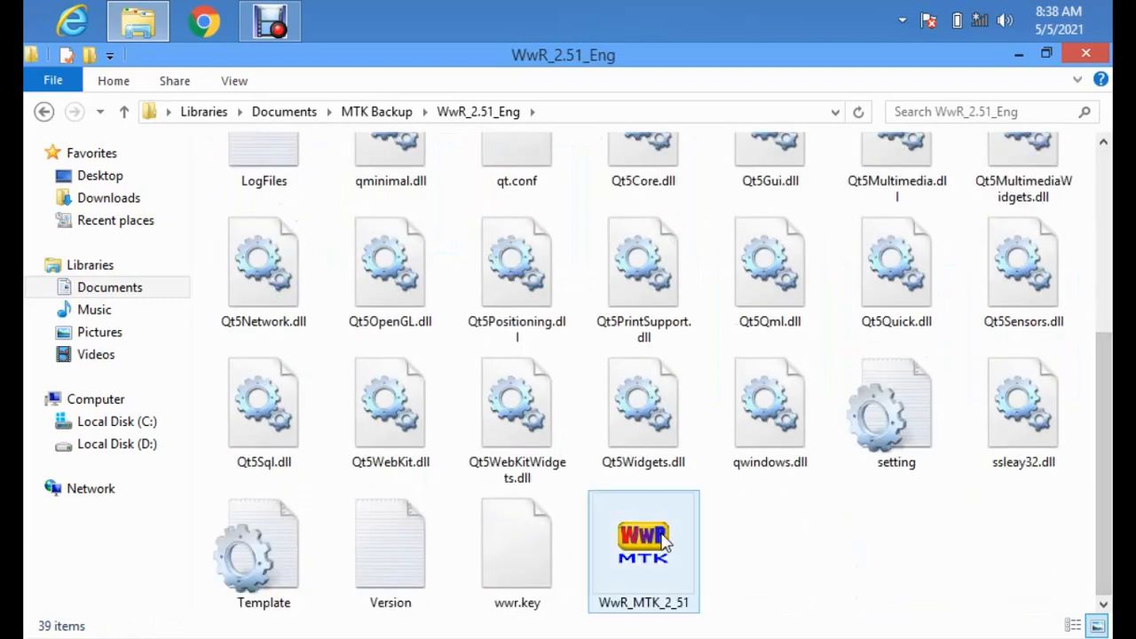
Launch WwR_MTK_2_51, dismissing the missing MSVCR120.dll error and launching again
{"action": "left_click", "coordinate": [642, 541]}
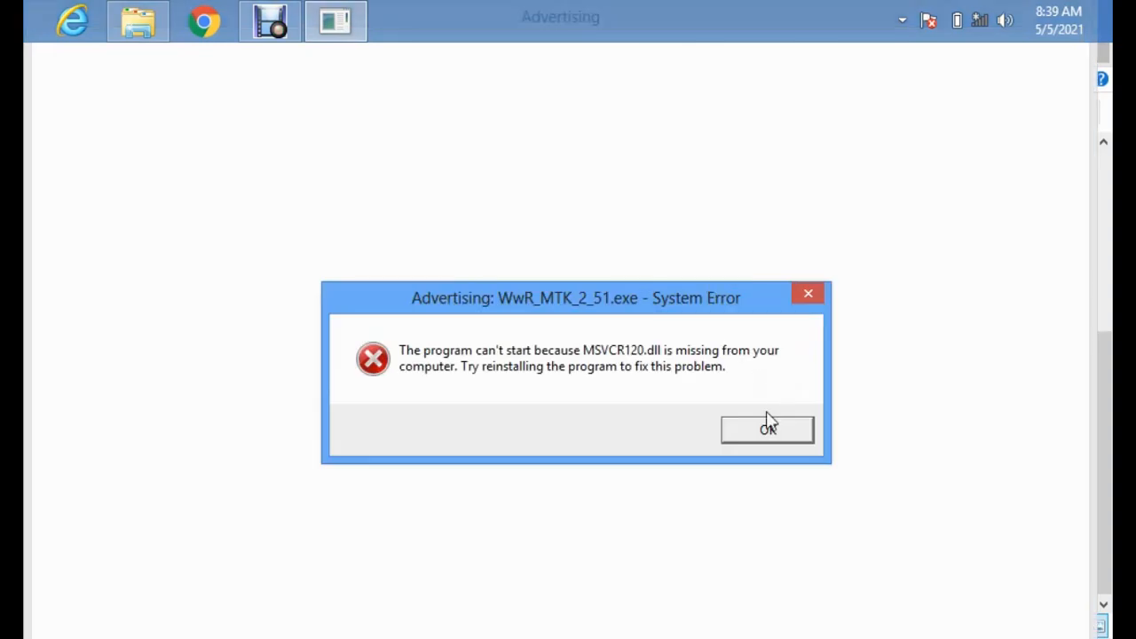
{"action": "left_click", "coordinate": [767, 430]}
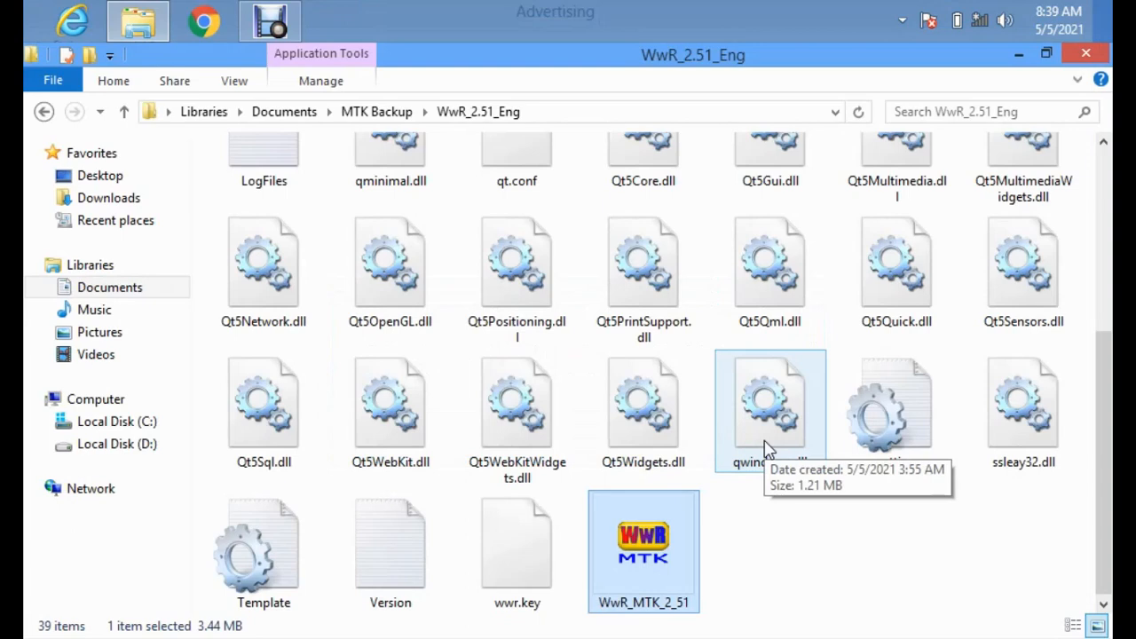
{"action": "mouse_move", "coordinate": [735, 481]}
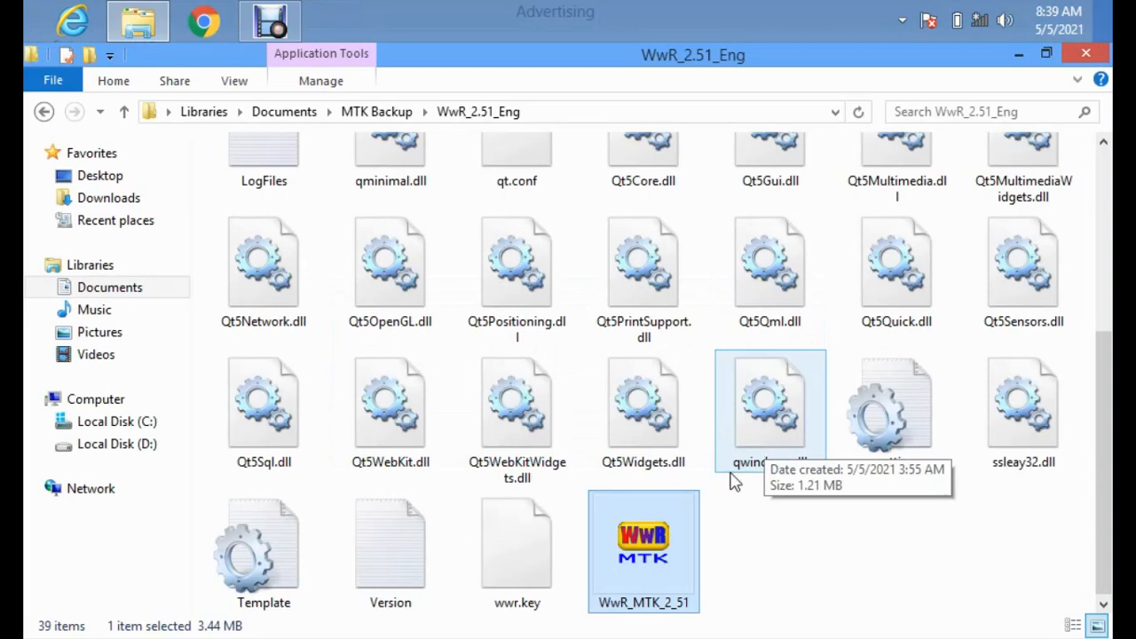
{"action": "mouse_move", "coordinate": [1019, 75]}
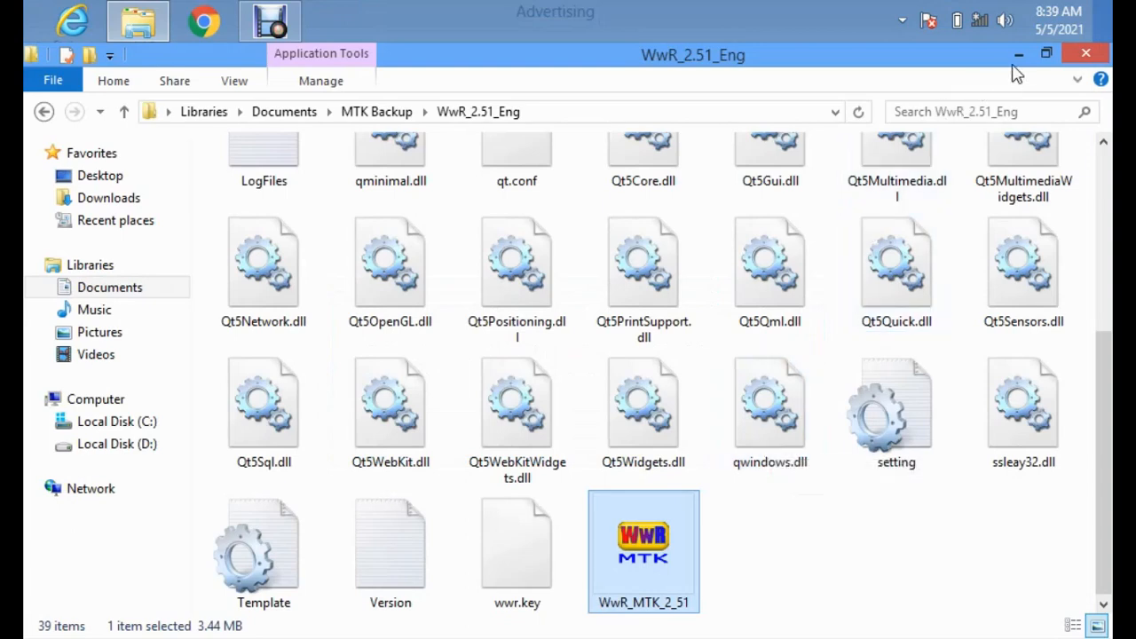
{"action": "double_click", "coordinate": [642, 550]}
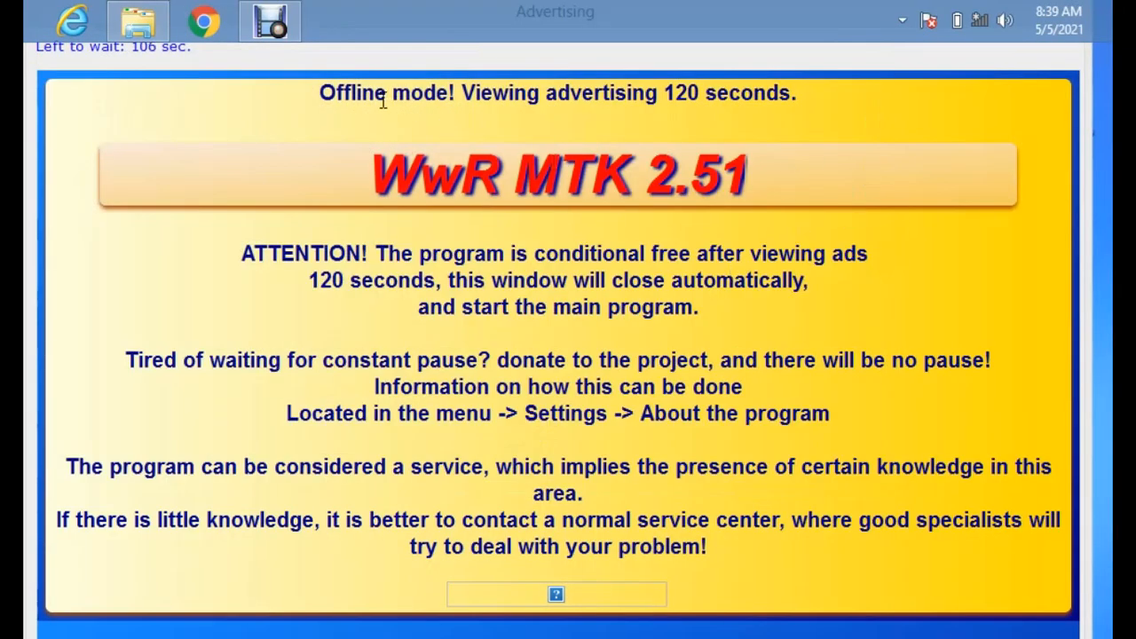
{"action": "mouse_move", "coordinate": [614, 302]}
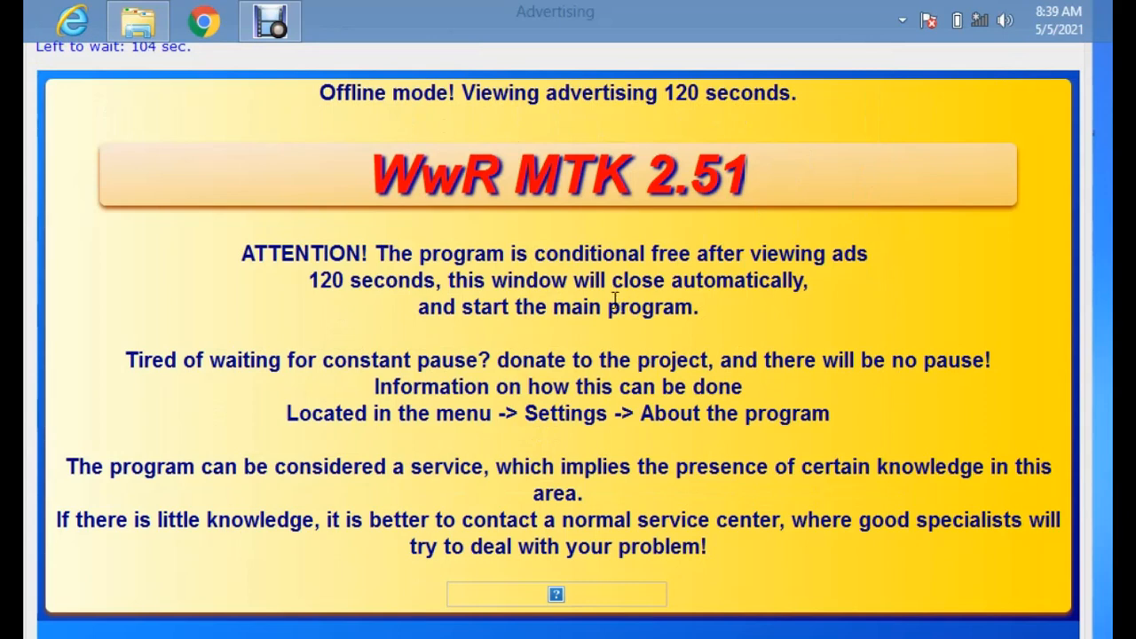
{"action": "mouse_move", "coordinate": [639, 406]}
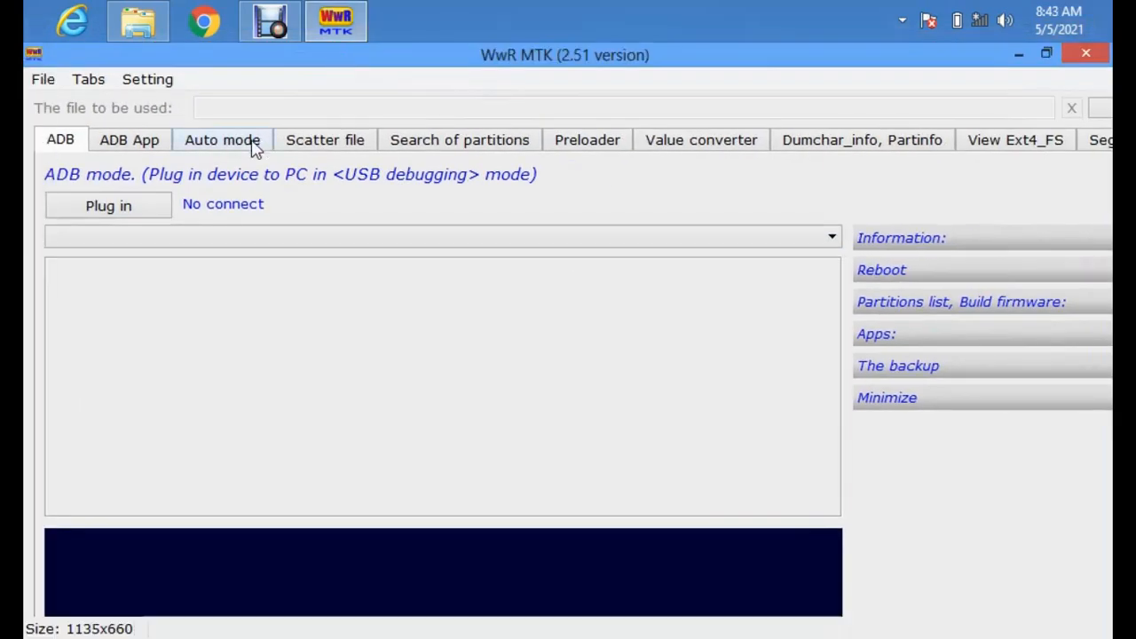
In Auto mode create an empty MT6580 EMMC scatter file saved into MTK Backup, then minimize WwR MTK
{"action": "left_click", "coordinate": [221, 138]}
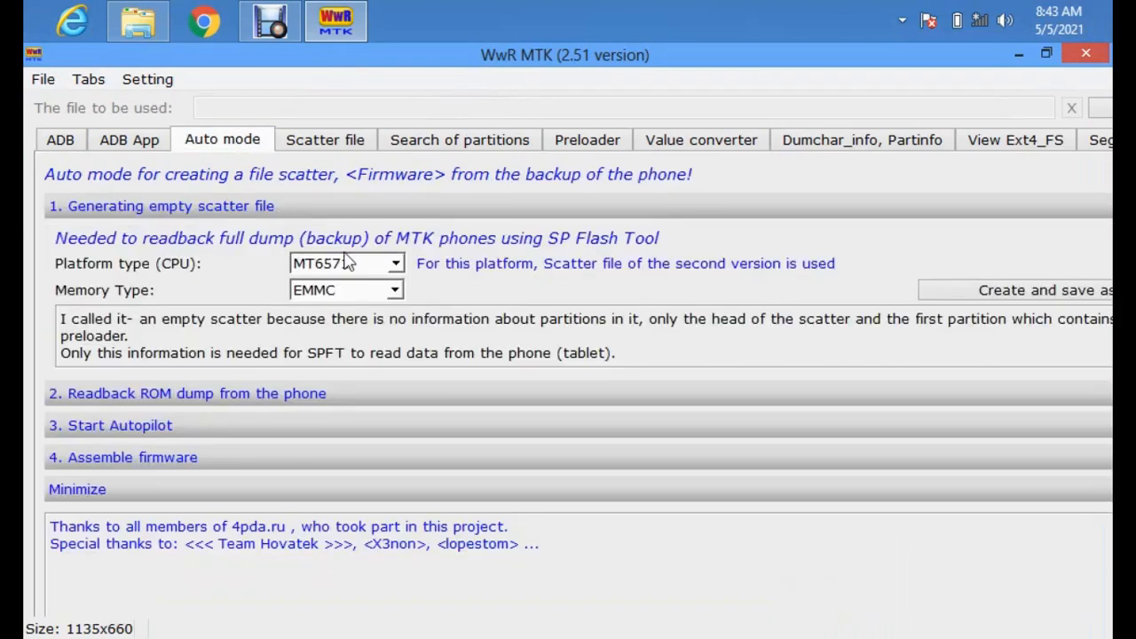
{"action": "left_click", "coordinate": [395, 263]}
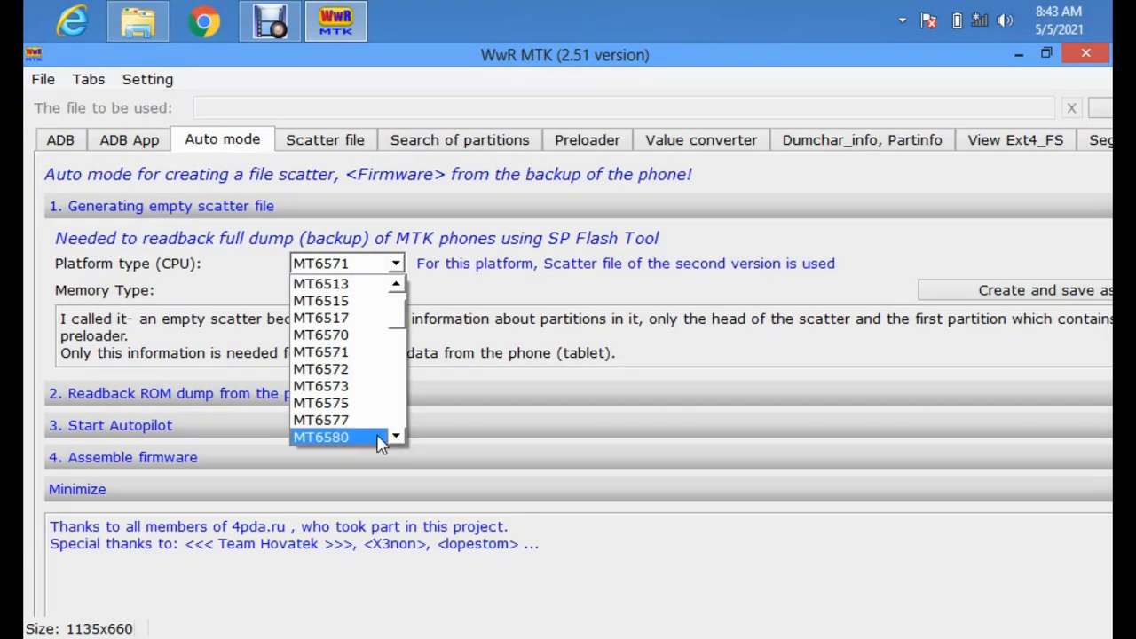
{"action": "left_click", "coordinate": [320, 436]}
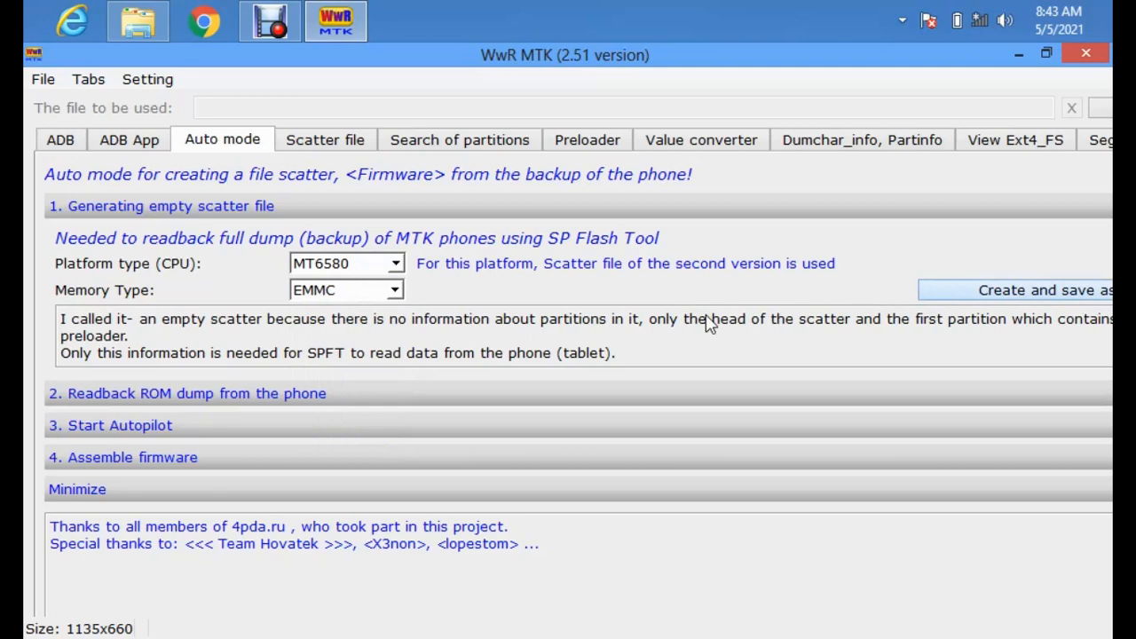
{"action": "left_click", "coordinate": [1046, 292]}
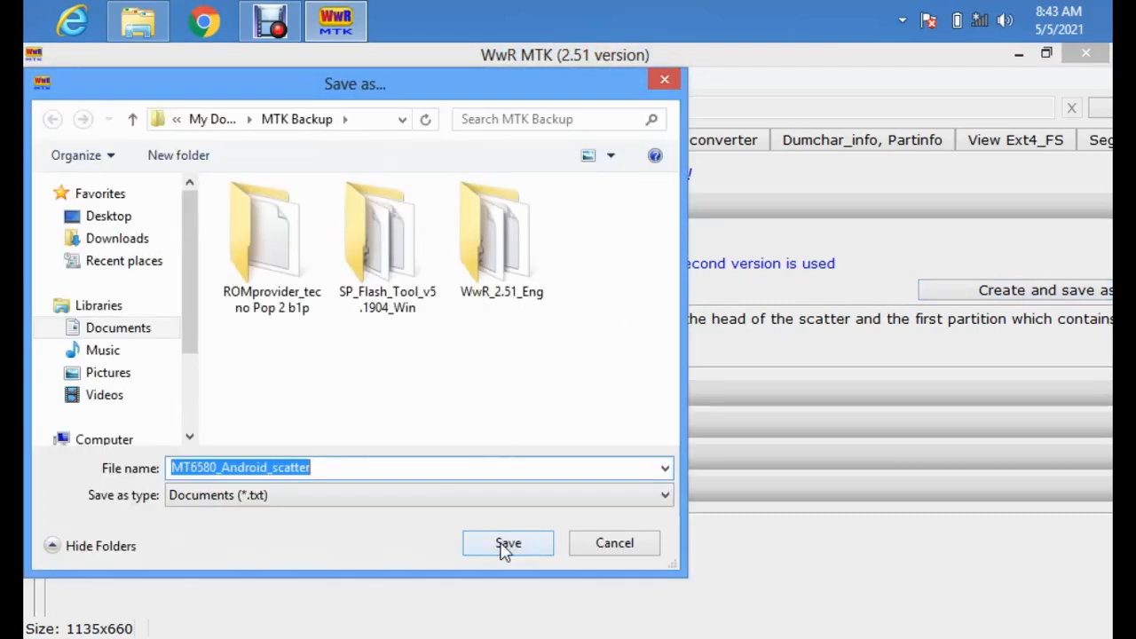
{"action": "left_click", "coordinate": [508, 543]}
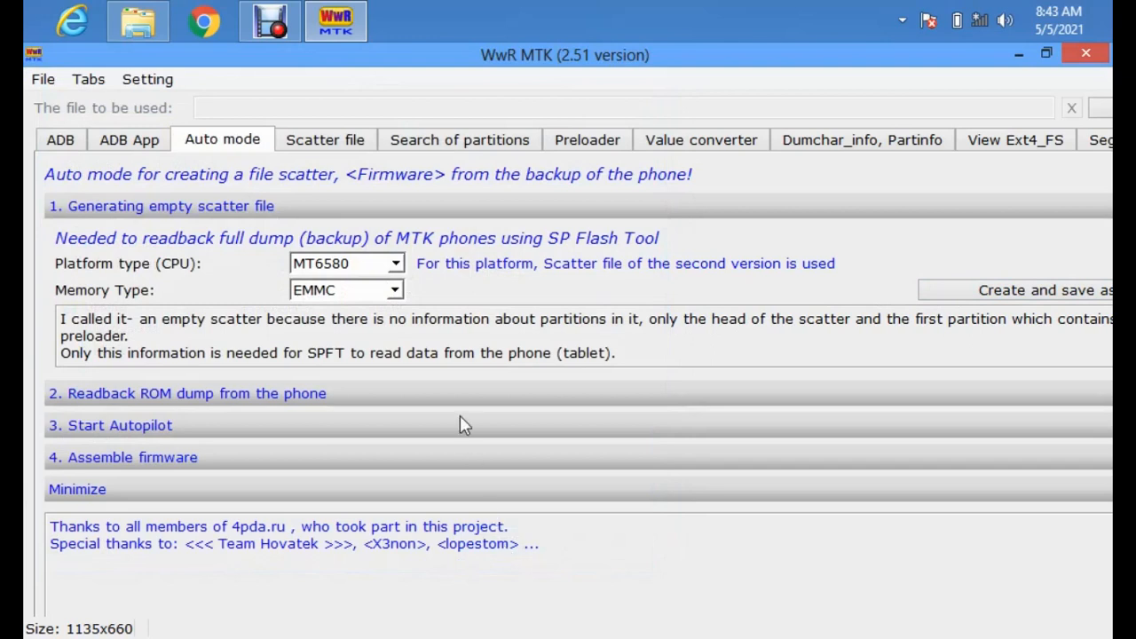
{"action": "mouse_move", "coordinate": [951, 98]}
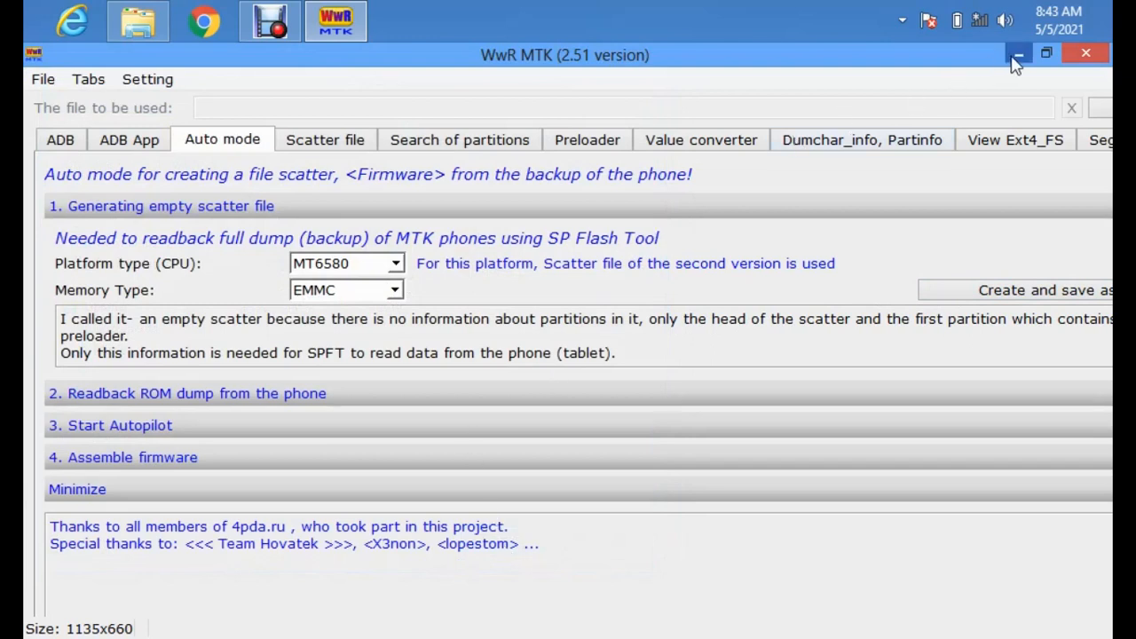
{"action": "left_click", "coordinate": [1019, 53]}
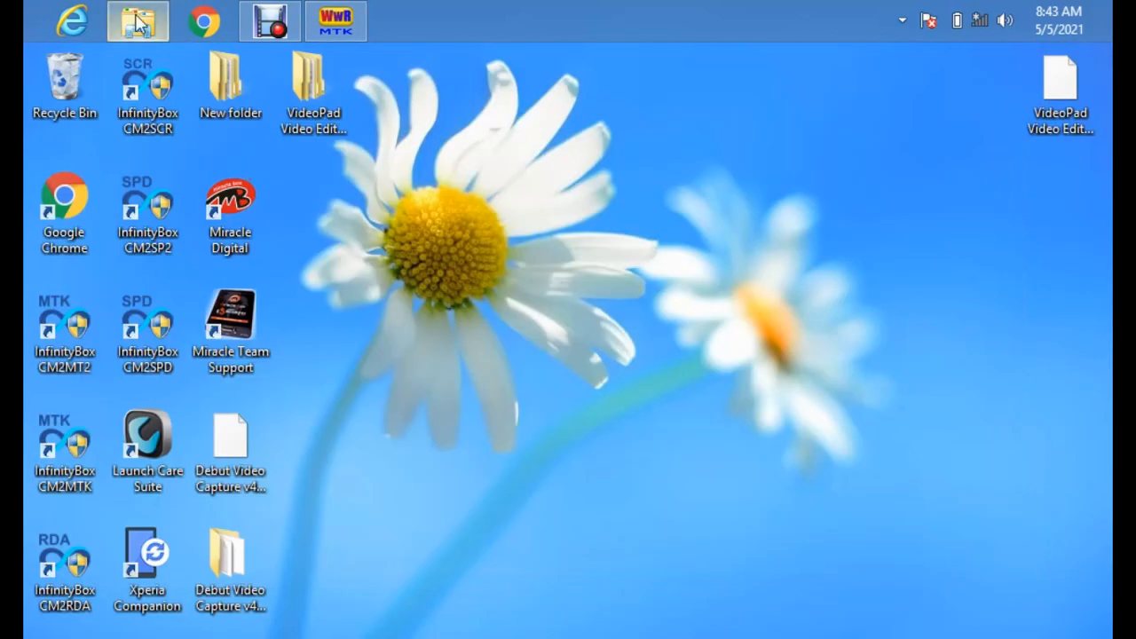
Restore File Explorer and go up into the SP_Flash_Tool_v5.1904_Win folder in MTK Backup
{"action": "left_click", "coordinate": [138, 22]}
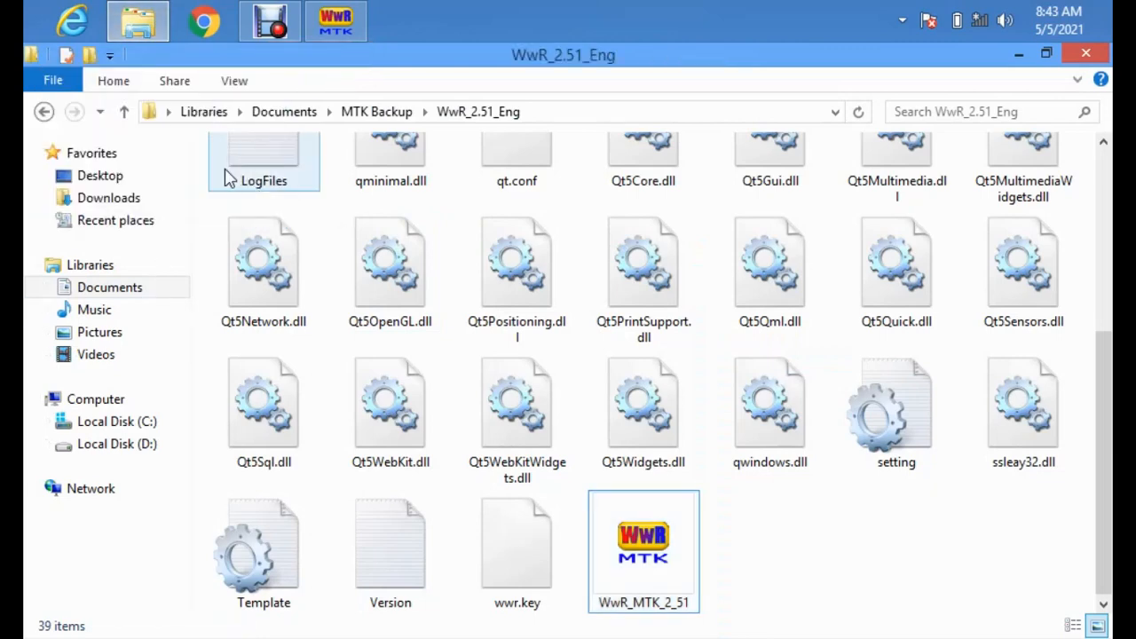
{"action": "left_click", "coordinate": [125, 110]}
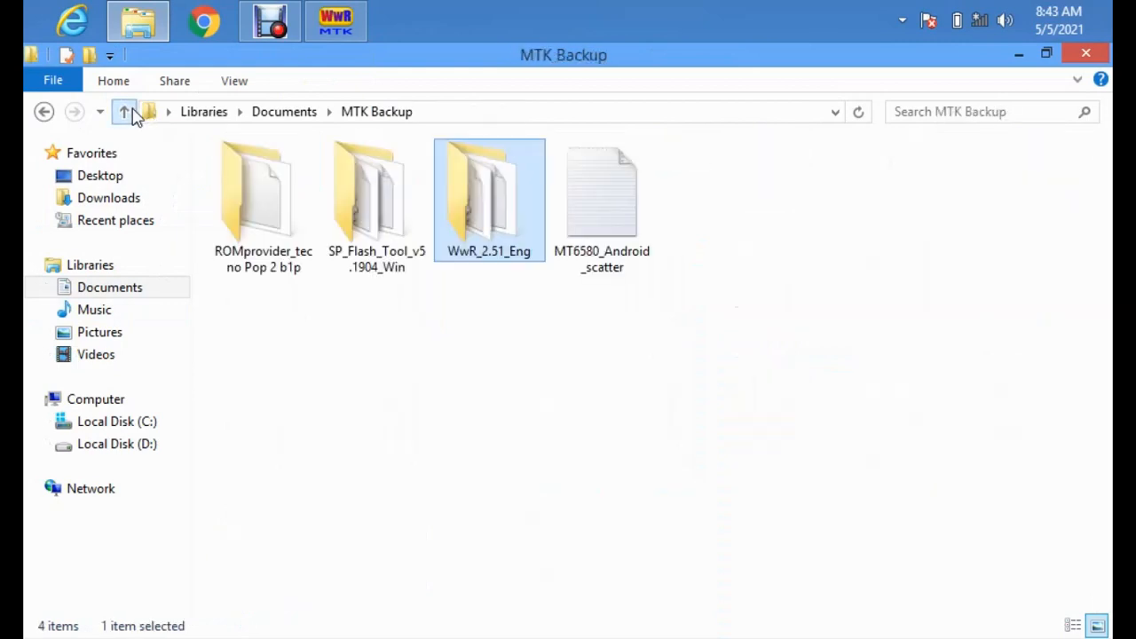
{"action": "left_click", "coordinate": [377, 192]}
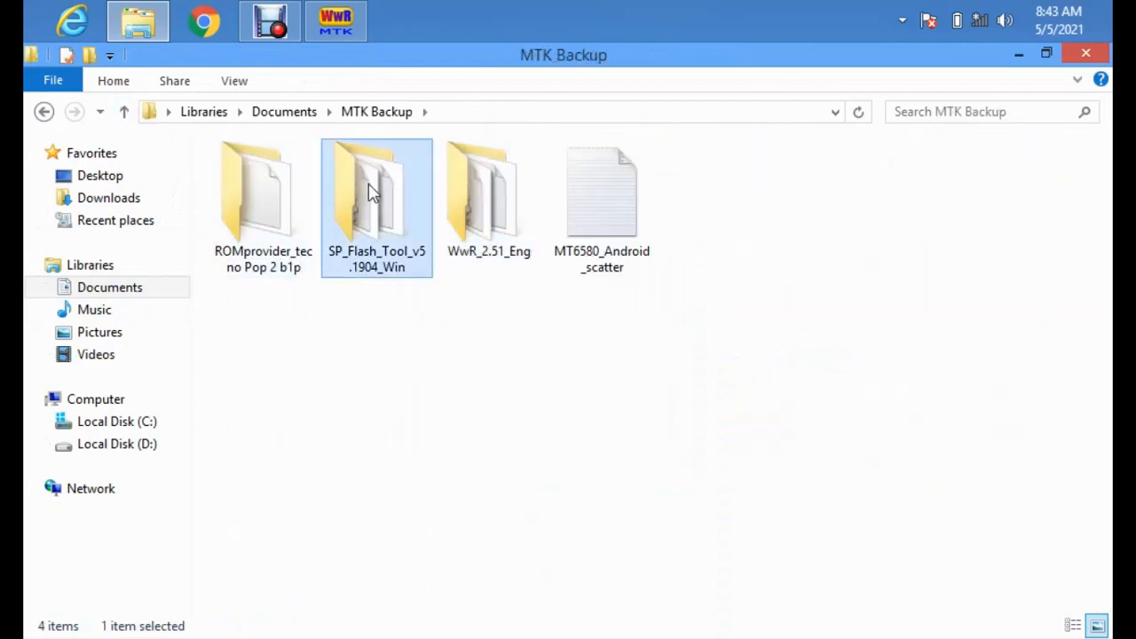
{"action": "double_click", "coordinate": [376, 191]}
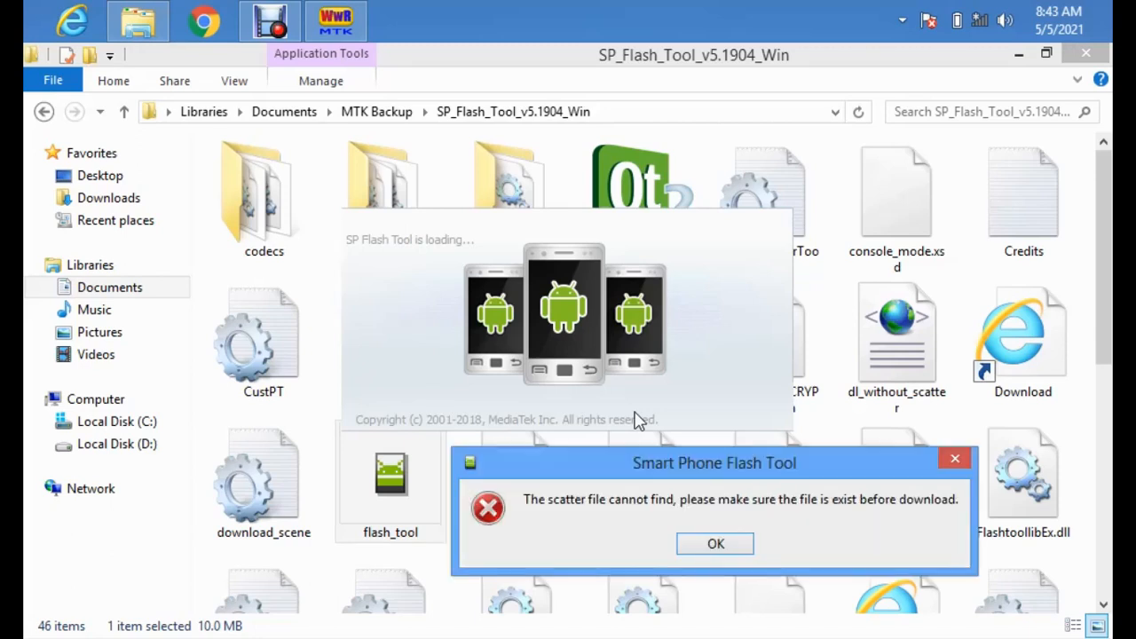
{"action": "mouse_move", "coordinate": [772, 579]}
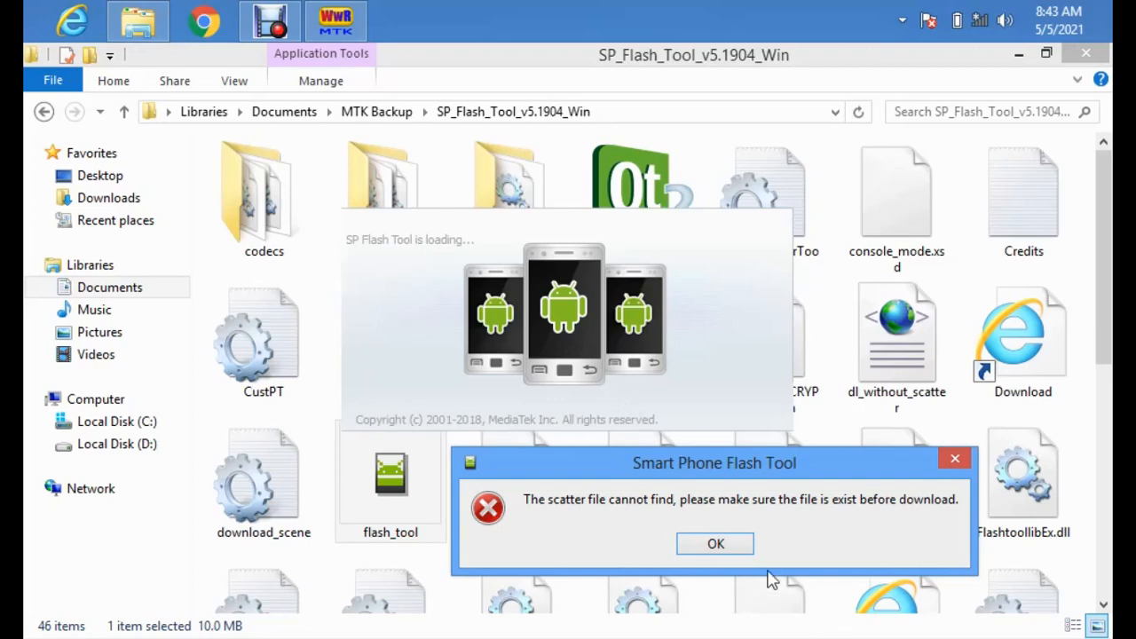
Dismiss the scatter-file error, reposition SP Flash Tool, and browse into SP_Flash_Tool_v5.1904_Win for a download agent
{"action": "left_click", "coordinate": [715, 544]}
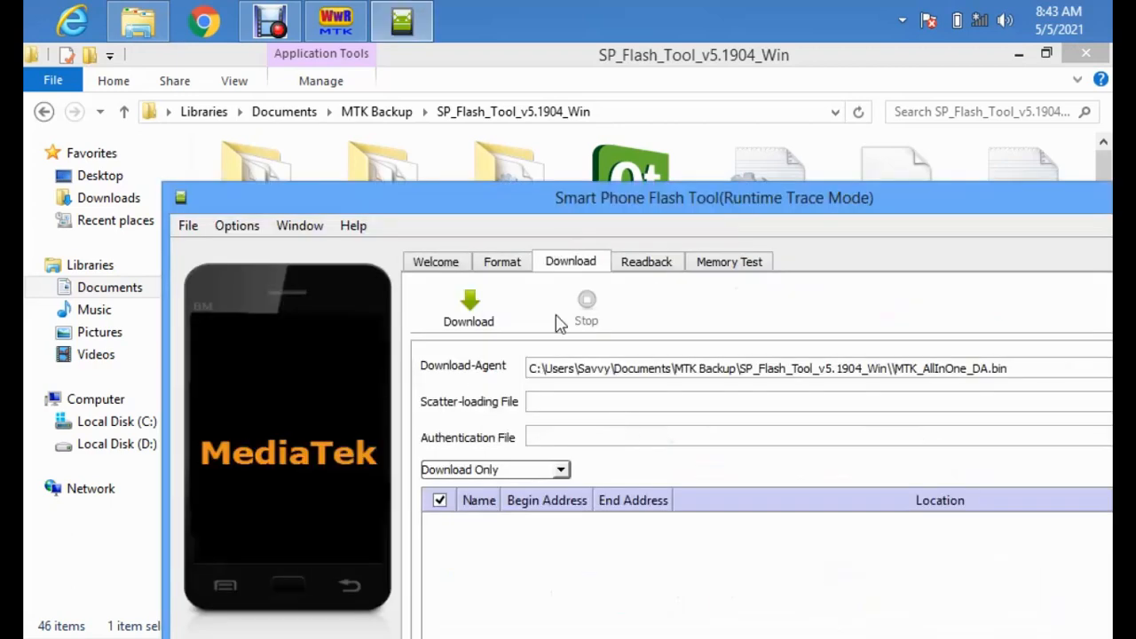
{"action": "left_click_drag", "start_coordinate": [714, 197], "coordinate": [614, 126]}
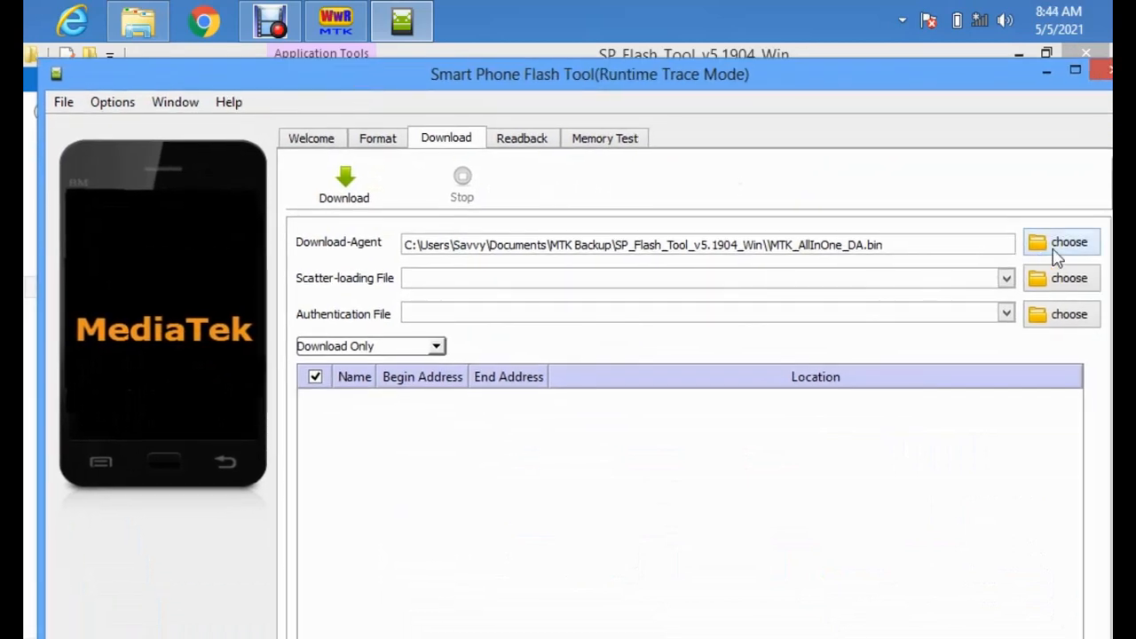
{"action": "left_click", "coordinate": [1069, 242]}
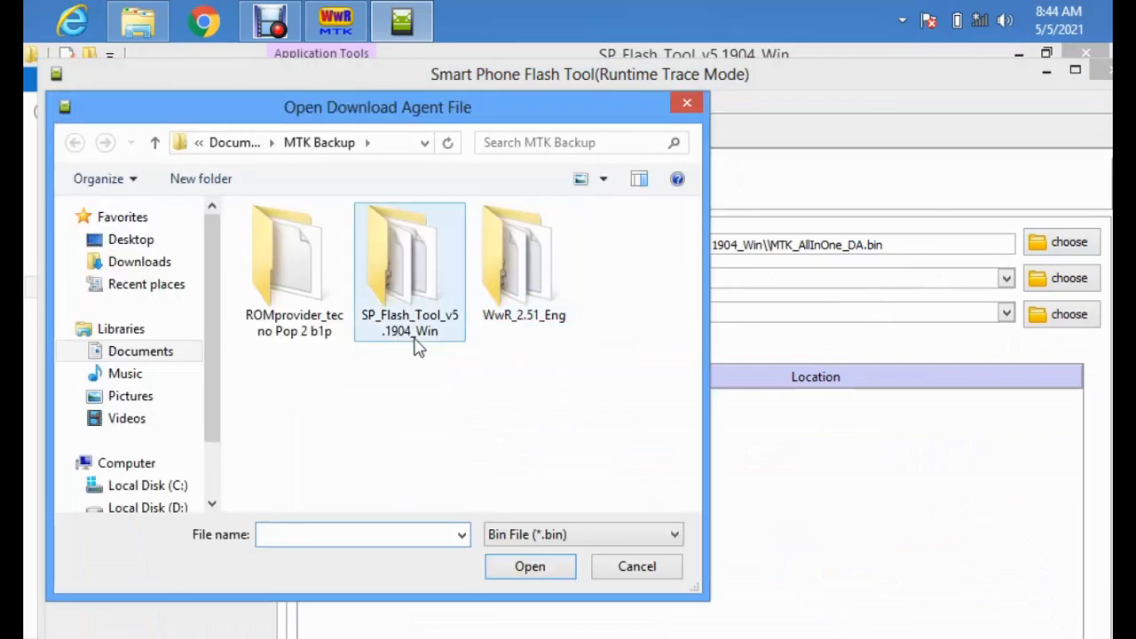
{"action": "double_click", "coordinate": [295, 257]}
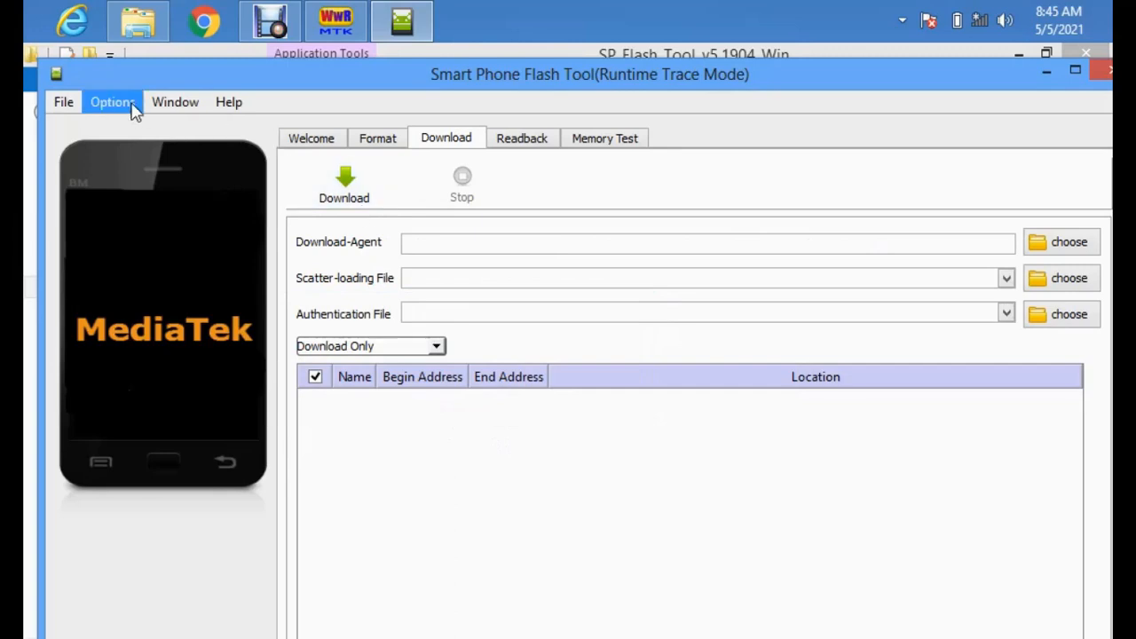
Turn off Check LIB DA match in SP Flash Tool's Option settings
{"action": "left_click", "coordinate": [112, 101]}
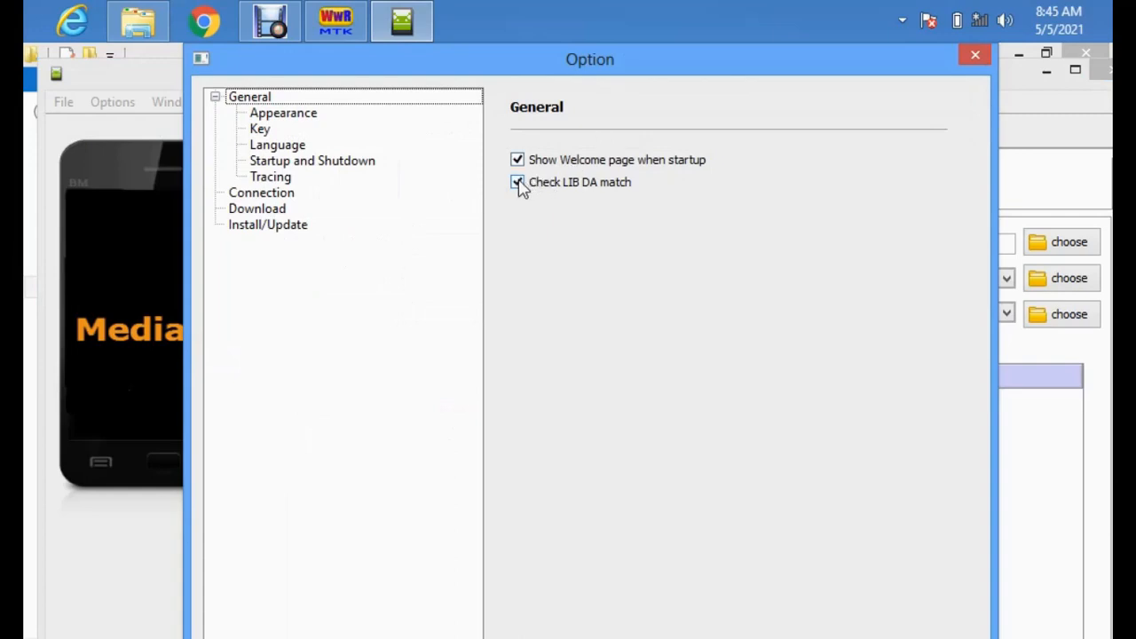
{"action": "left_click", "coordinate": [518, 181]}
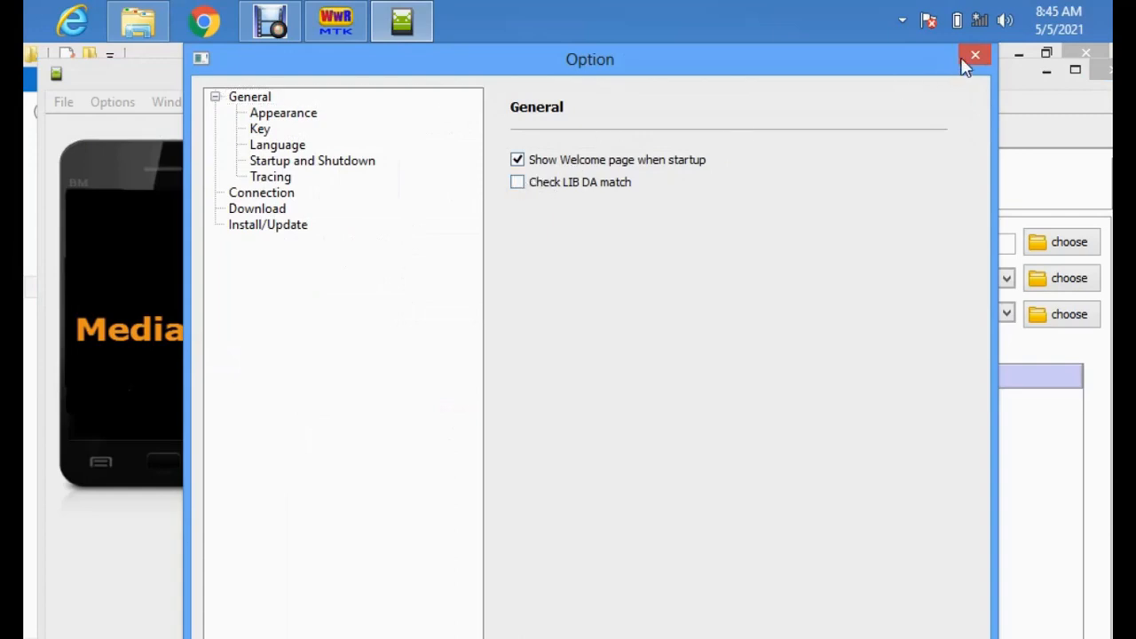
{"action": "left_click", "coordinate": [975, 55]}
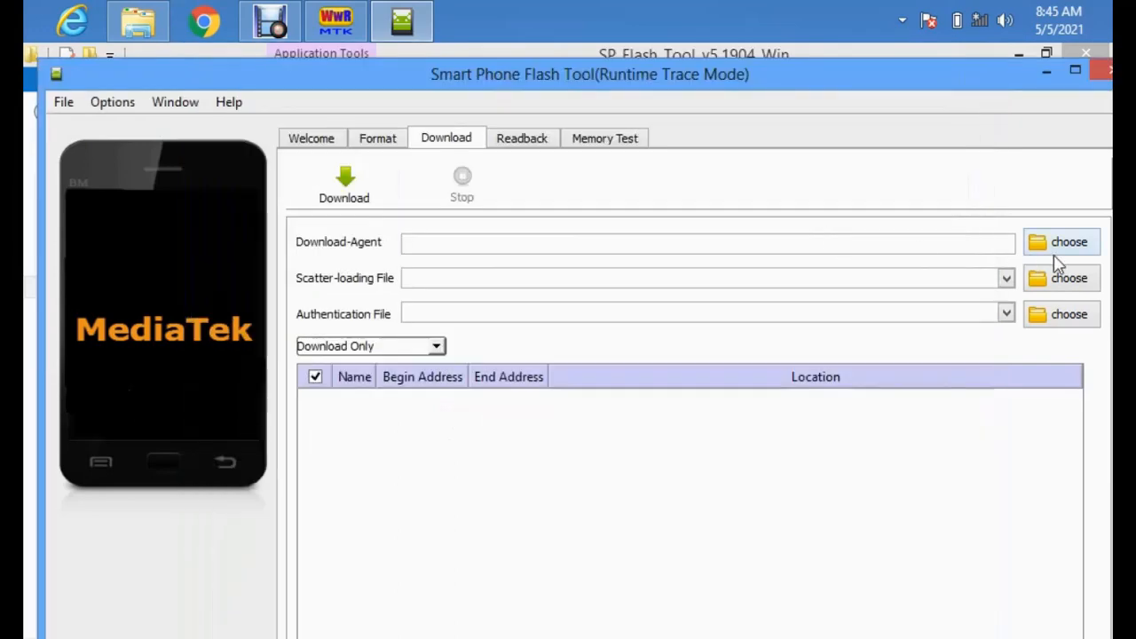
Load MTK_AllInOne_DA_SP.bin as the download agent
{"action": "left_click", "coordinate": [1061, 241]}
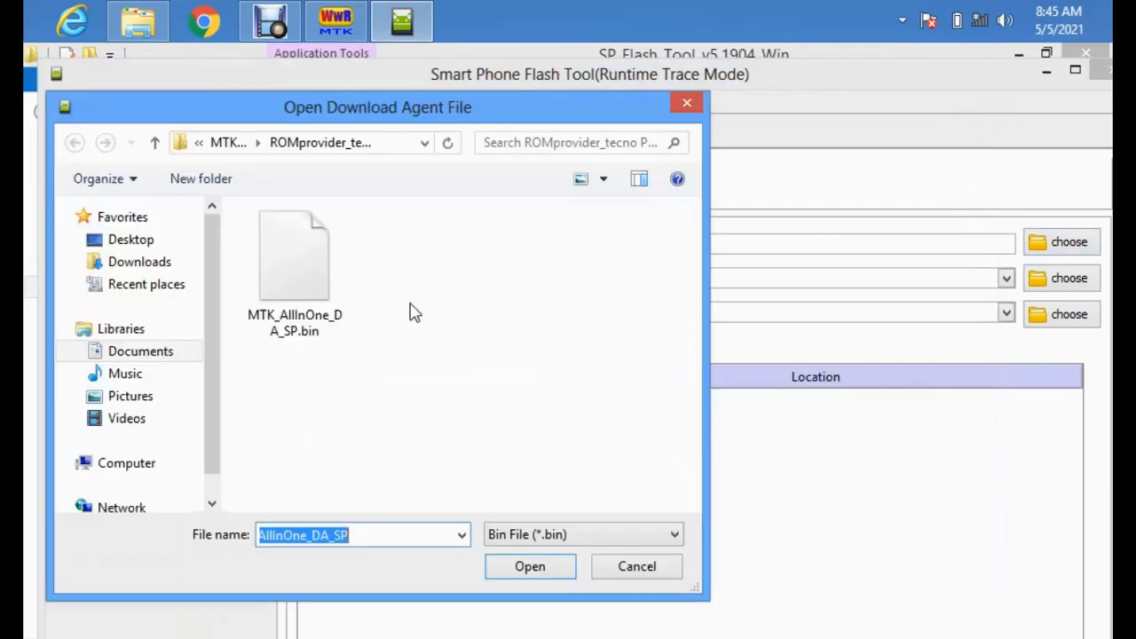
{"action": "left_click", "coordinate": [529, 566]}
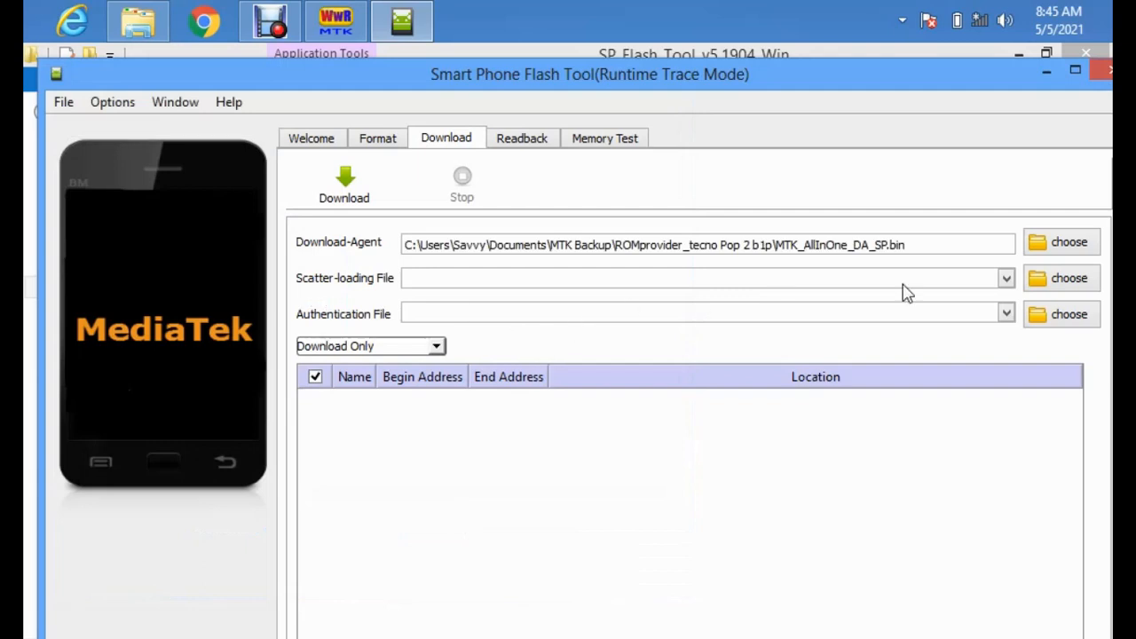
{"action": "mouse_move", "coordinate": [532, 329]}
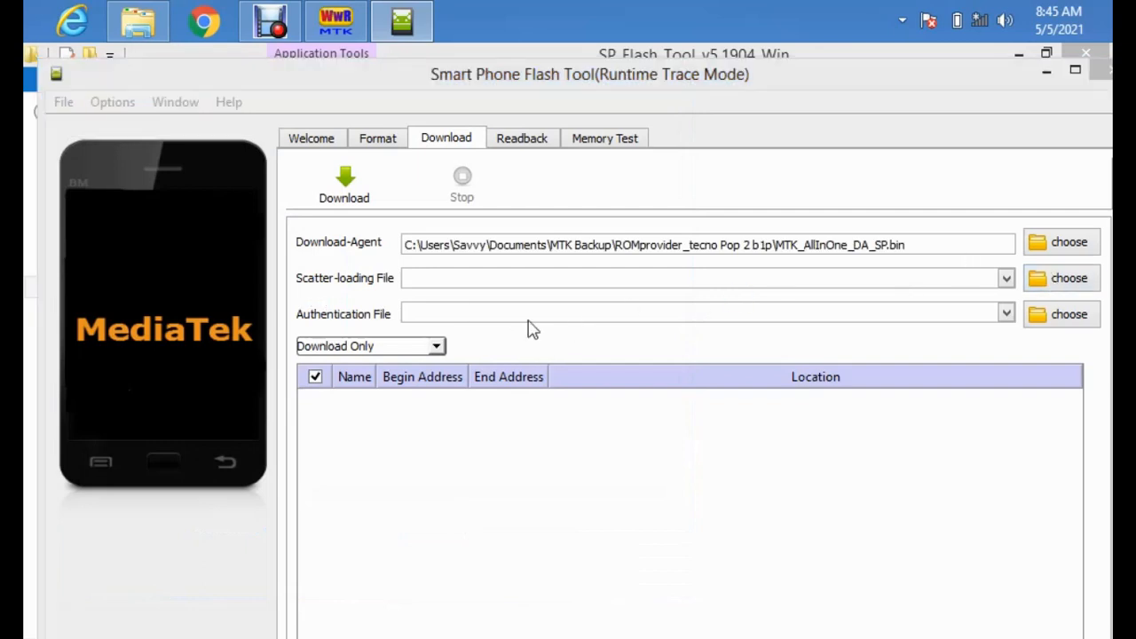
{"action": "left_click", "coordinate": [1061, 276]}
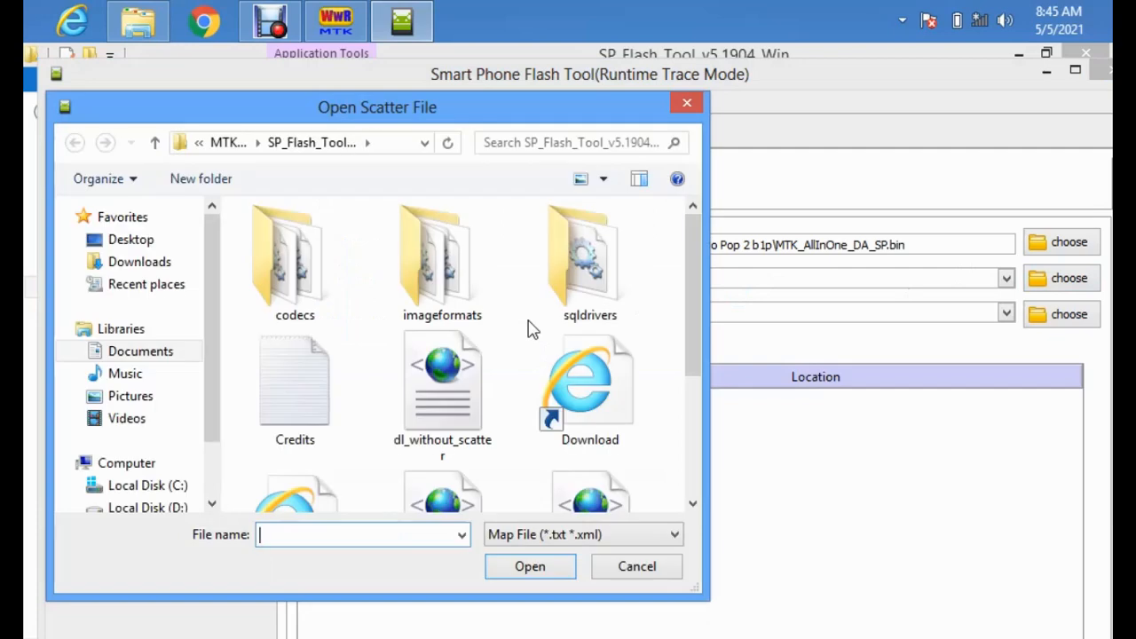
Load MT6580_Android_scatter from Documents > MTK Backup as the scatter-loading file
{"action": "left_click", "coordinate": [140, 351]}
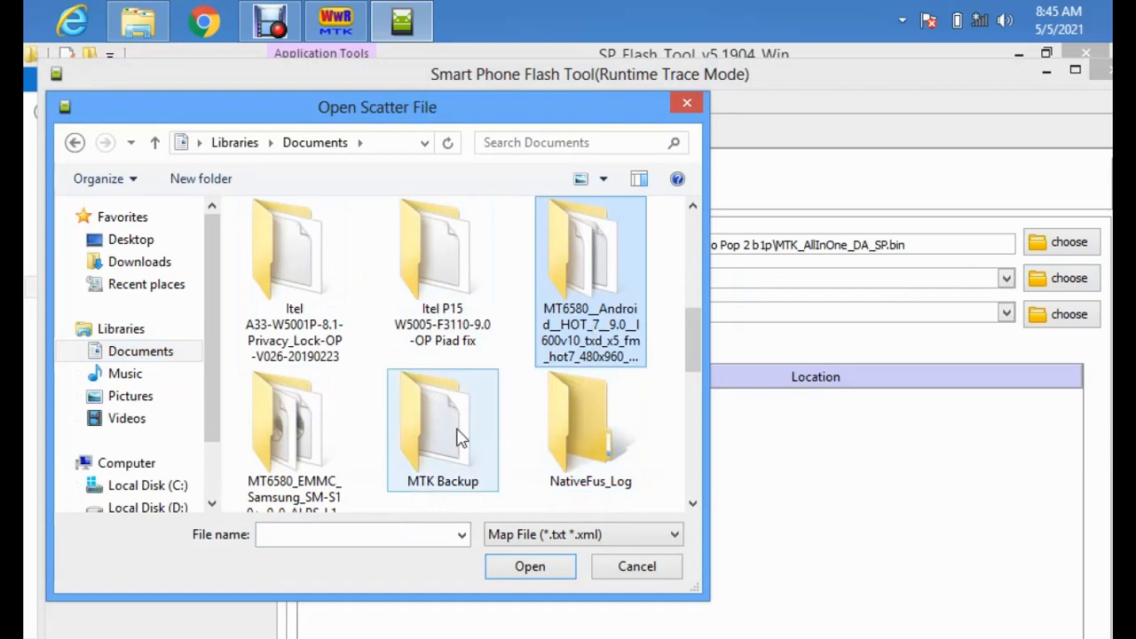
{"action": "double_click", "coordinate": [442, 426]}
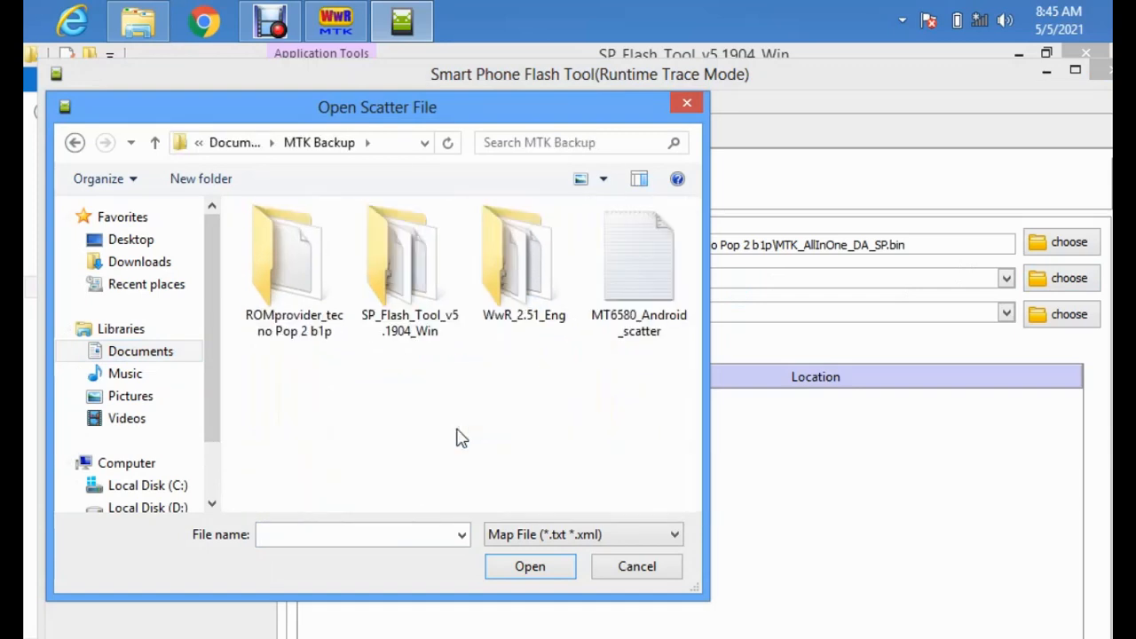
{"action": "mouse_move", "coordinate": [511, 412]}
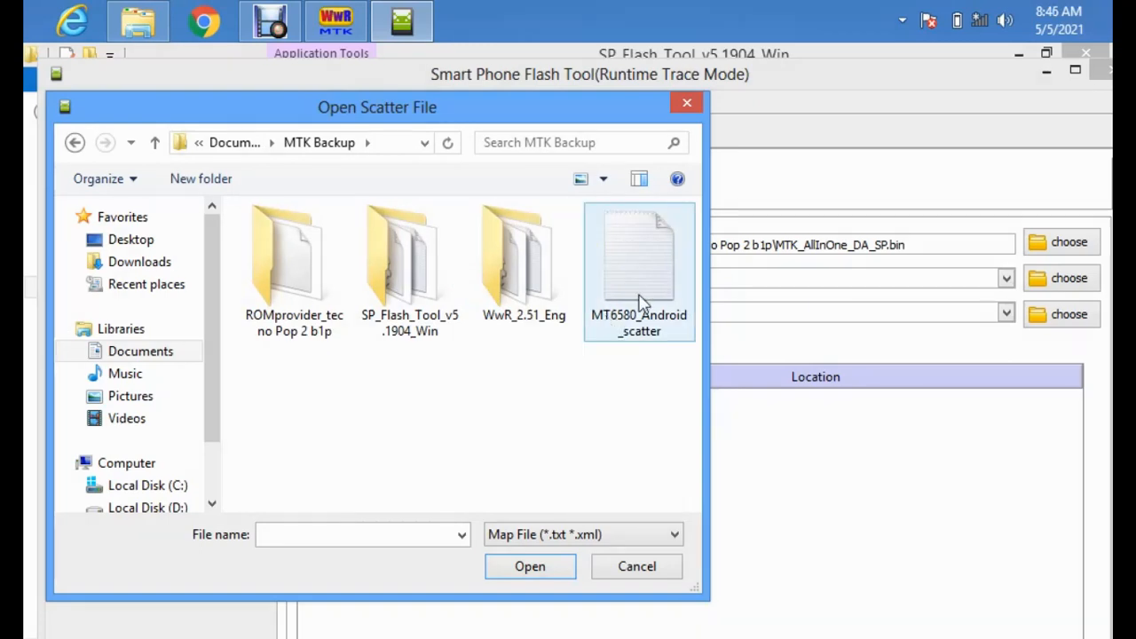
{"action": "double_click", "coordinate": [639, 257]}
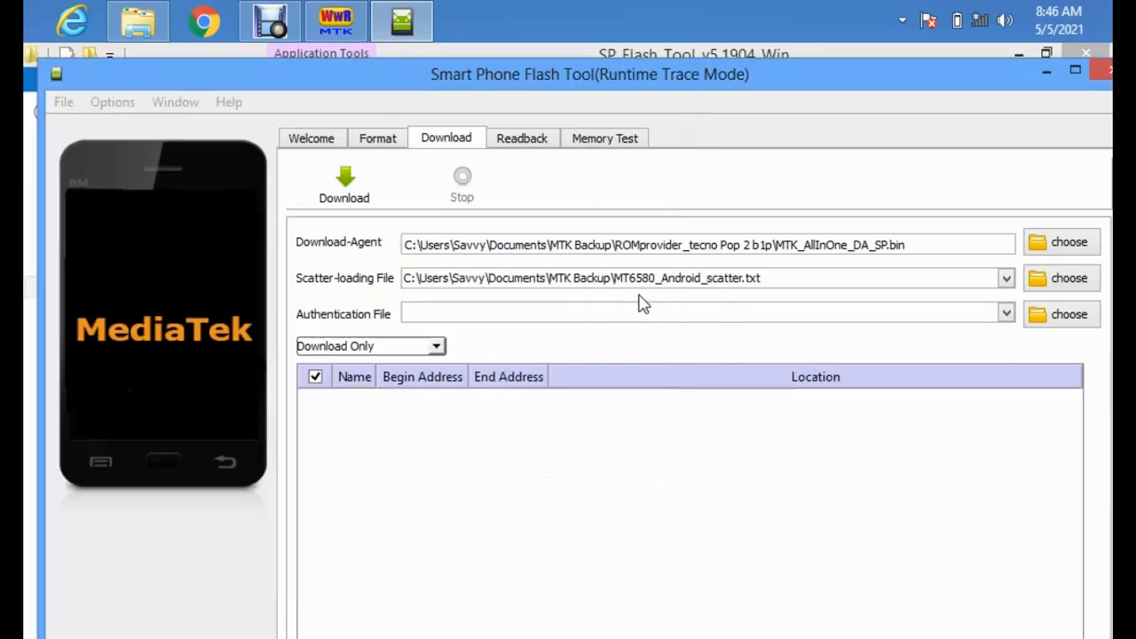
{"action": "left_click", "coordinate": [1061, 277]}
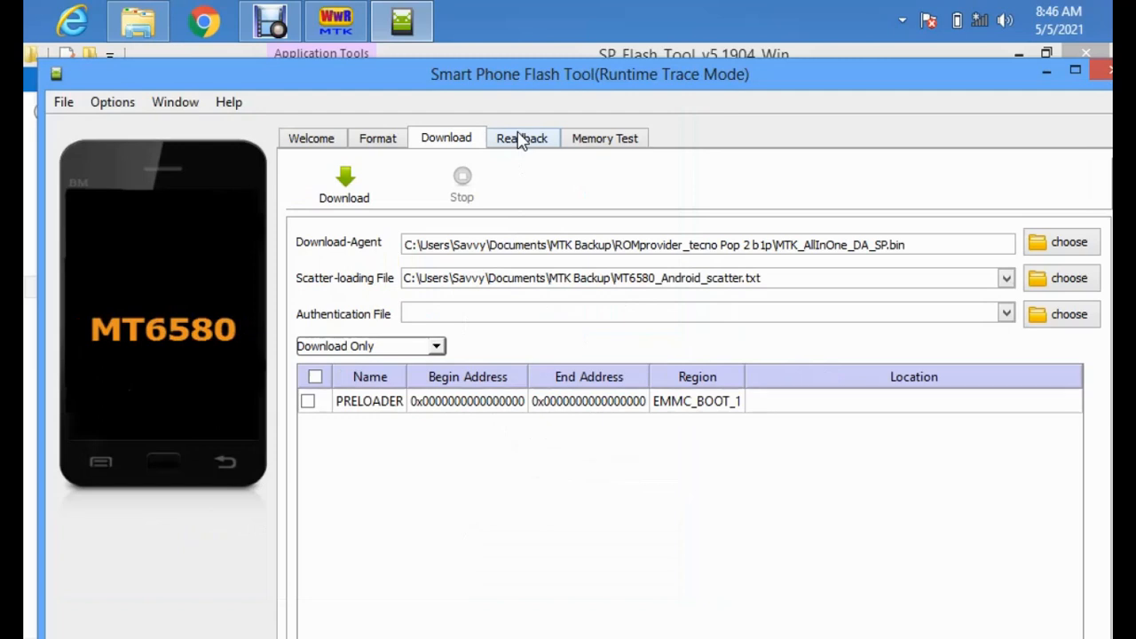
Add an EMMC_USER readback entry in the Readback tab and open its save dialog
{"action": "left_click", "coordinate": [521, 138]}
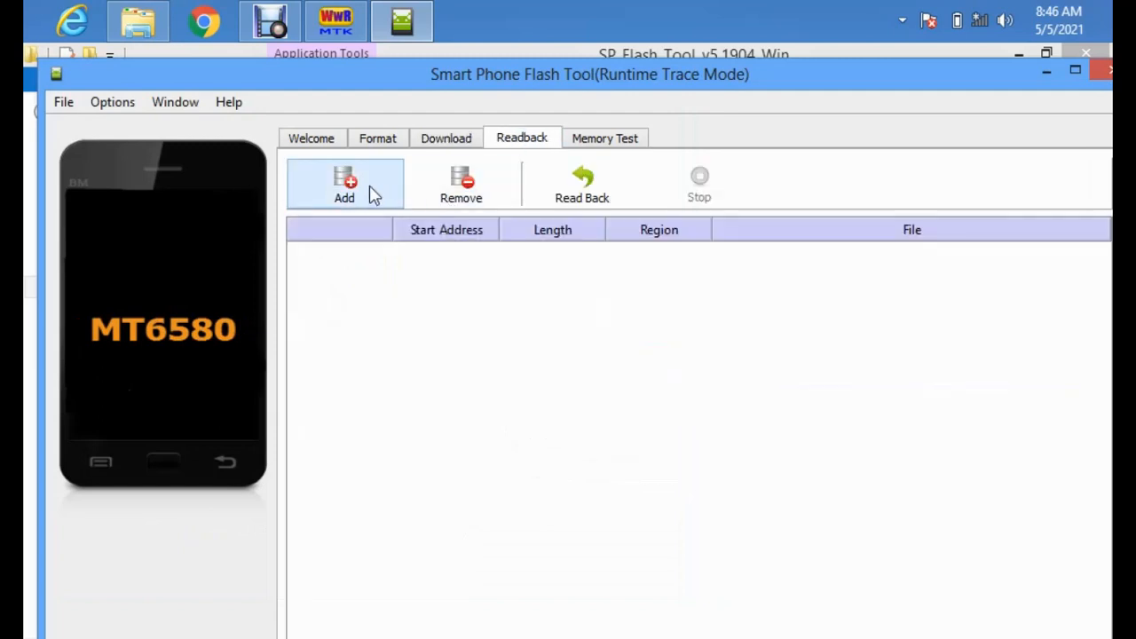
{"action": "left_click", "coordinate": [345, 183]}
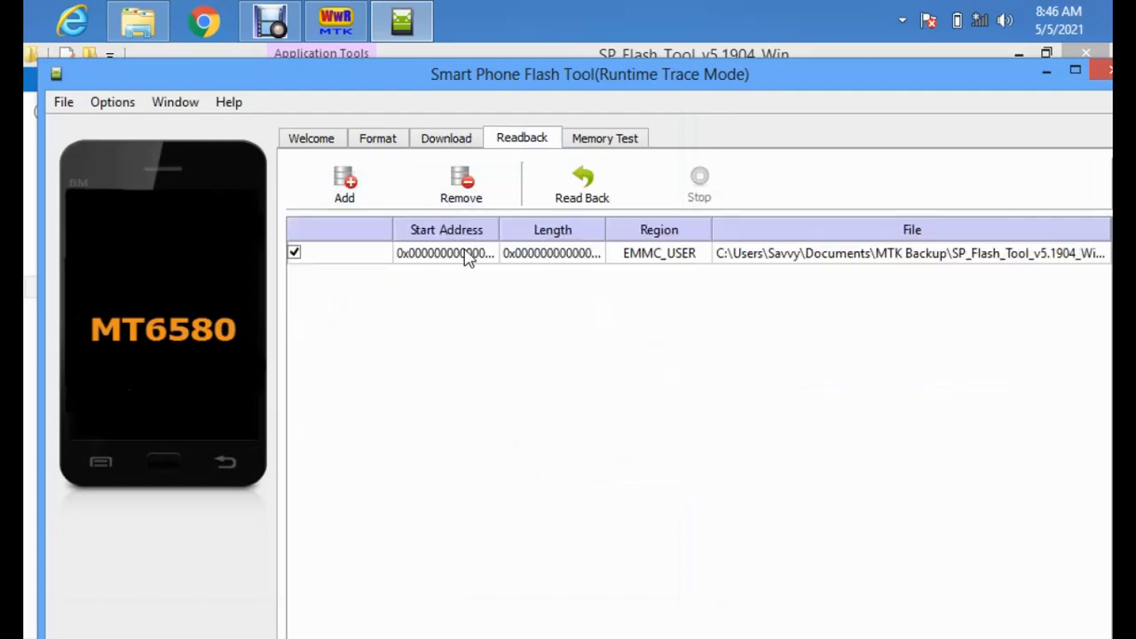
{"action": "left_click", "coordinate": [462, 252]}
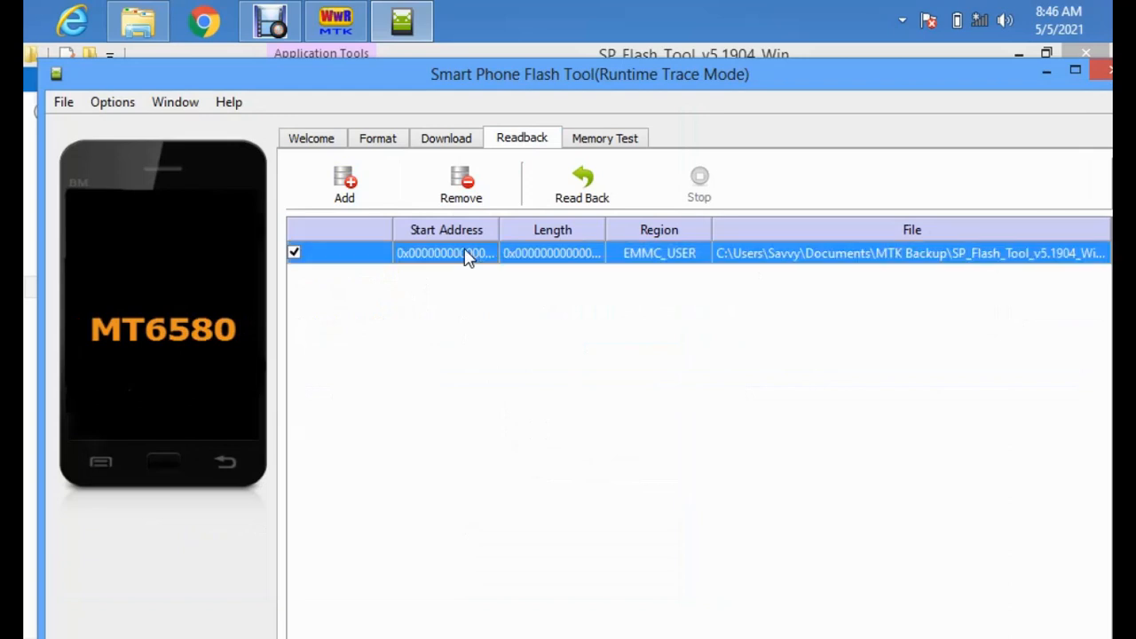
{"action": "left_click", "coordinate": [582, 182]}
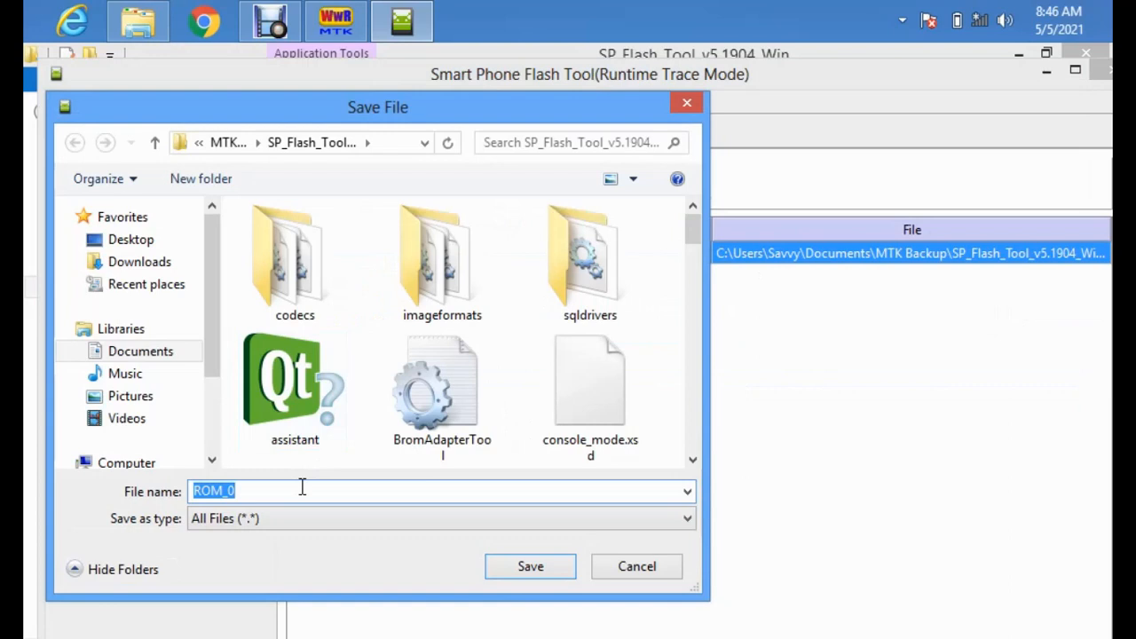
Name the readback file EMMC_BOOT and head to the Documents library
{"action": "type", "text": "E"}
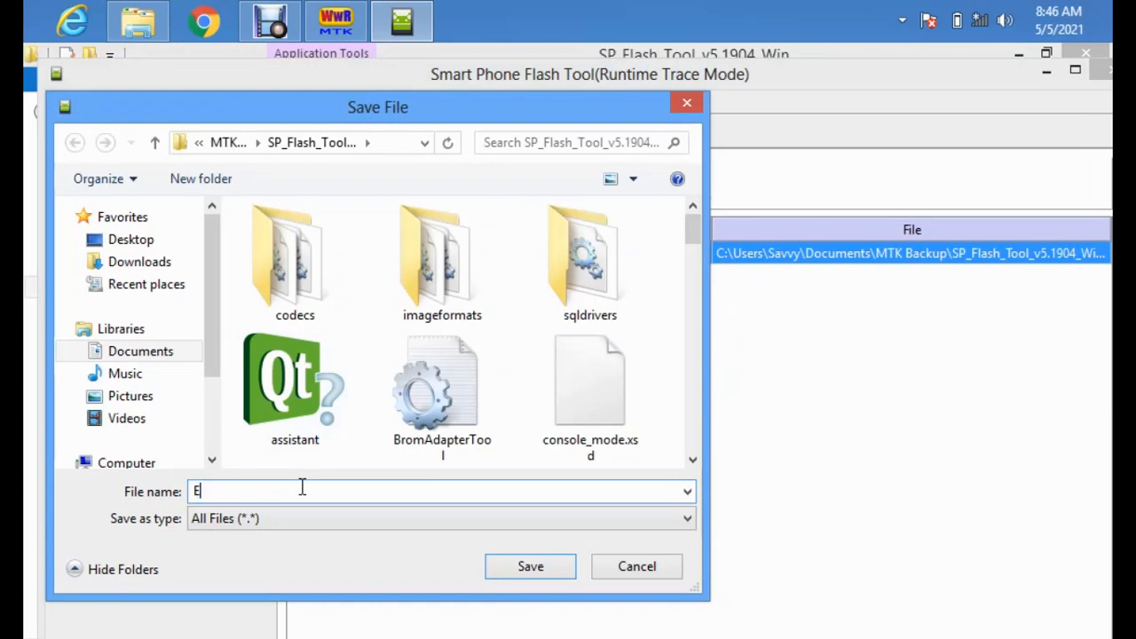
{"action": "type", "text": "MMM"}
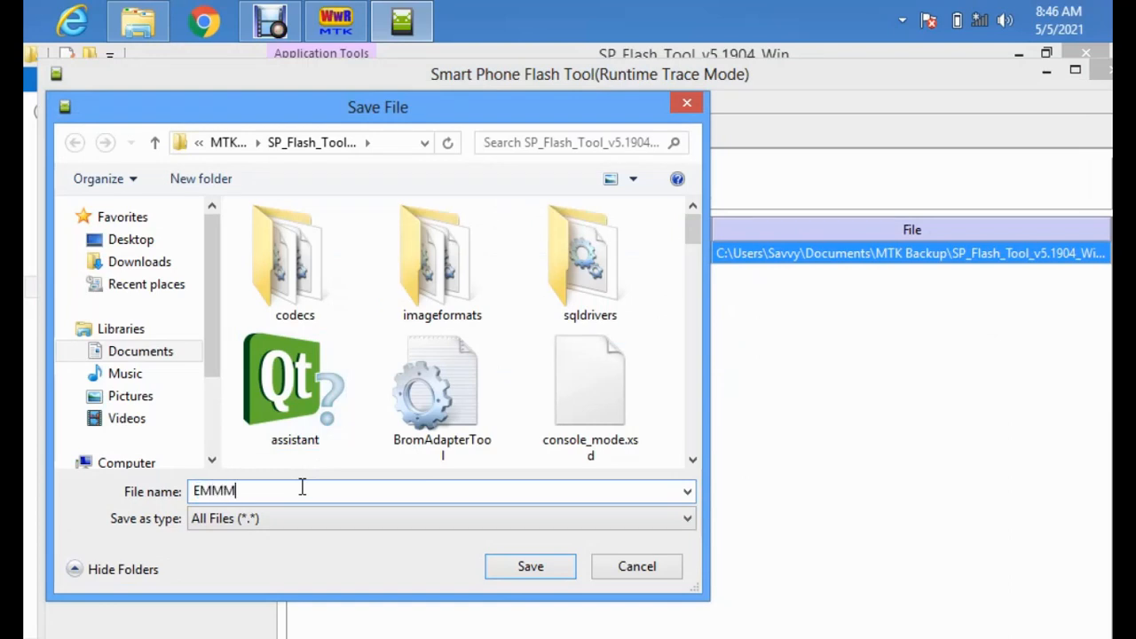
{"action": "key", "text": "Backspace"}
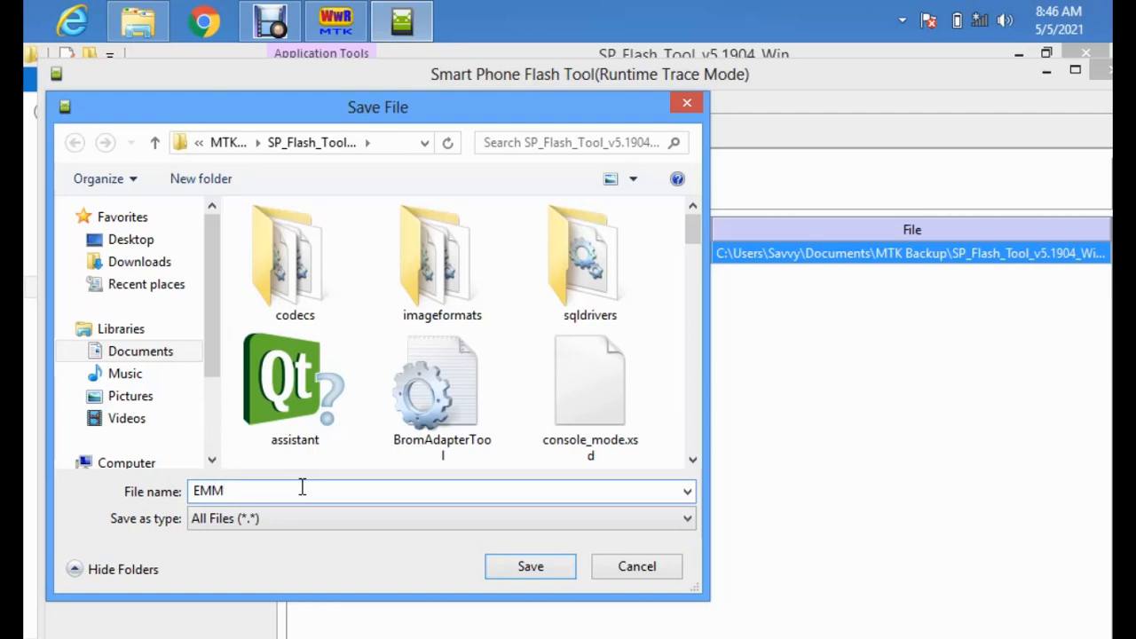
{"action": "type", "text": "C_"}
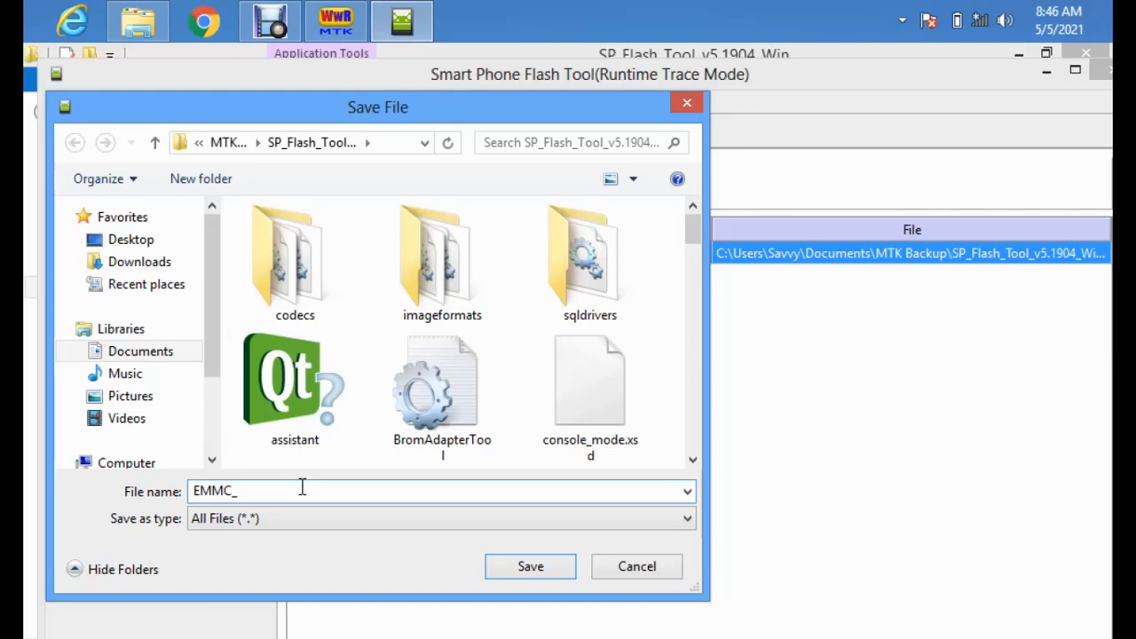
{"action": "type", "text": "BOOT1"}
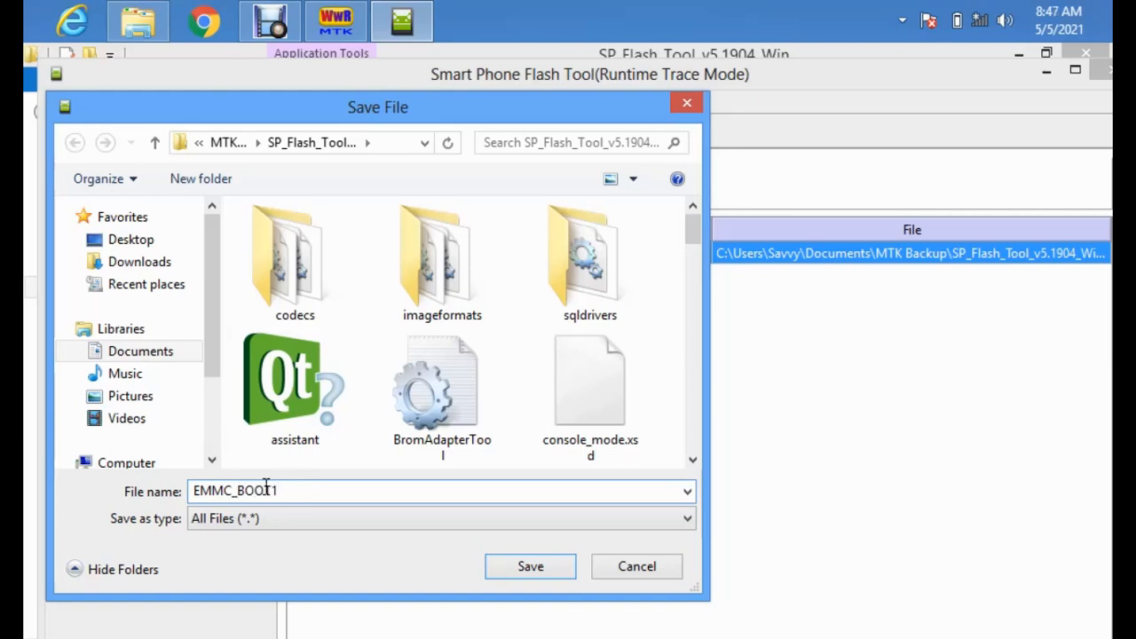
{"action": "left_click", "coordinate": [139, 351]}
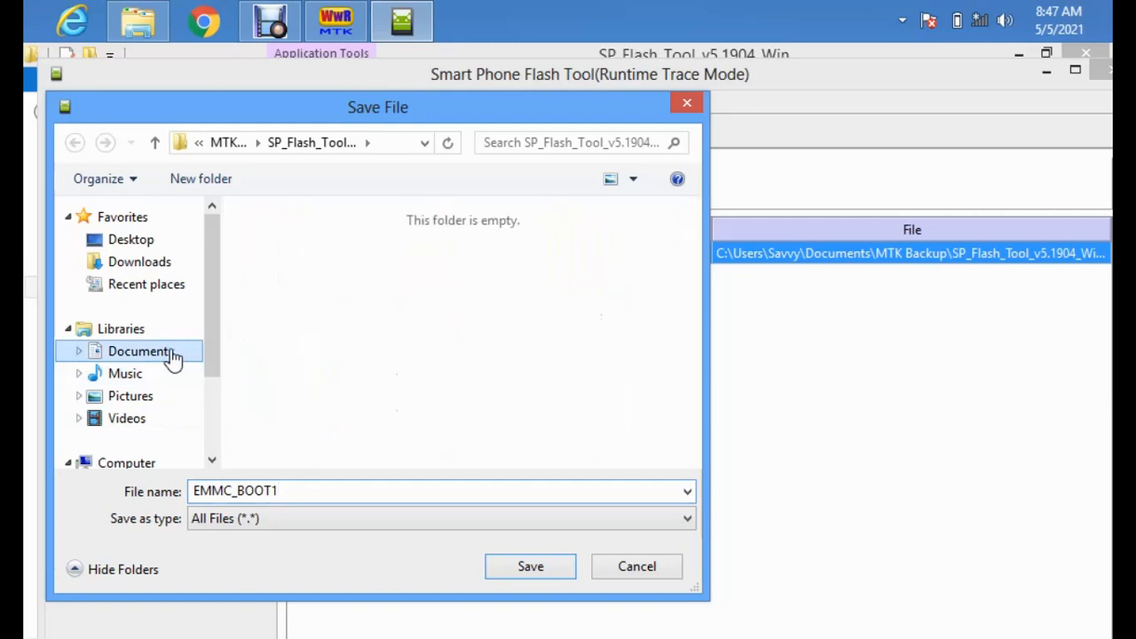
Save the readback file EMMC_BOOT1 into the MTK Backup folder under Documents
{"action": "left_click", "coordinate": [140, 351]}
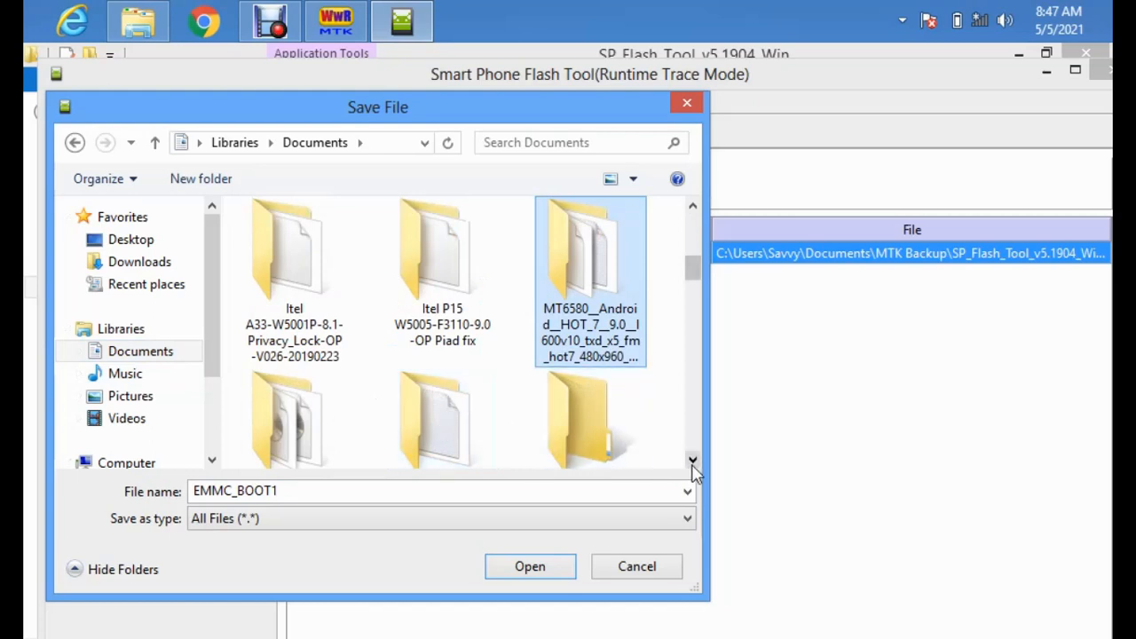
{"action": "scroll", "scroll_direction": "down", "scroll_amount": 3}
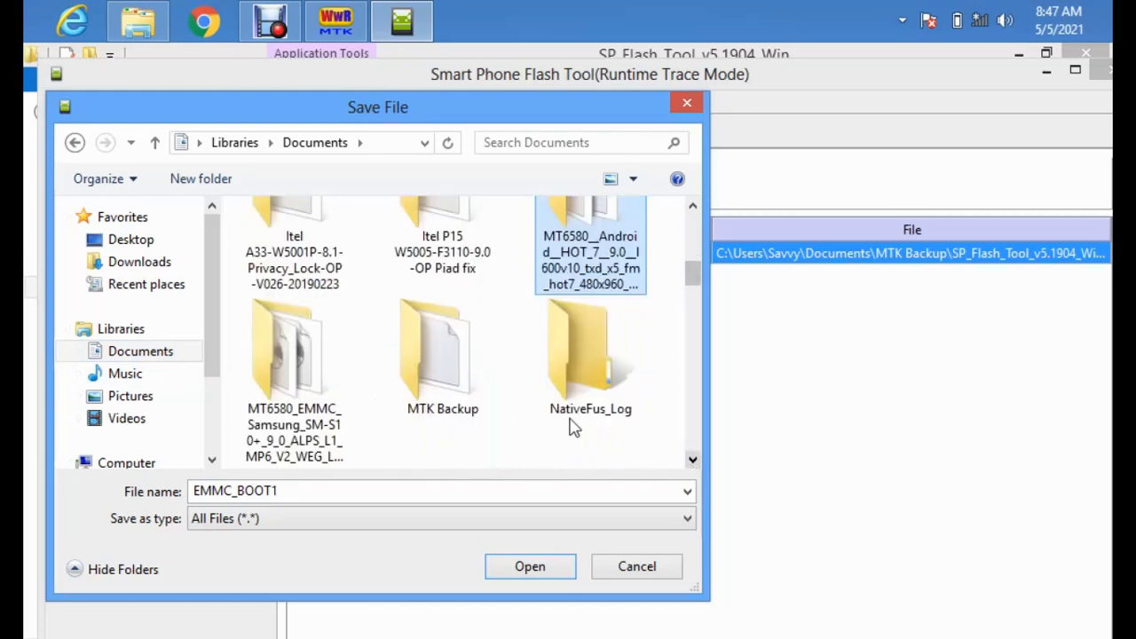
{"action": "mouse_move", "coordinate": [435, 363]}
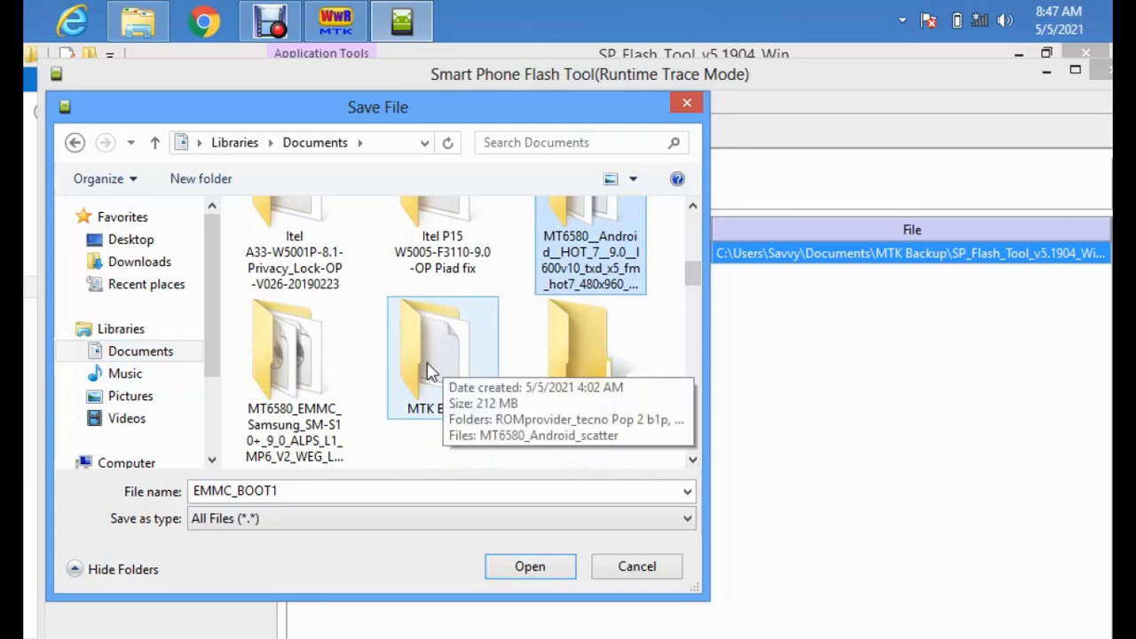
{"action": "double_click", "coordinate": [442, 355]}
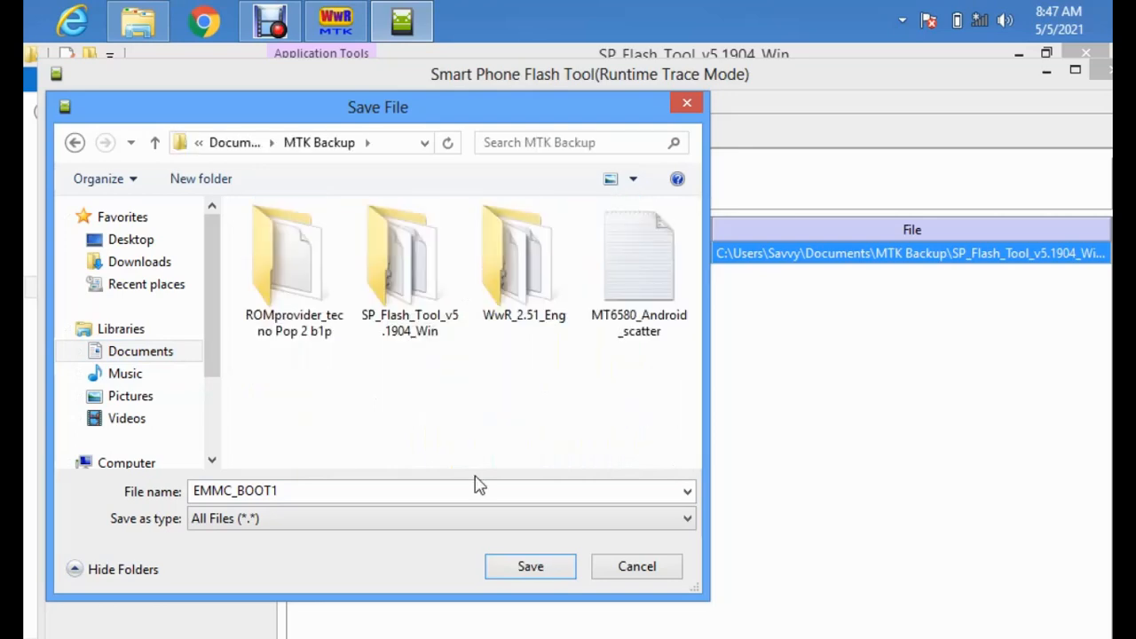
{"action": "left_click", "coordinate": [529, 566]}
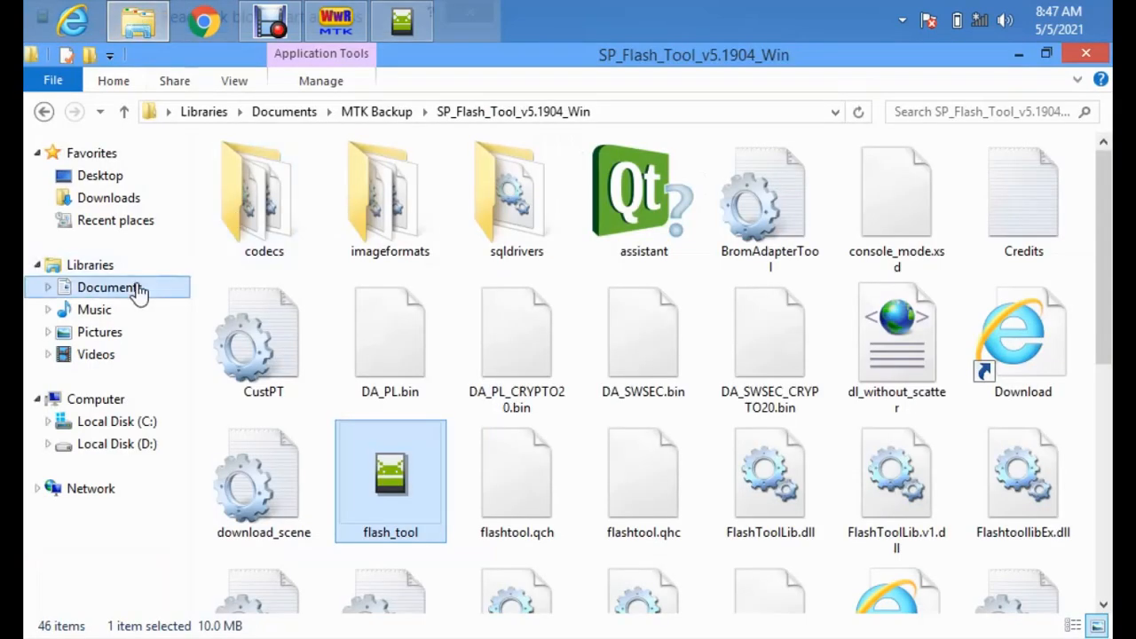
Open Documents in a new Explorer window and enter the MTK Backup folder
{"action": "right_click", "coordinate": [108, 288]}
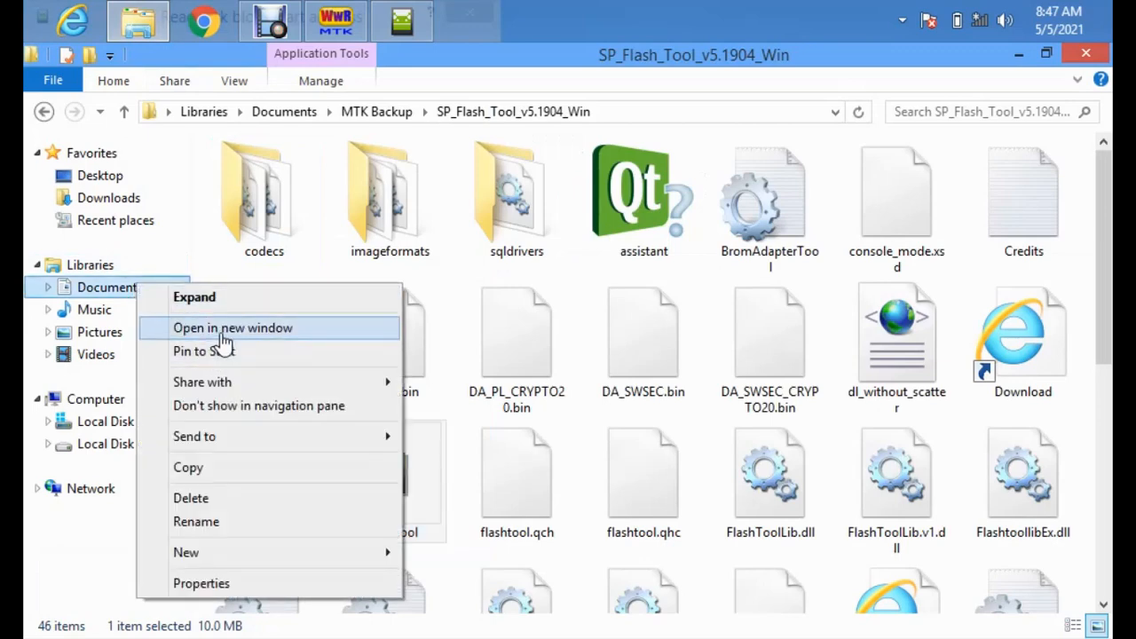
{"action": "left_click", "coordinate": [232, 326]}
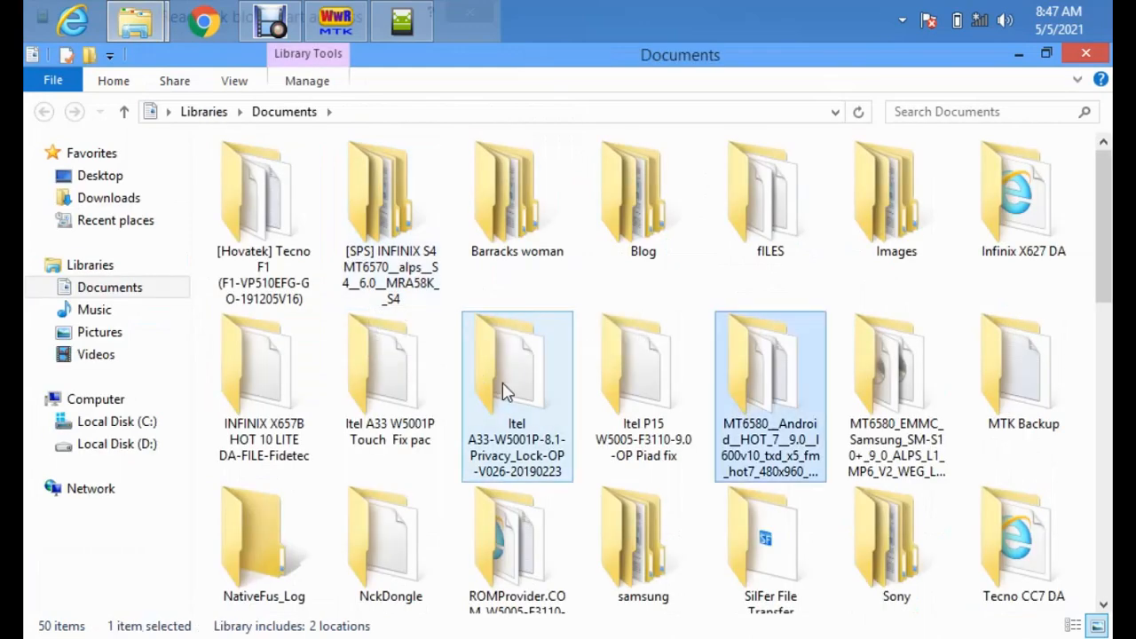
{"action": "left_click", "coordinate": [1023, 364]}
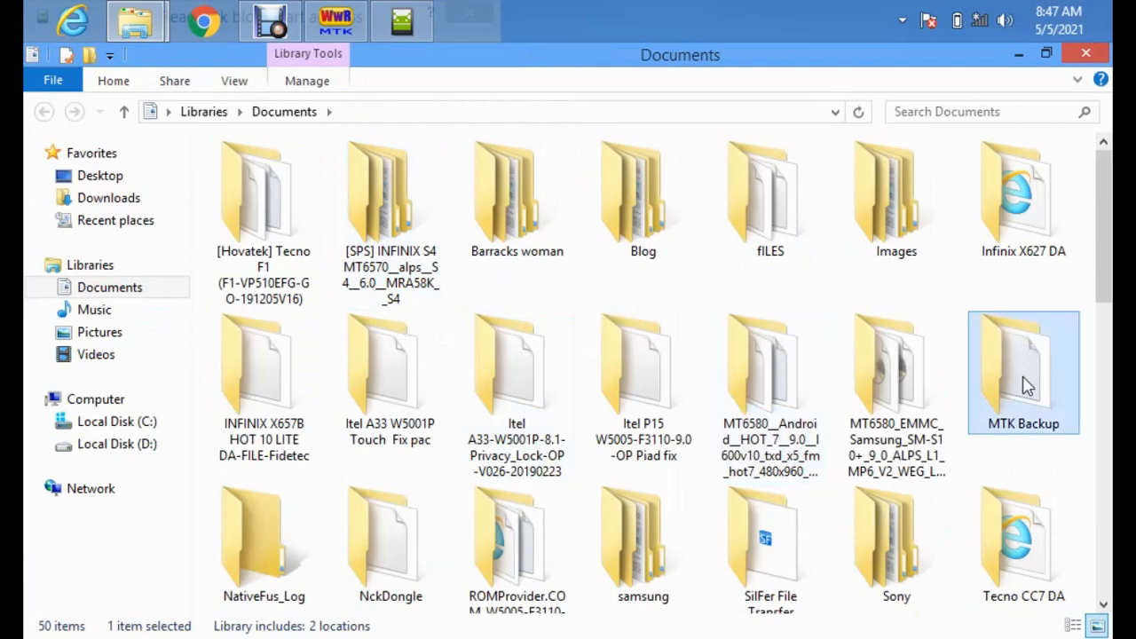
{"action": "double_click", "coordinate": [1022, 371]}
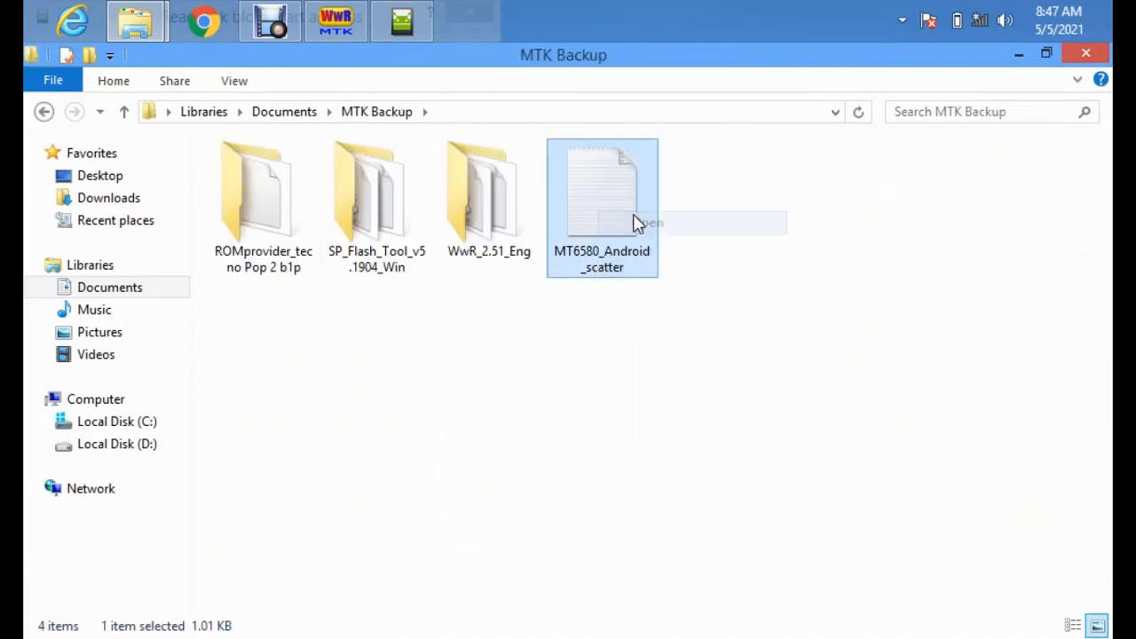
Open MT6580_Android_scatter in Notepad and select the PRELOADER linear_start_addr value 0x0
{"action": "double_click", "coordinate": [602, 186]}
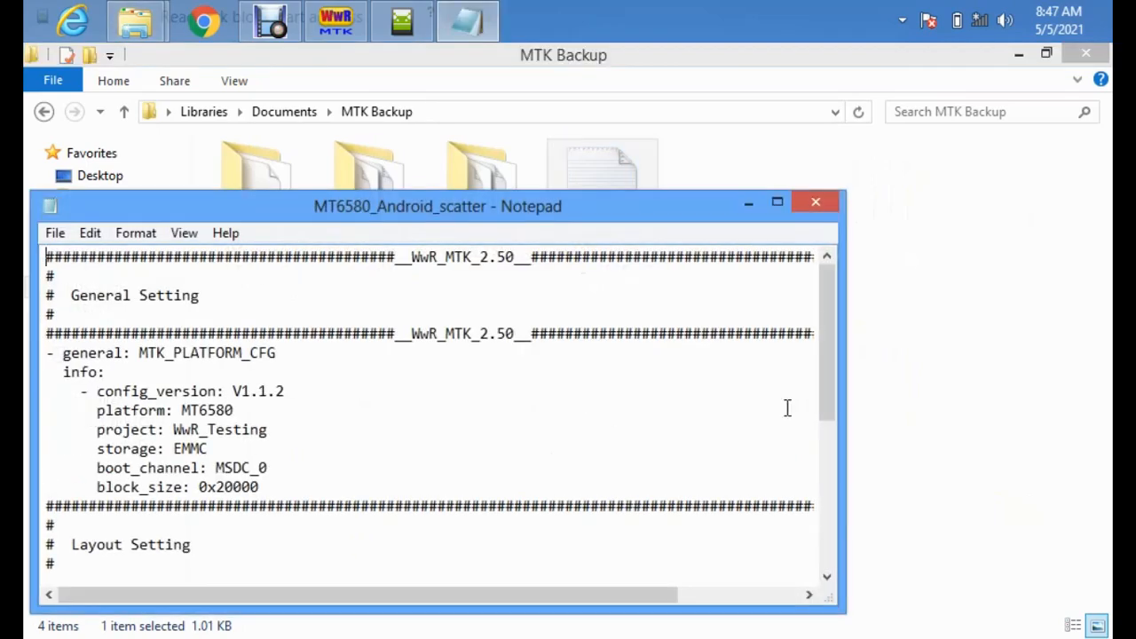
{"action": "scroll", "scroll_direction": "down", "scroll_amount": 3}
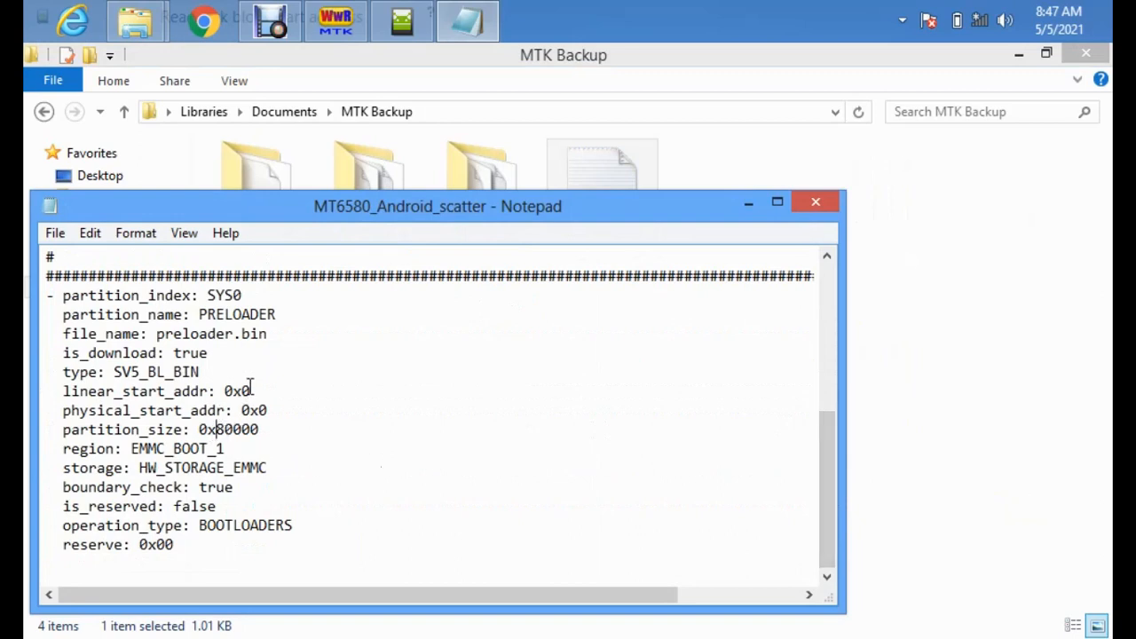
{"action": "double_click", "coordinate": [237, 390]}
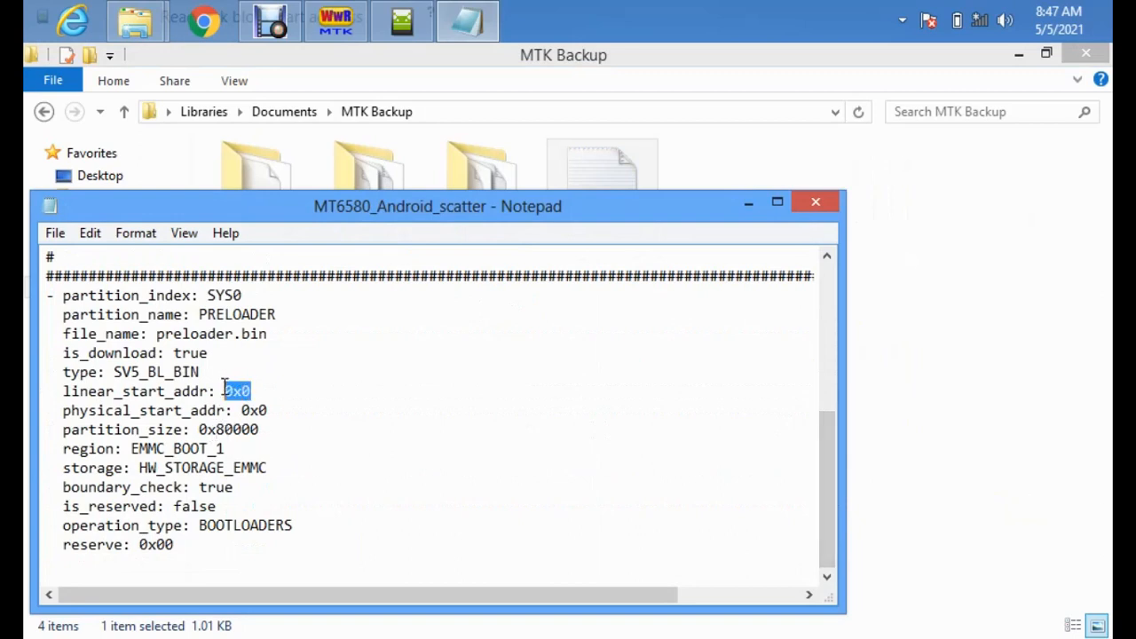
{"action": "right_click", "coordinate": [238, 393]}
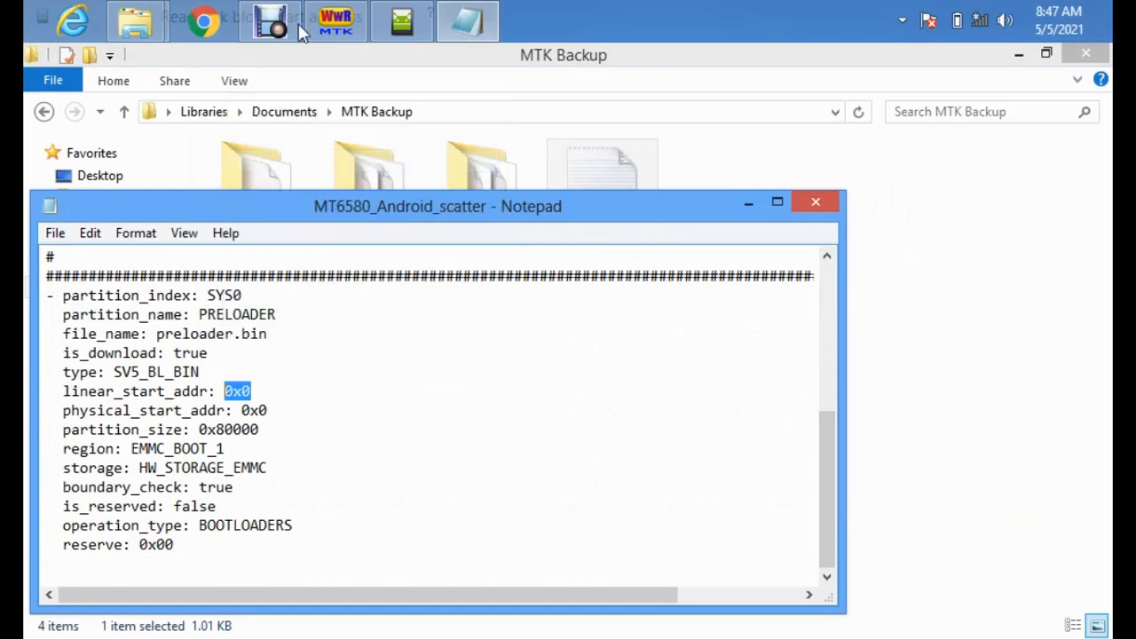
{"action": "mouse_move", "coordinate": [270, 20]}
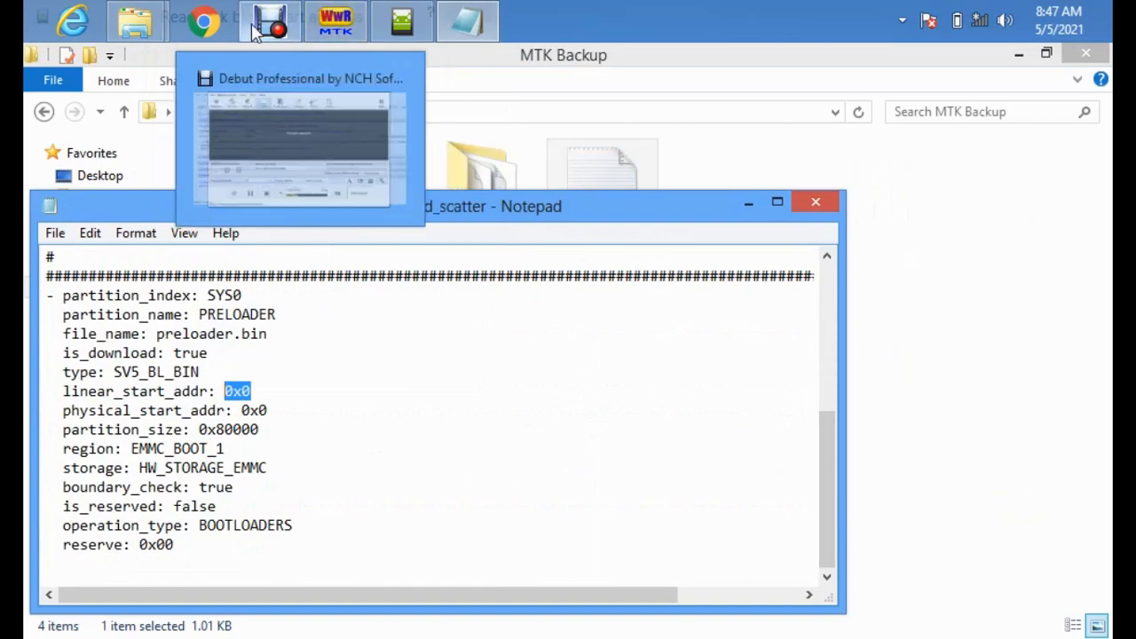
{"action": "mouse_move", "coordinate": [401, 22]}
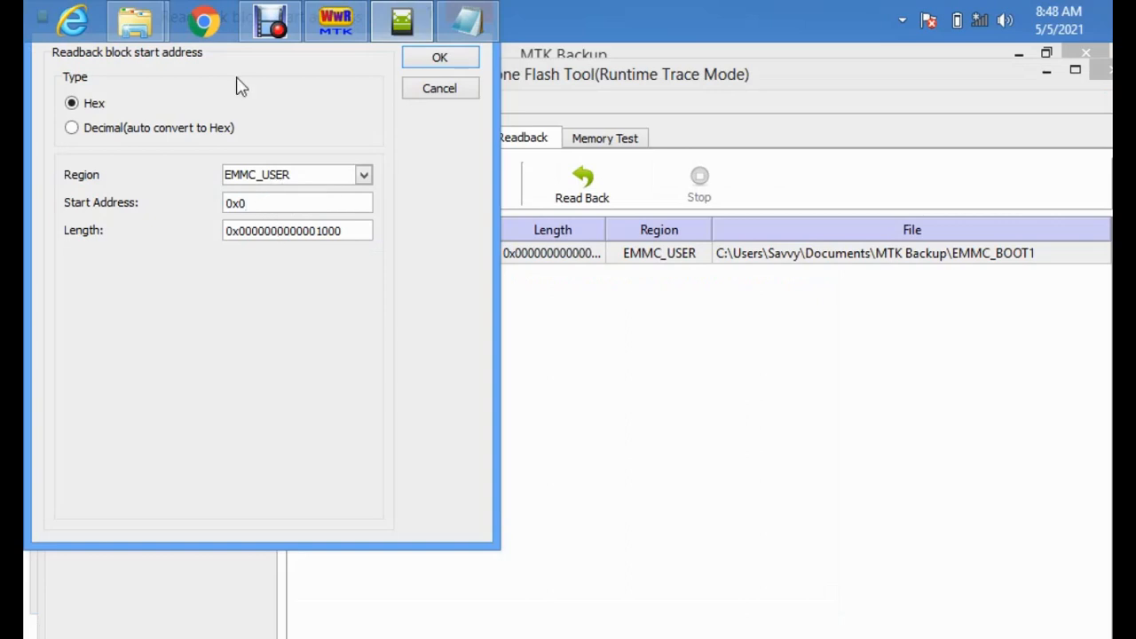
{"action": "mouse_move", "coordinate": [401, 21]}
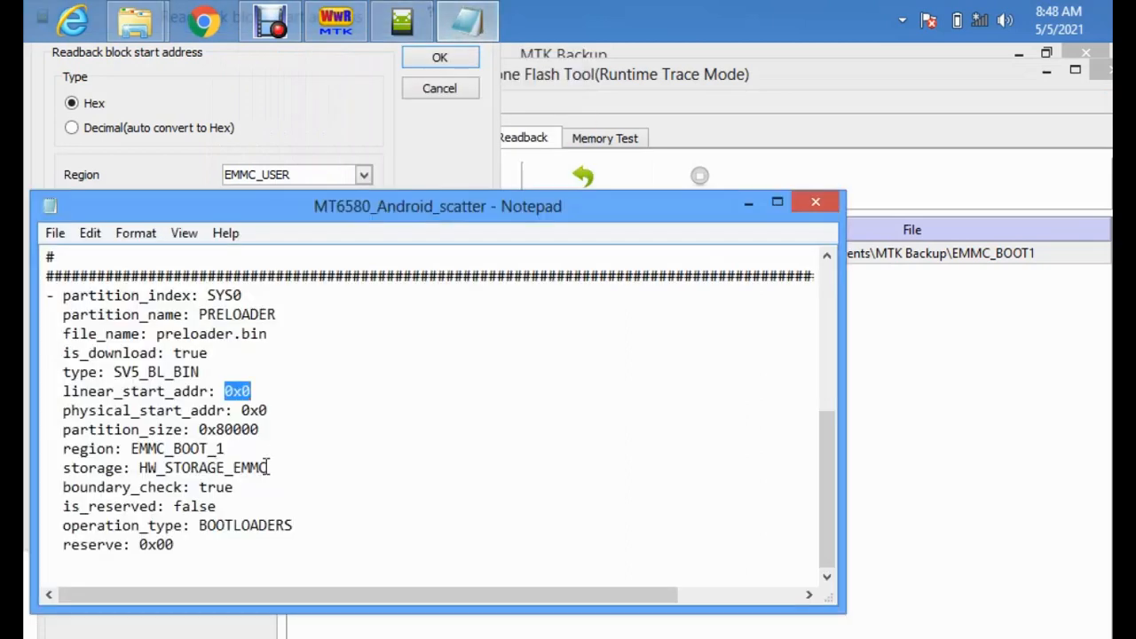
Copy partition size 0x80000 from the scatter file and confirm it as the EMMC_BOOT1 readback length
{"action": "double_click", "coordinate": [228, 429]}
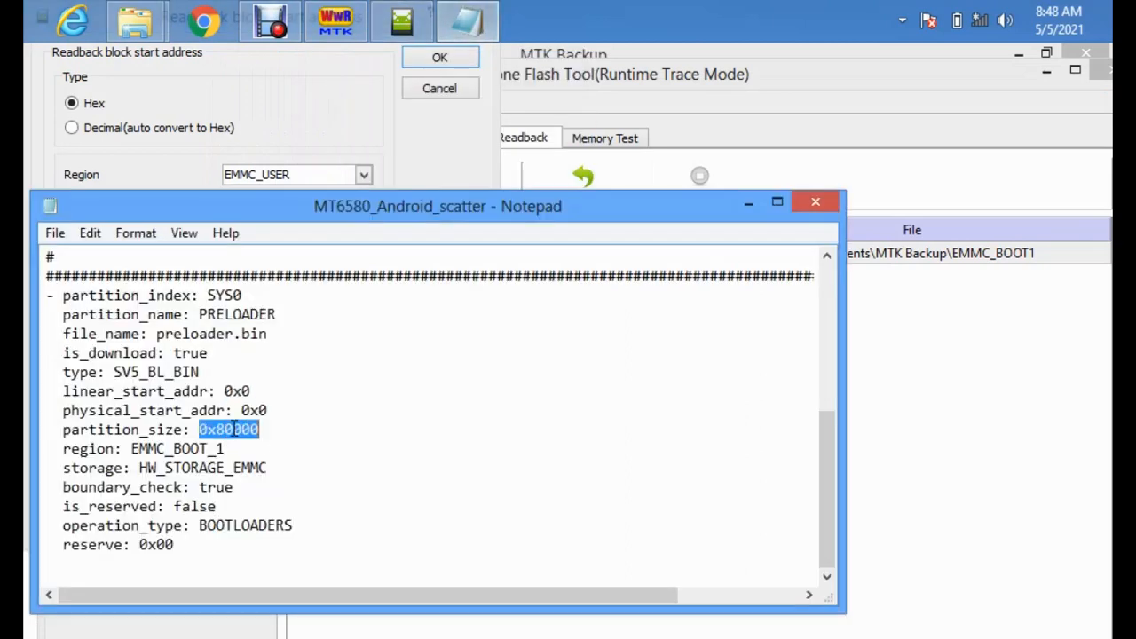
{"action": "right_click", "coordinate": [229, 428]}
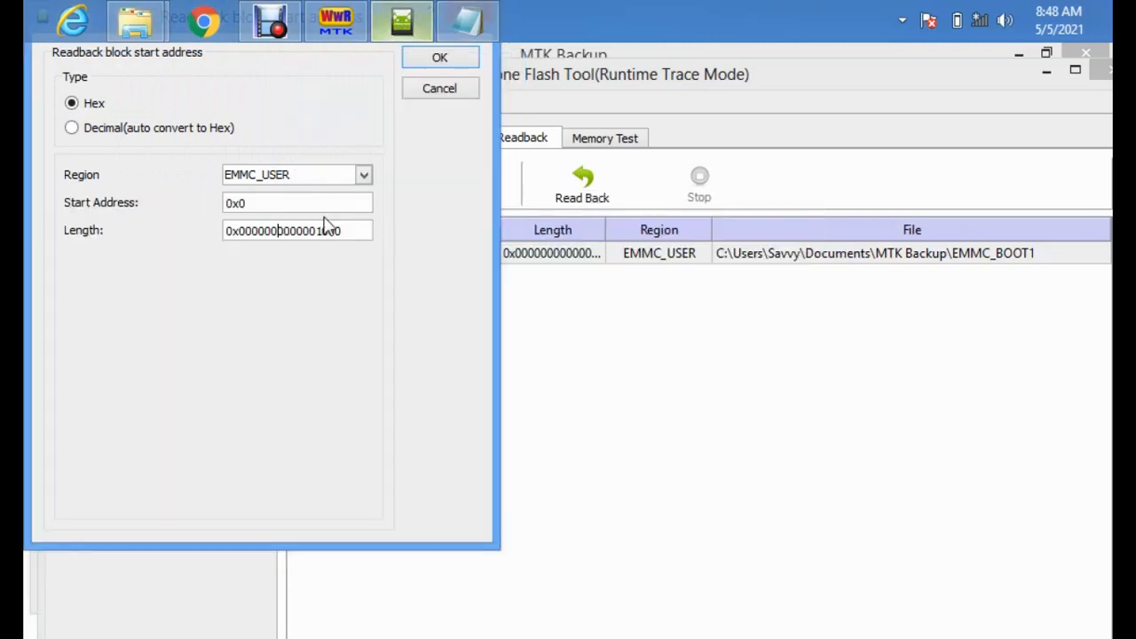
{"action": "triple_click", "coordinate": [298, 231]}
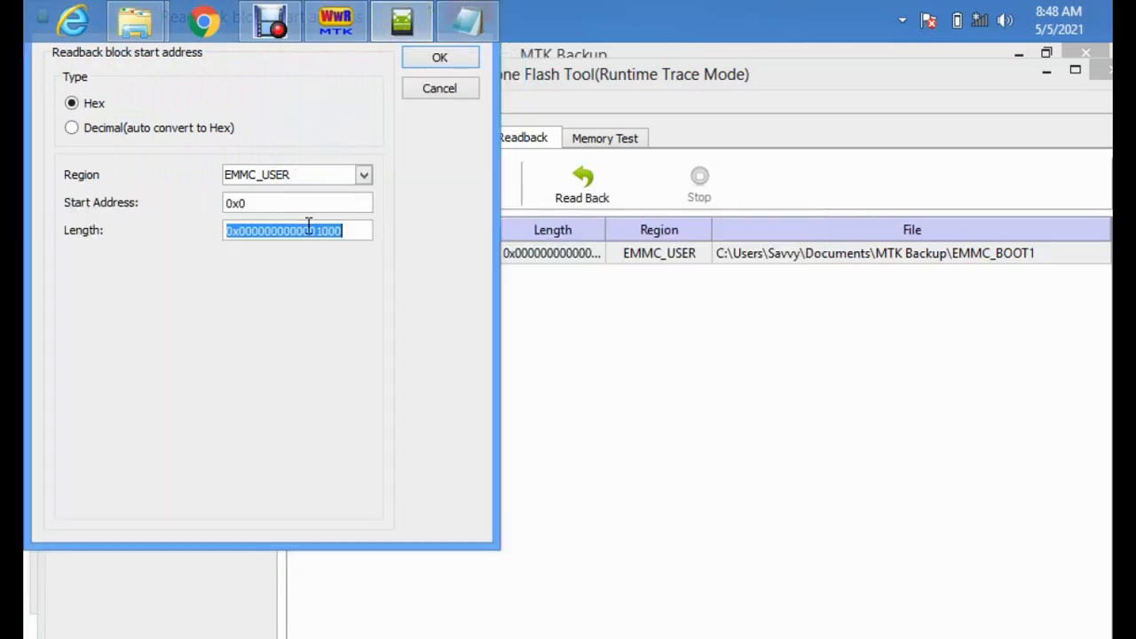
{"action": "key", "text": "Delete"}
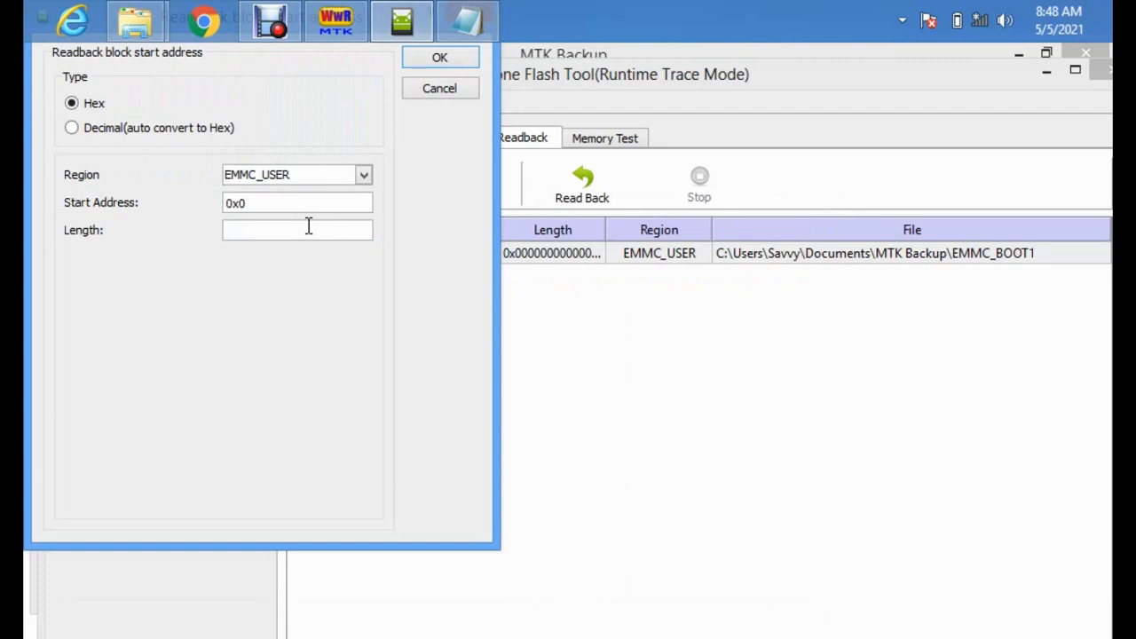
{"action": "type", "text": "0x80000"}
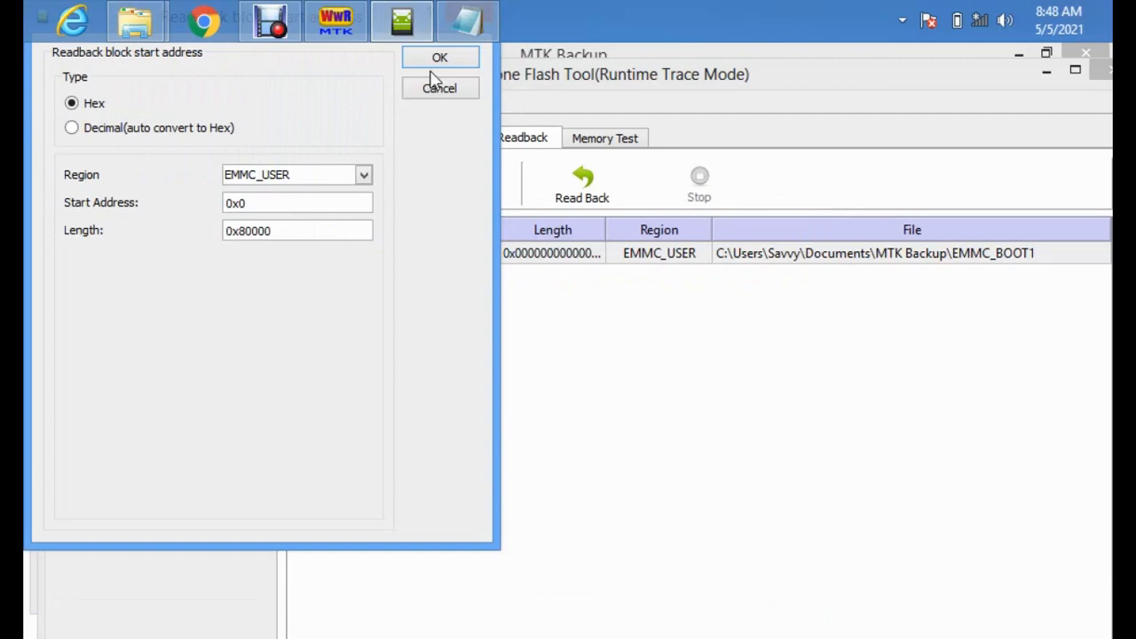
{"action": "left_click", "coordinate": [441, 57]}
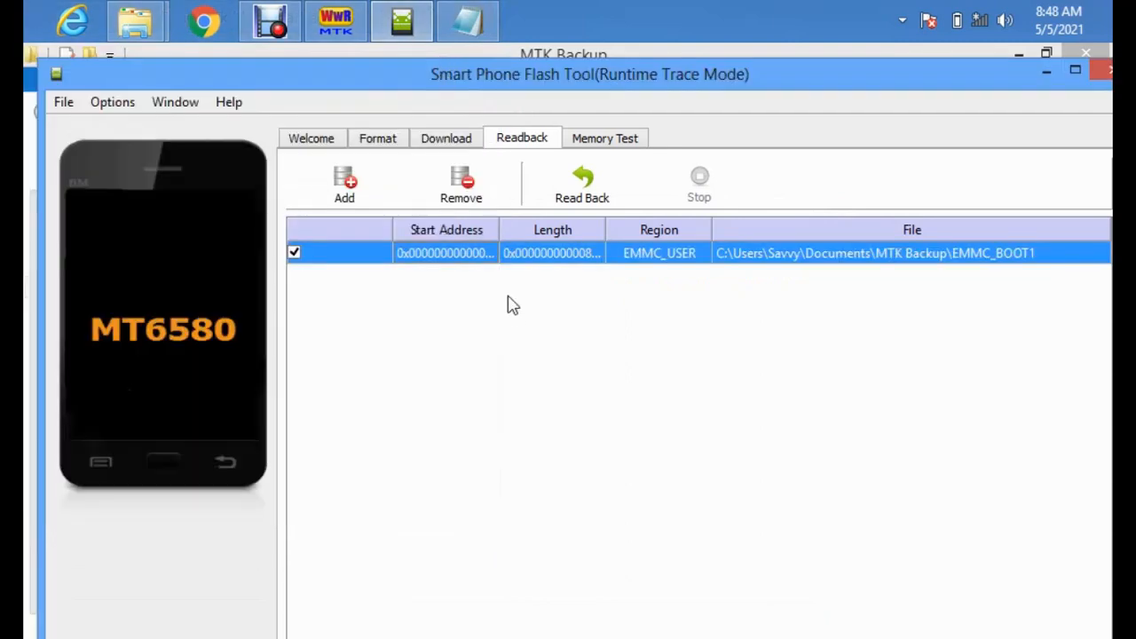
{"action": "mouse_move", "coordinate": [602, 346]}
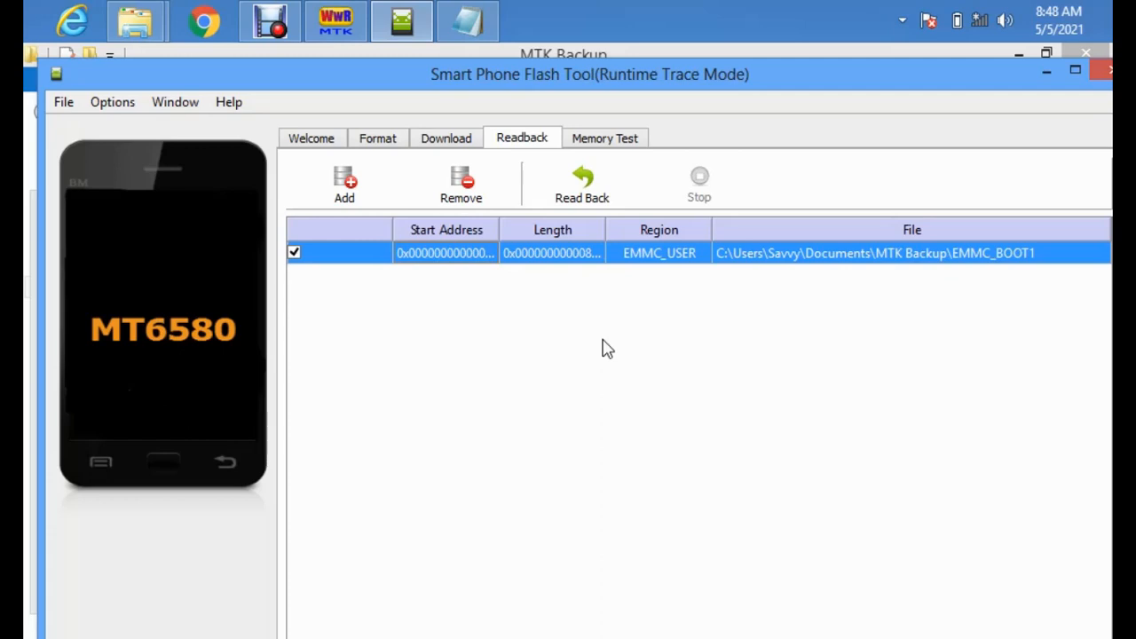
Start Read Back of the EMMC_BOOT1 block from the MT6580 phone
{"action": "left_click", "coordinate": [582, 181]}
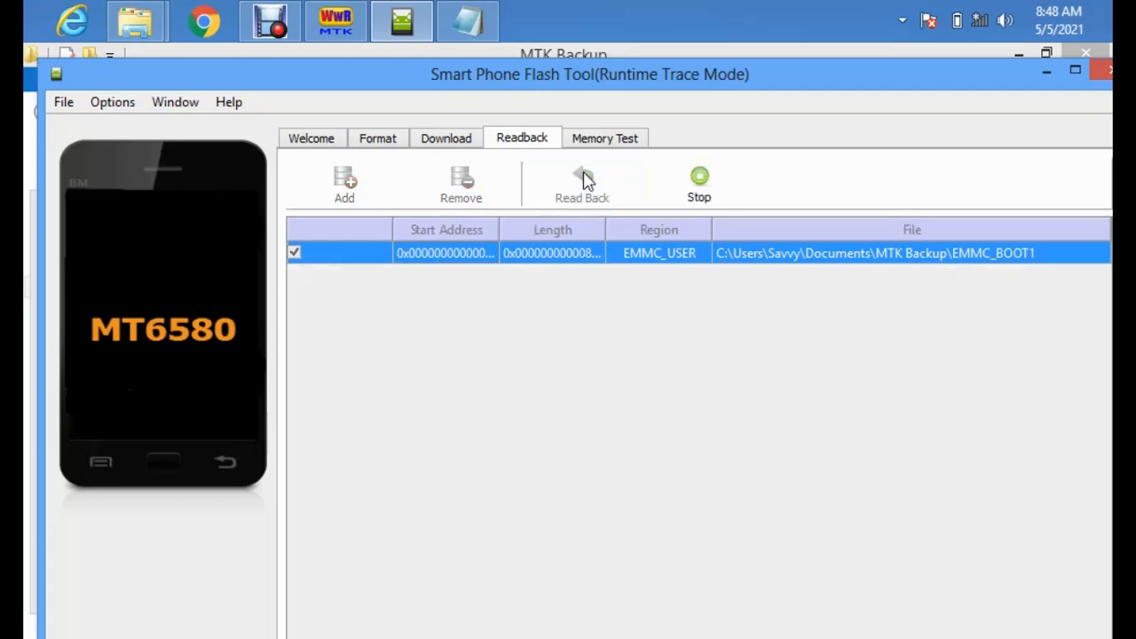
{"action": "mouse_move", "coordinate": [426, 85]}
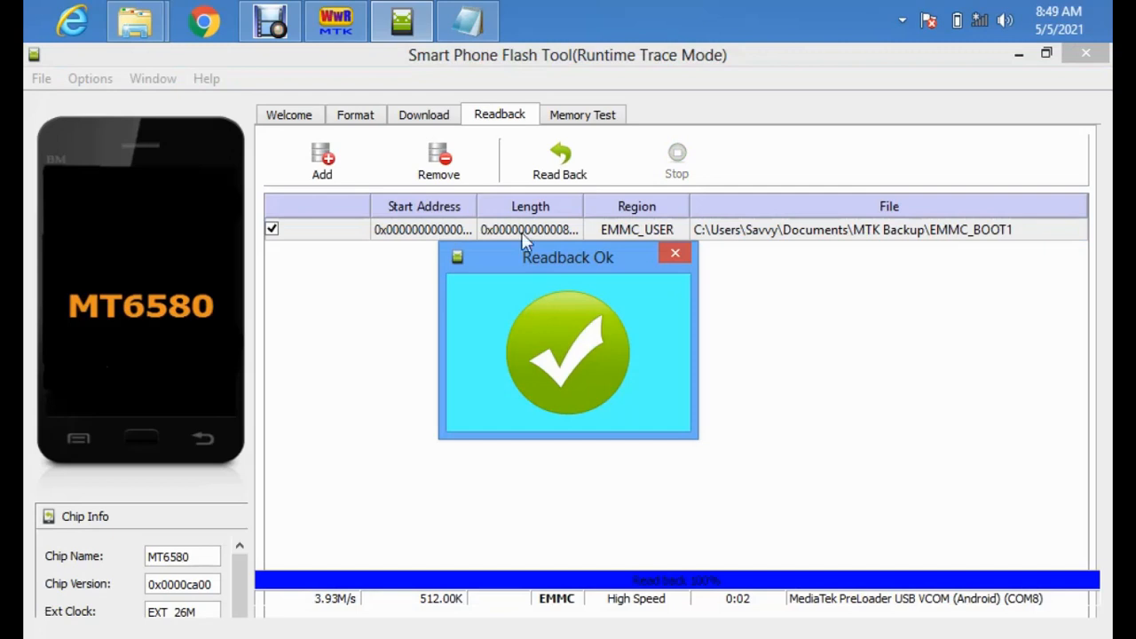
{"action": "mouse_move", "coordinate": [674, 252]}
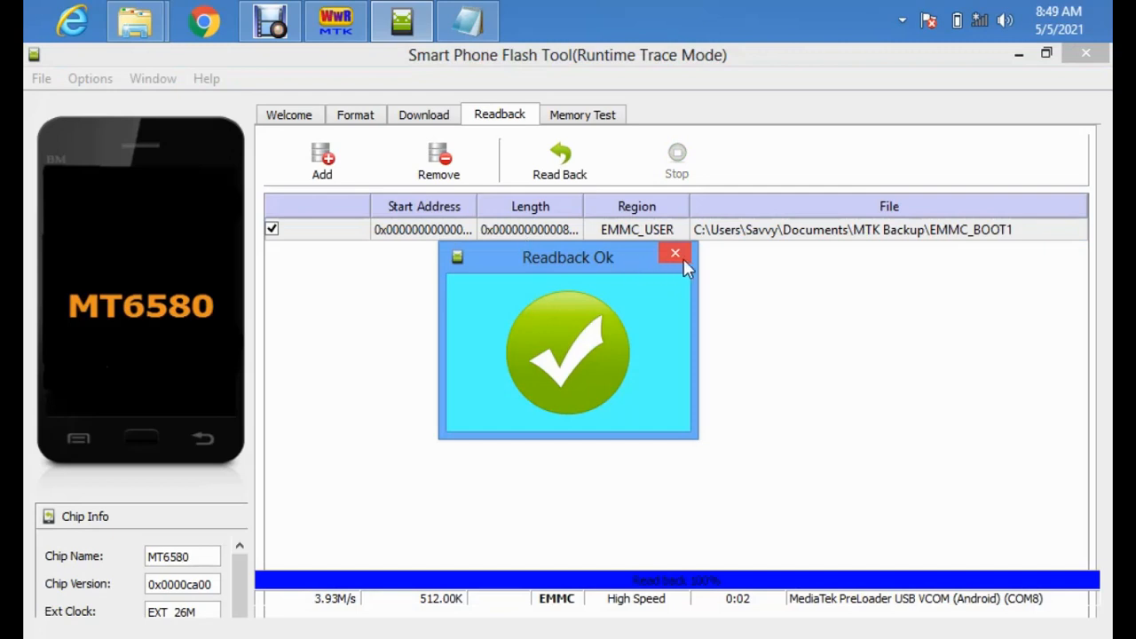
{"action": "mouse_move", "coordinate": [674, 252]}
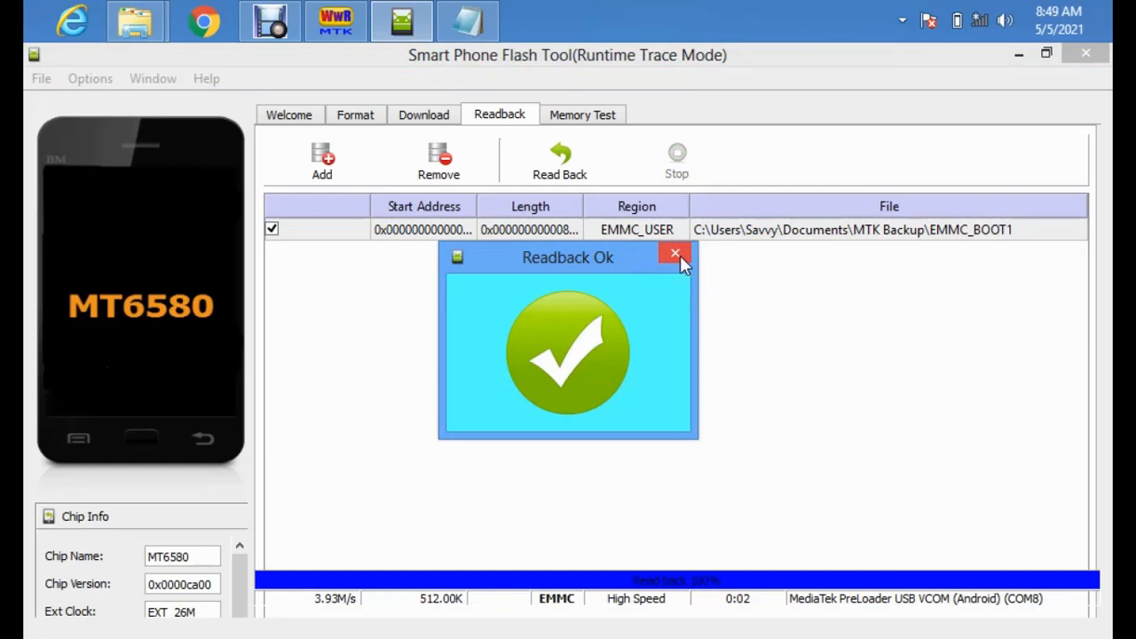
Dismiss the Readback Ok message and enter PGPT as the new readback file name in MTK Backup
{"action": "left_click", "coordinate": [675, 254]}
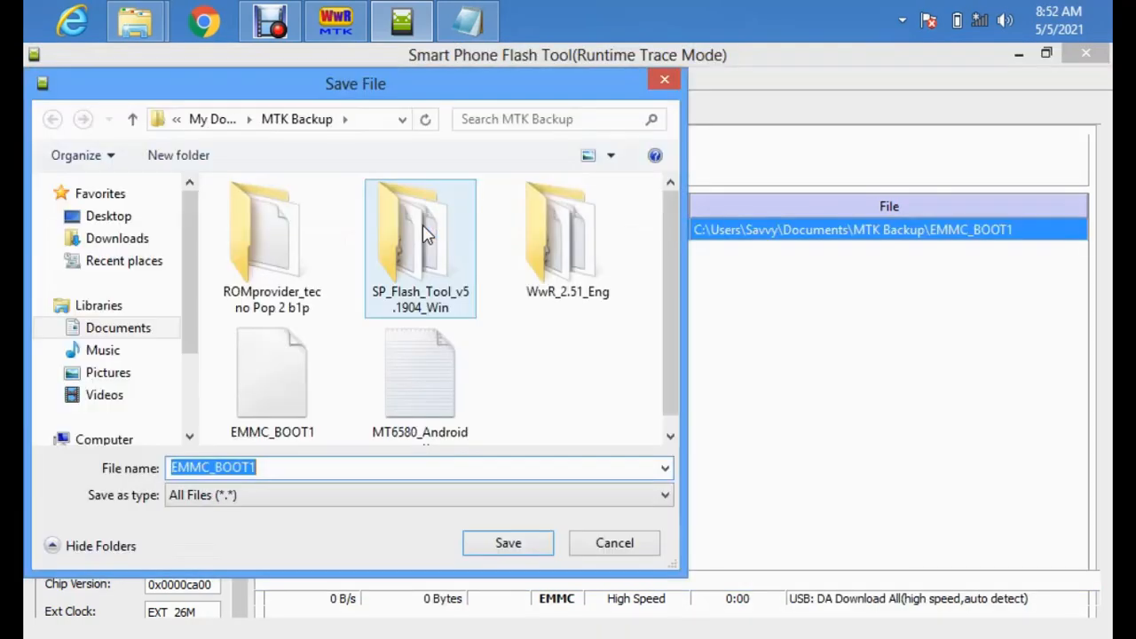
{"action": "left_click", "coordinate": [293, 469]}
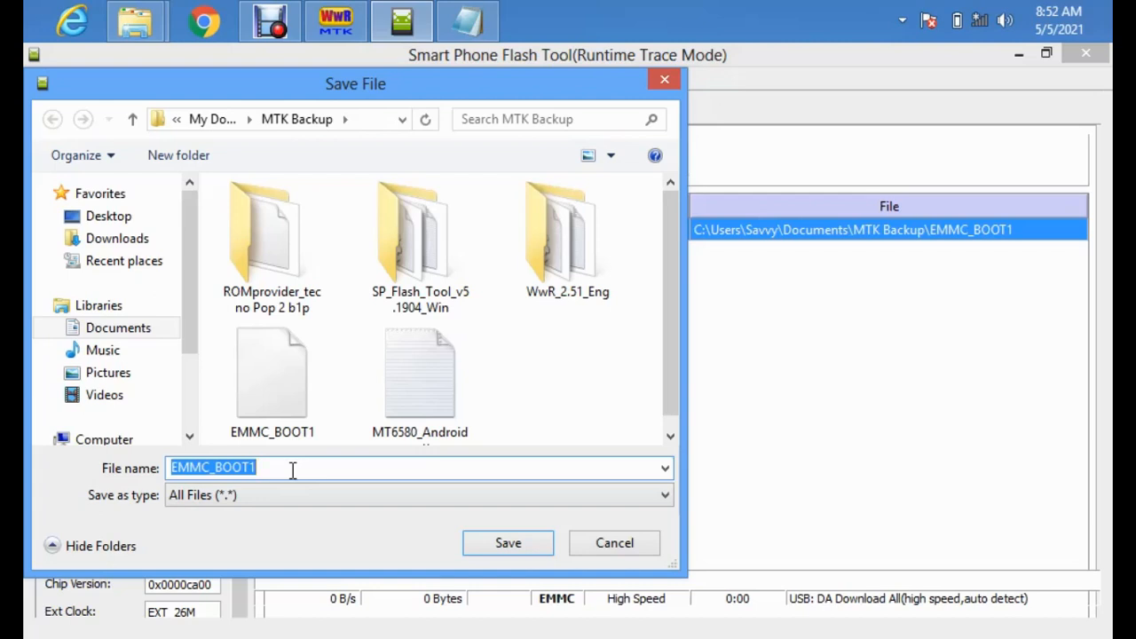
{"action": "type", "text": "PGP"}
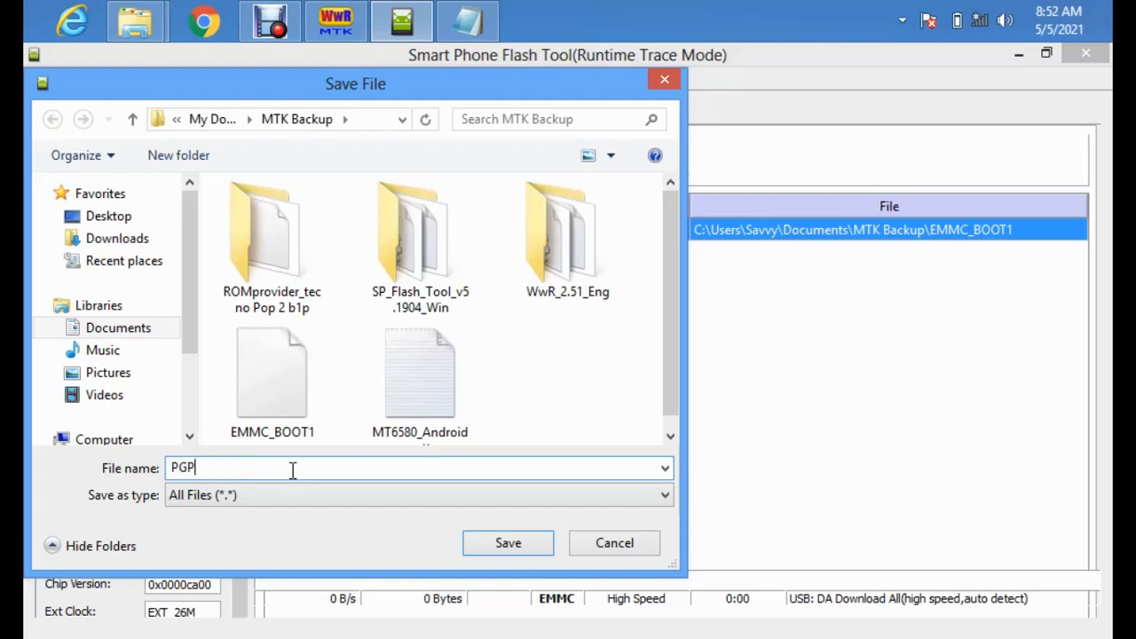
{"action": "type", "text": "T"}
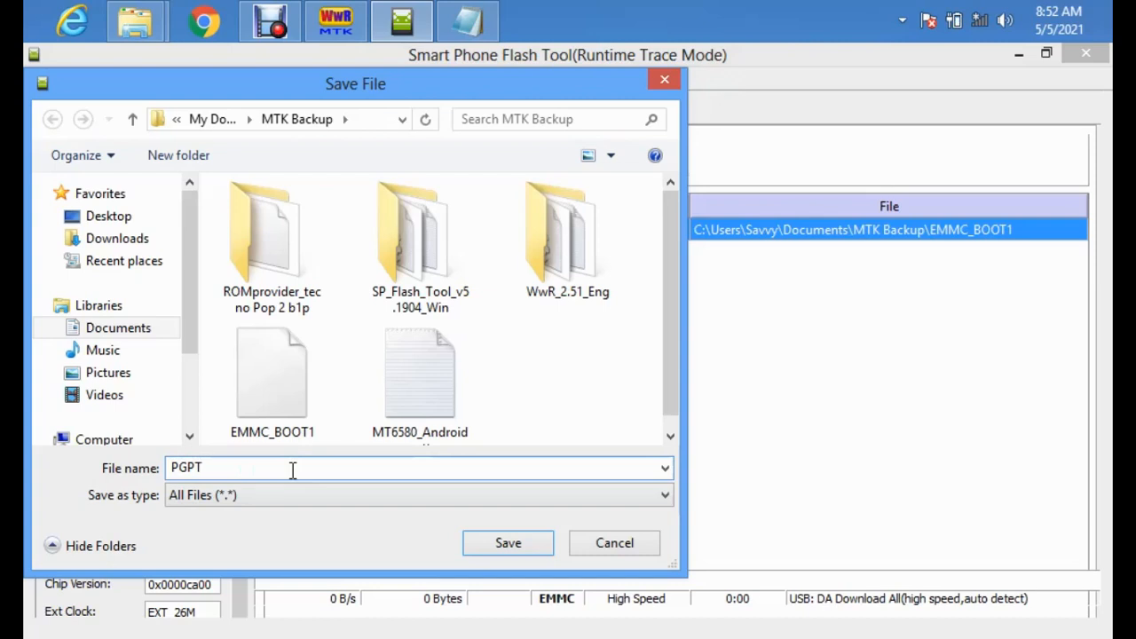
{"action": "mouse_move", "coordinate": [486, 522]}
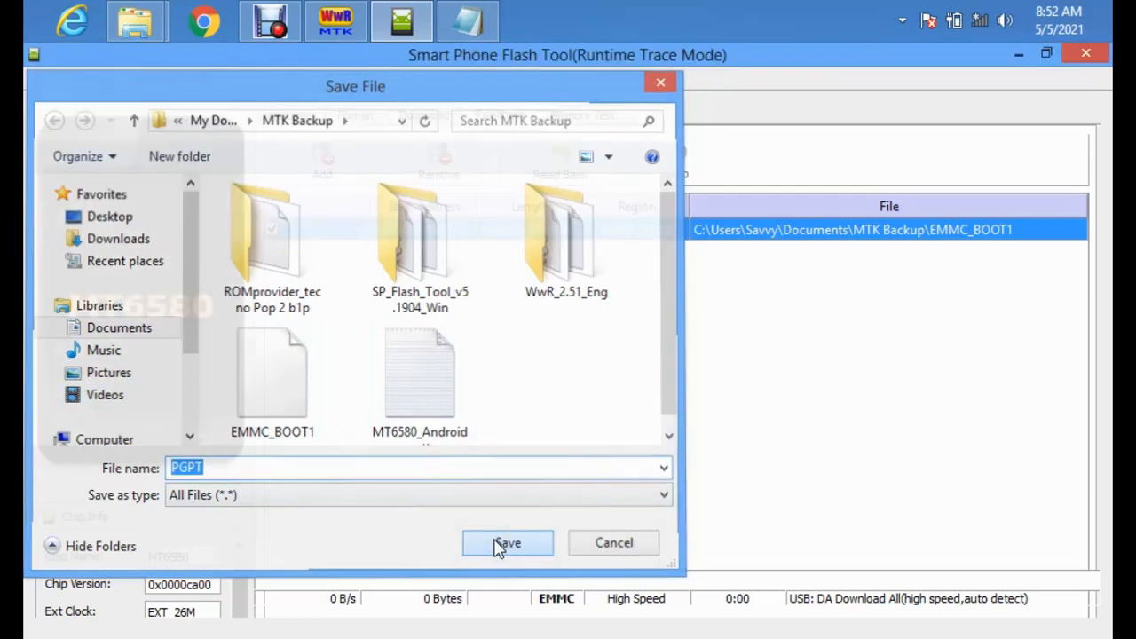
Save the readback output file as PGPT in the MTK Backup folder
{"action": "left_click", "coordinate": [507, 543]}
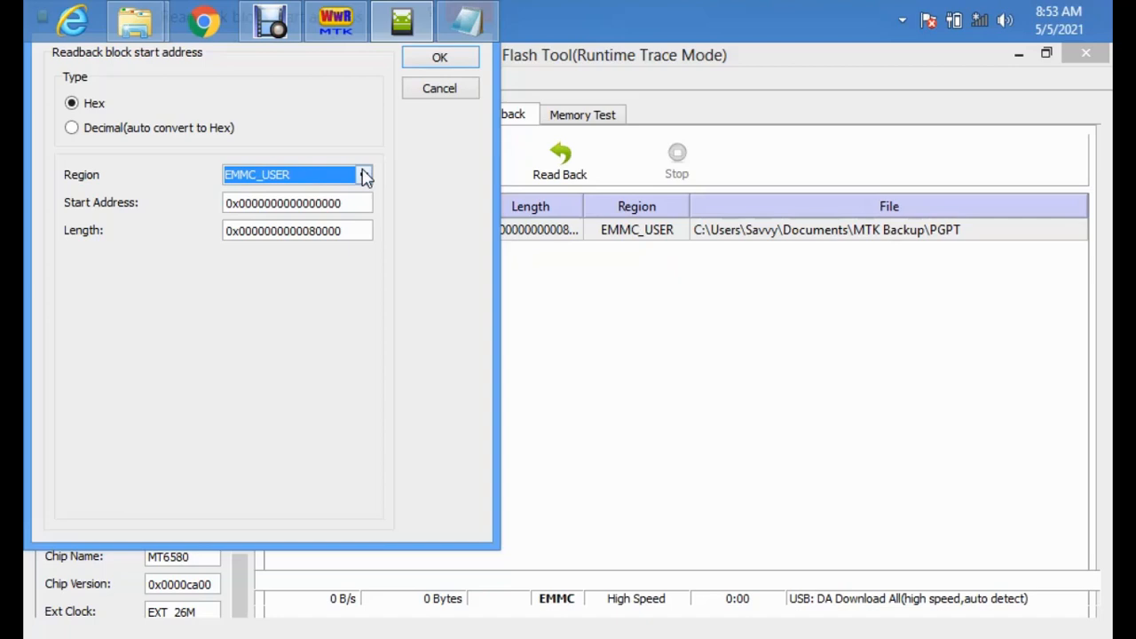
{"action": "mouse_move", "coordinate": [366, 175]}
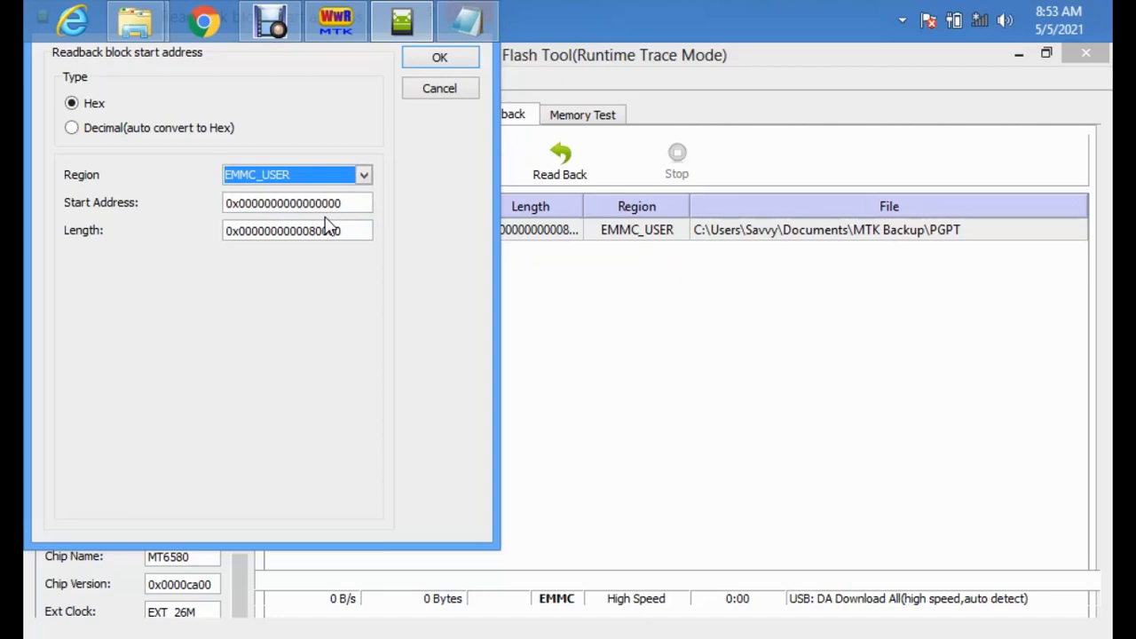
{"action": "mouse_move", "coordinate": [387, 171]}
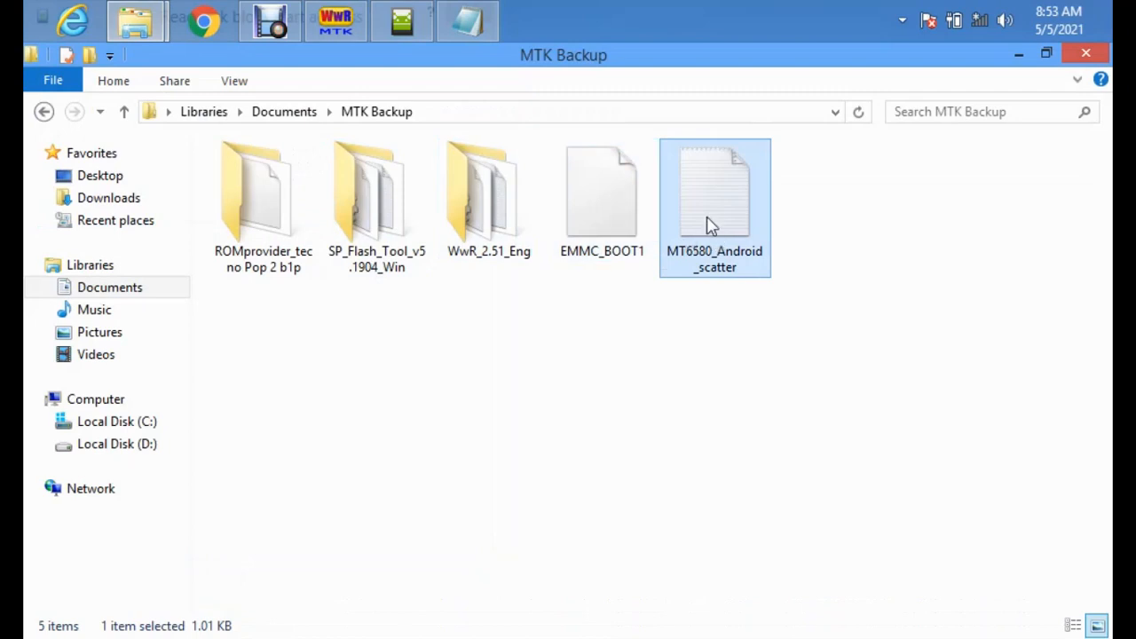
Open MT6580_Android_scatter in Notepad and copy the preloader's linear start address 0x0
{"action": "right_click", "coordinate": [714, 192]}
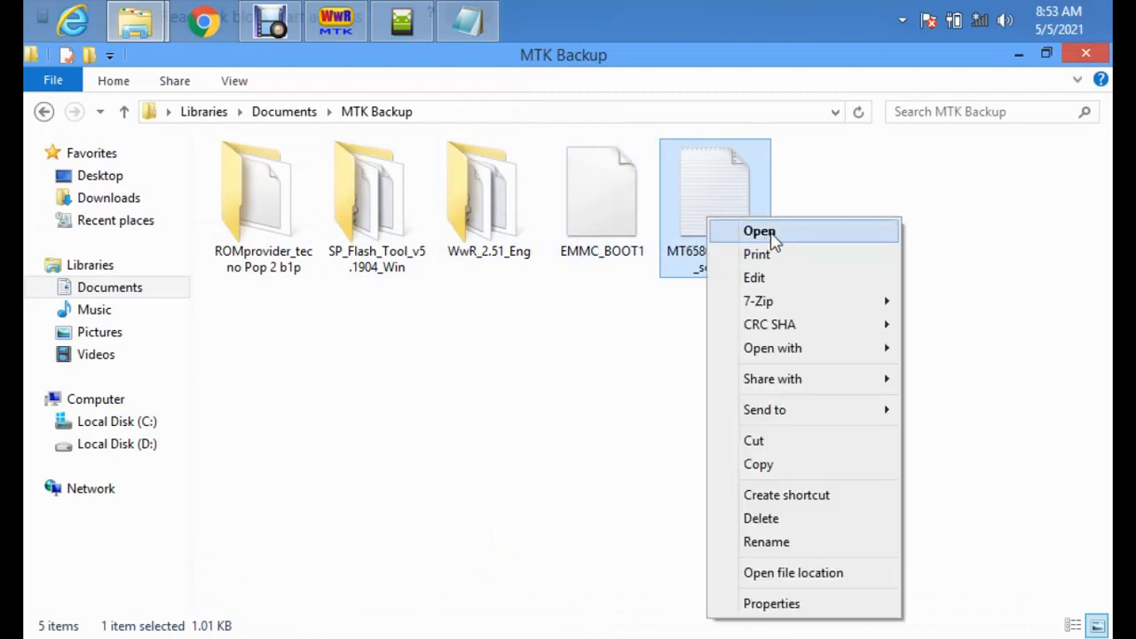
{"action": "left_click", "coordinate": [759, 230]}
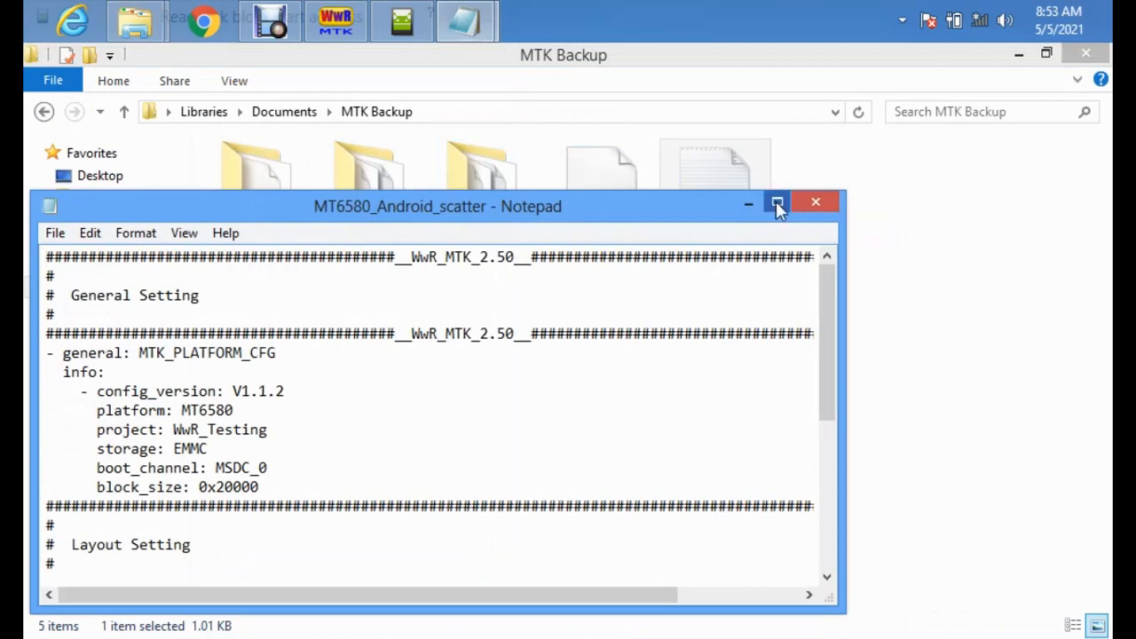
{"action": "left_click", "coordinate": [776, 202]}
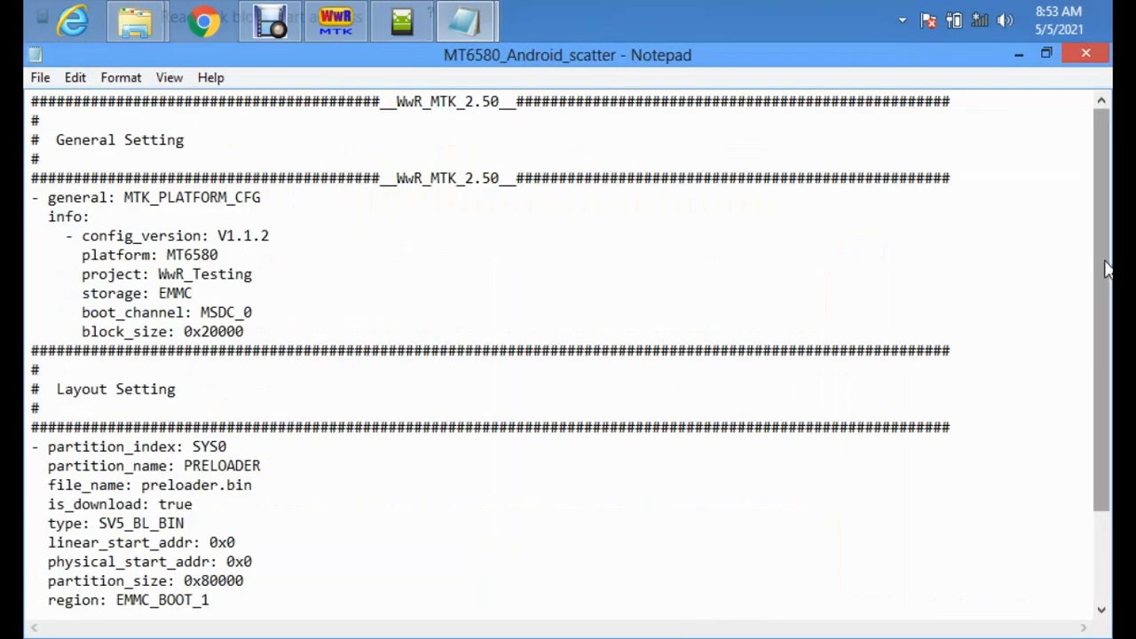
{"action": "scroll", "scroll_direction": "down", "scroll_amount": 3}
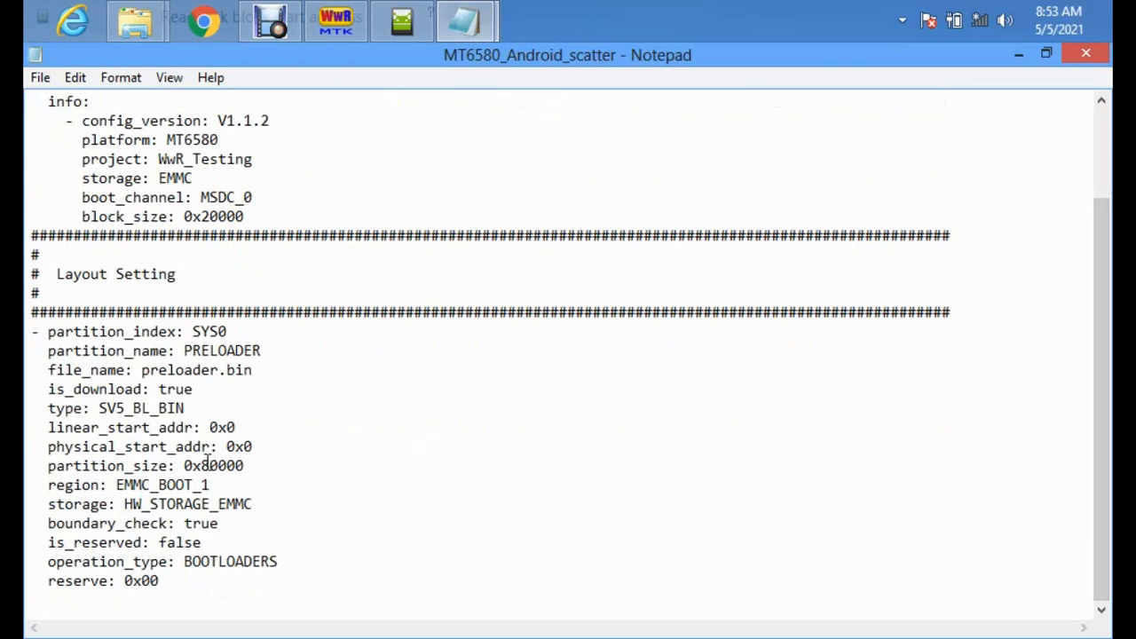
{"action": "double_click", "coordinate": [214, 465]}
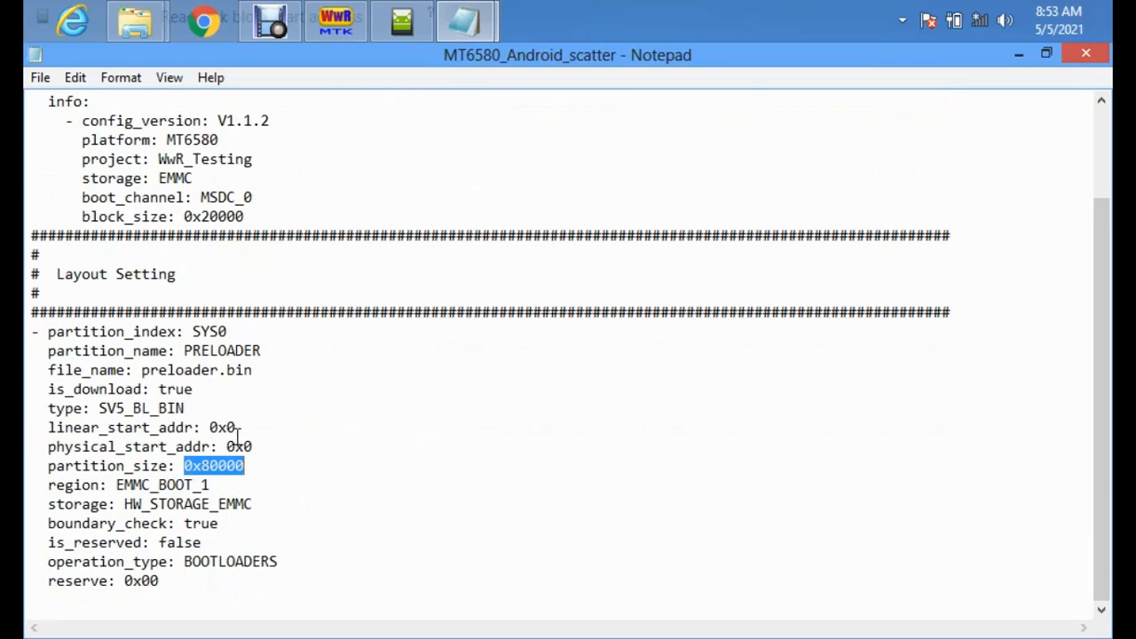
{"action": "right_click", "coordinate": [222, 426]}
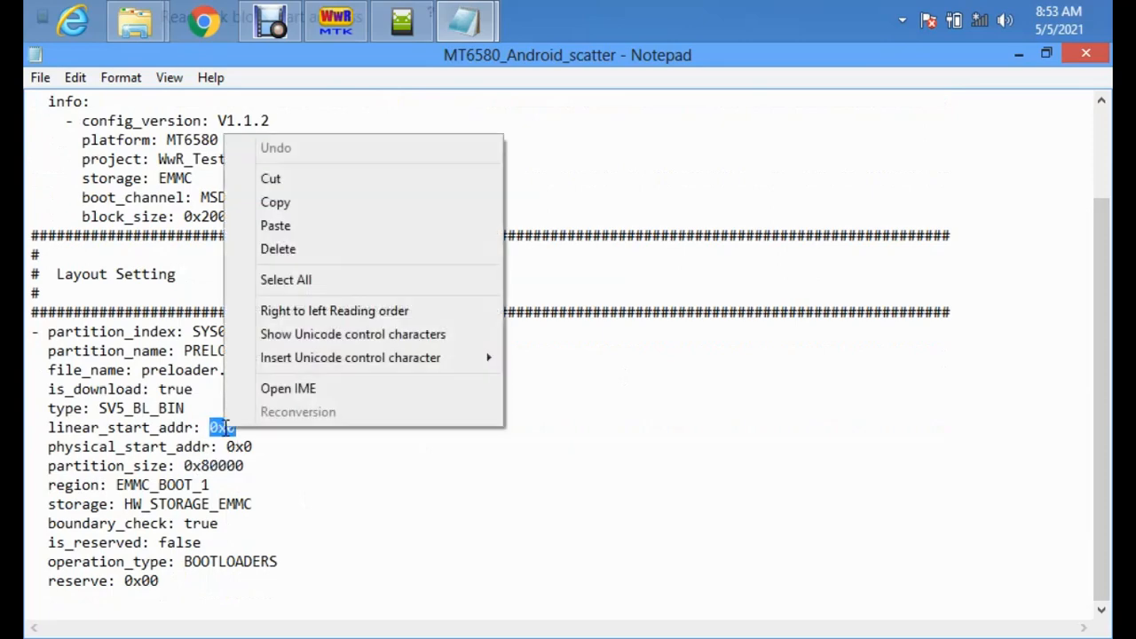
{"action": "left_click", "coordinate": [292, 99]}
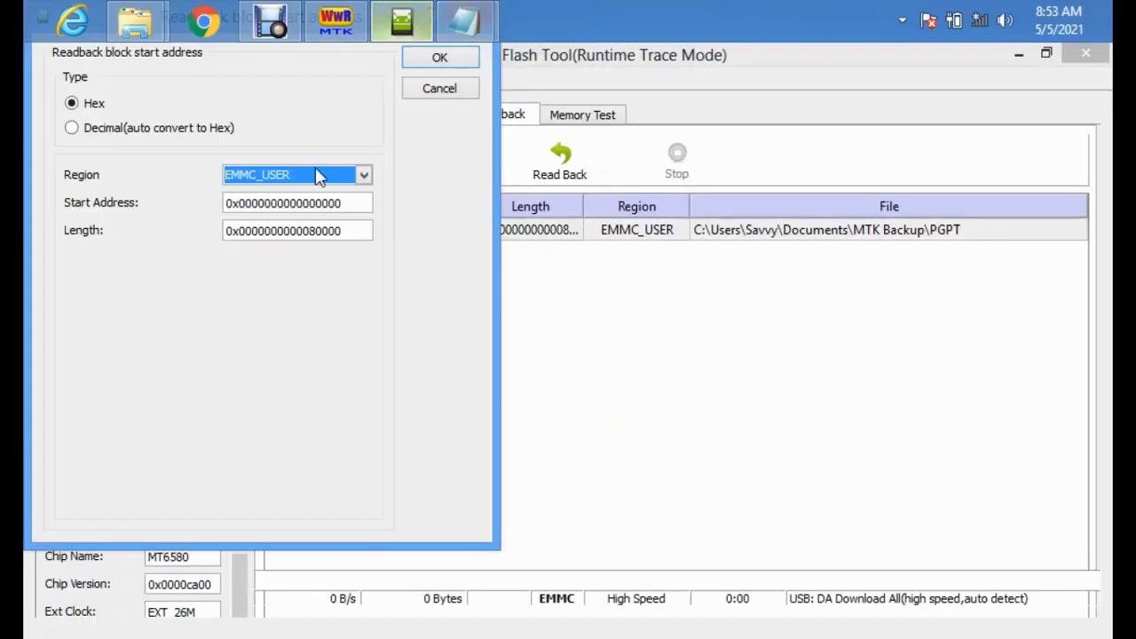
Replace the PGPT readback start address with 0x0
{"action": "left_click", "coordinate": [284, 203]}
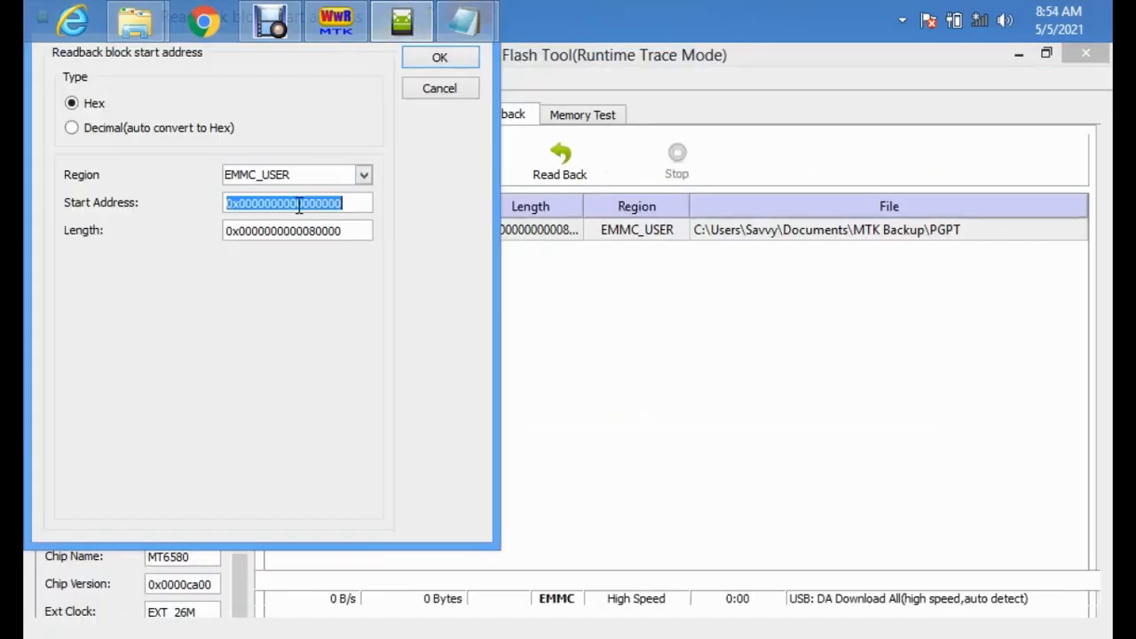
{"action": "key", "text": "Delete"}
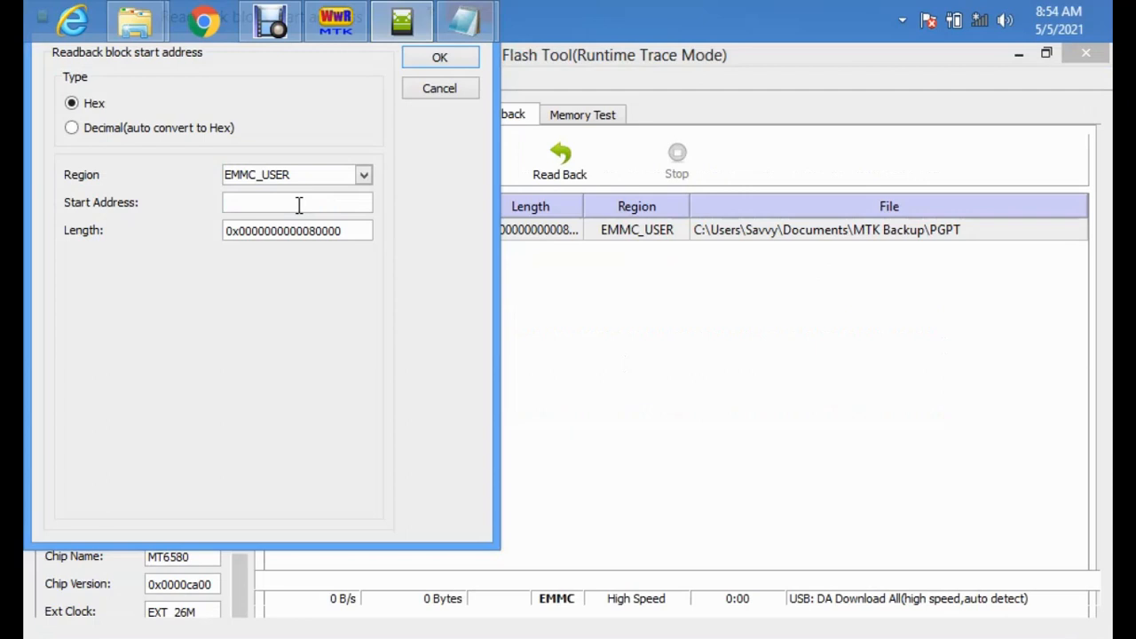
{"action": "type", "text": "0x0"}
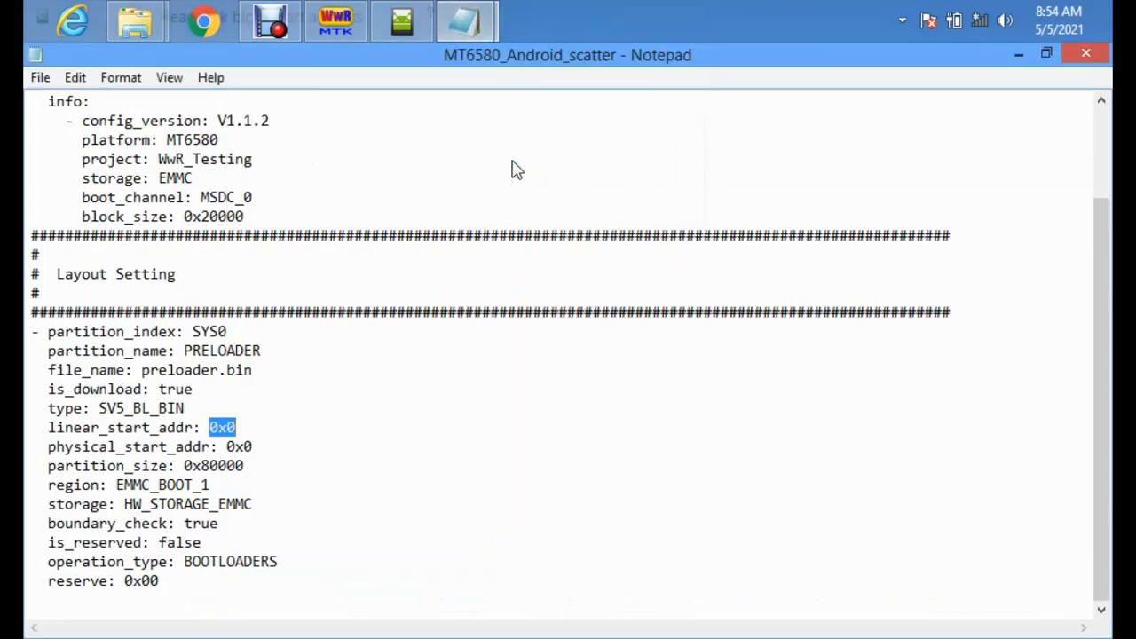
Copy the preloader's partition_size value 0x80000 from the scatter file
{"action": "double_click", "coordinate": [213, 465]}
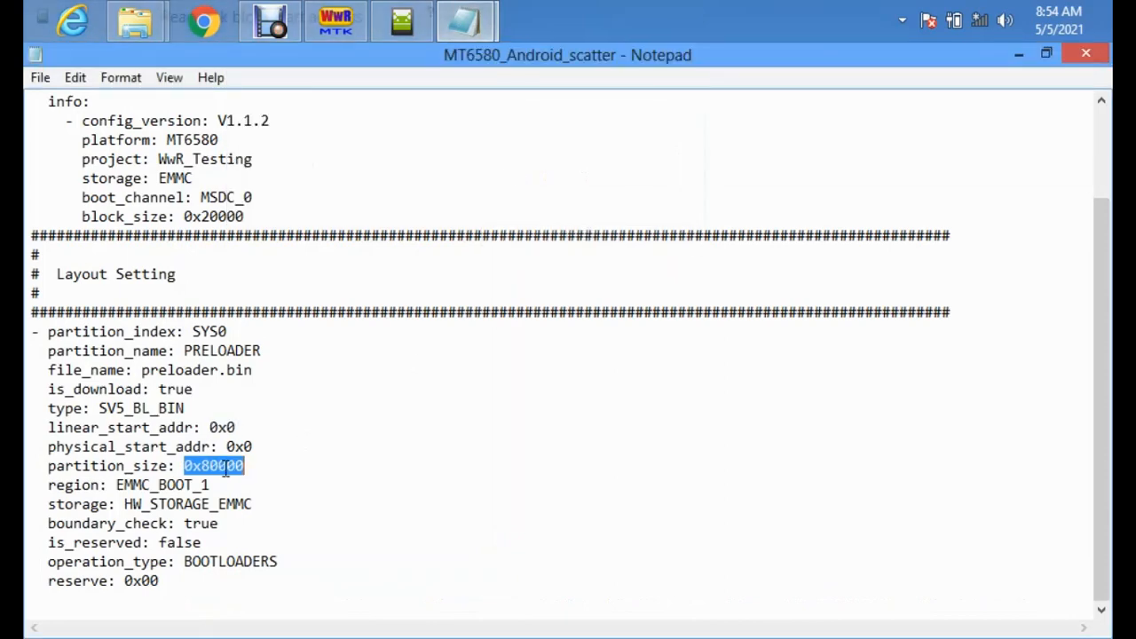
{"action": "right_click", "coordinate": [213, 465]}
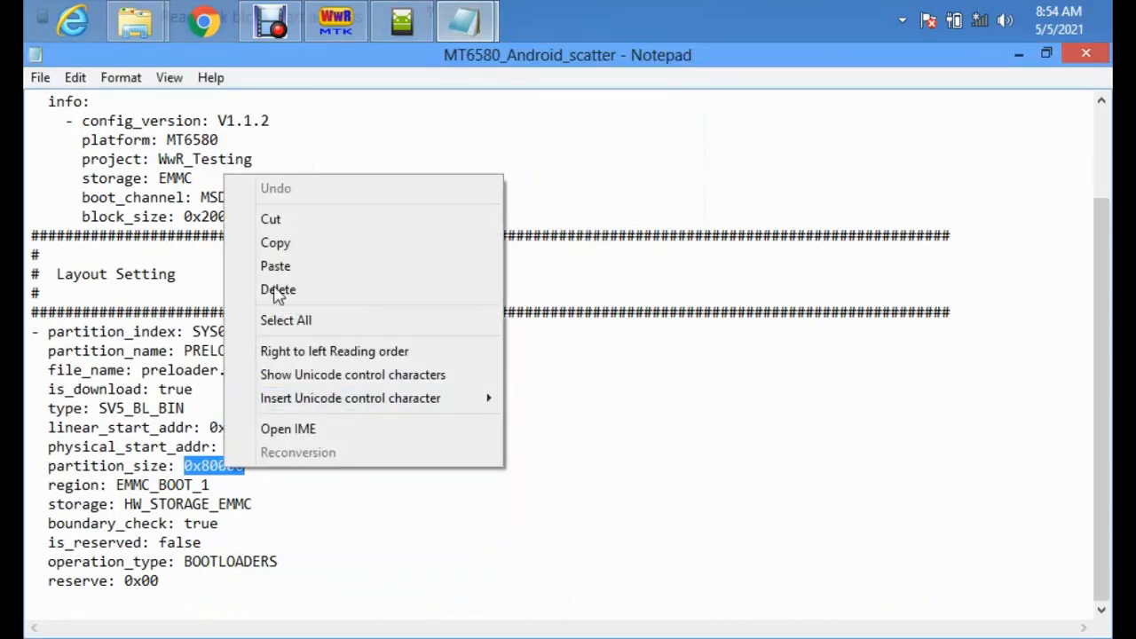
{"action": "left_click", "coordinate": [275, 242]}
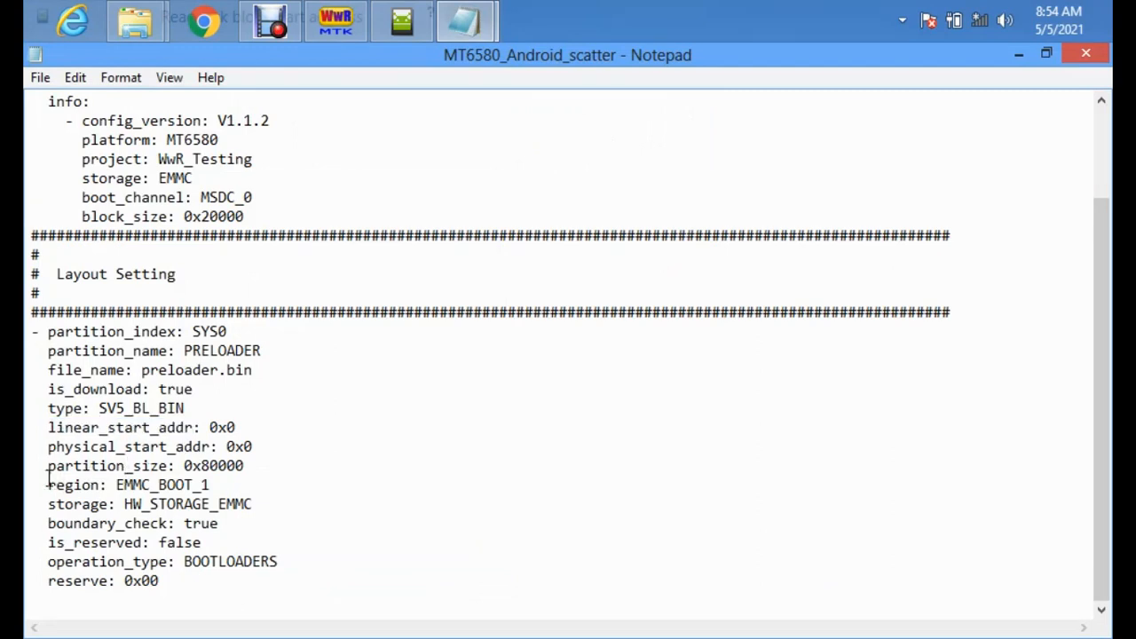
{"action": "double_click", "coordinate": [92, 465]}
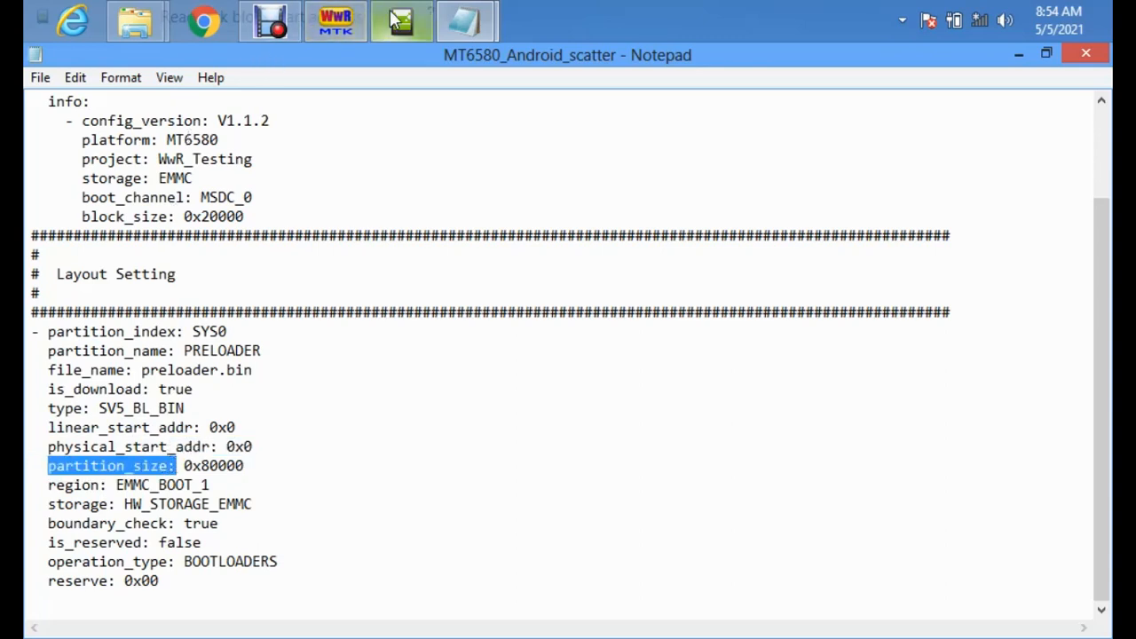
{"action": "mouse_move", "coordinate": [401, 20]}
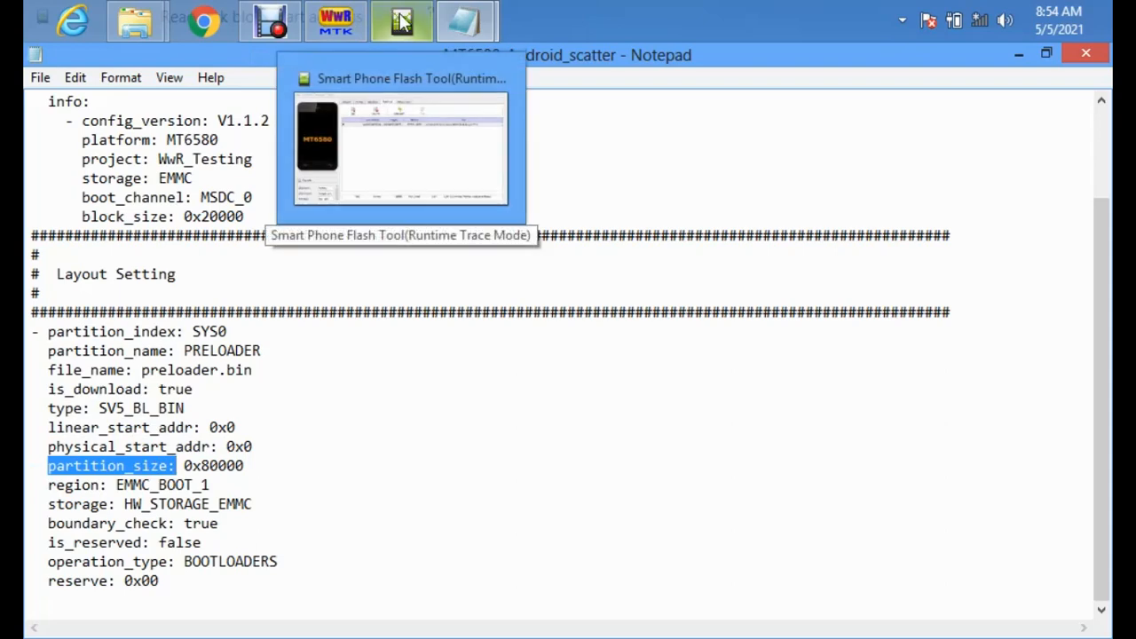
{"action": "mouse_move", "coordinate": [412, 43]}
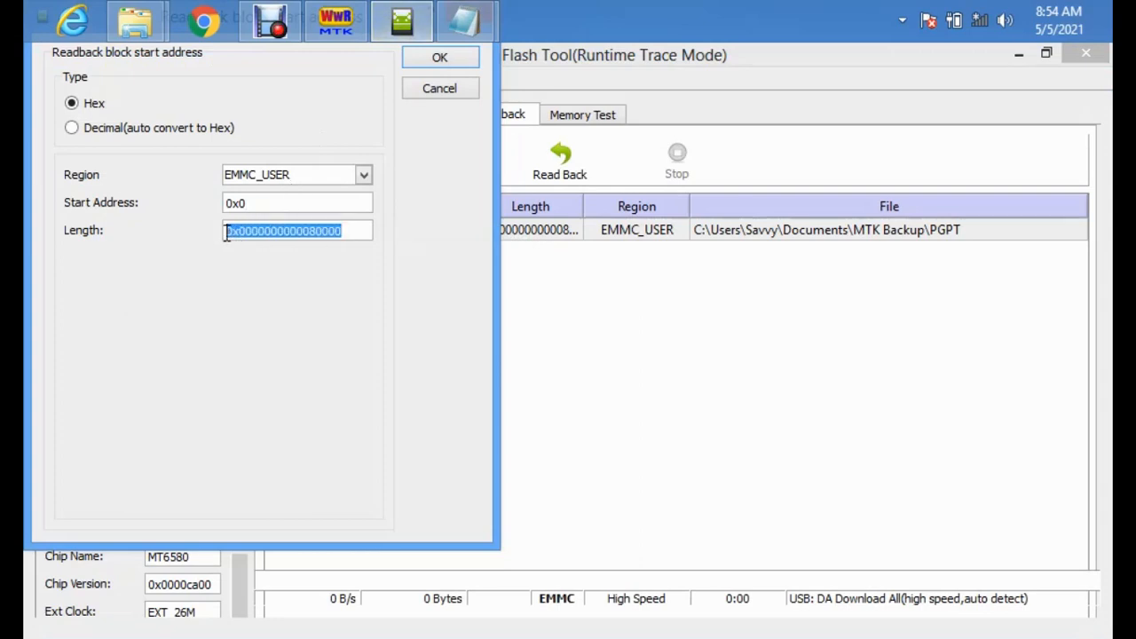
Enter length 0x80000 and confirm the PGPT block settings with start address 0x0
{"action": "type", "text": "0x80000"}
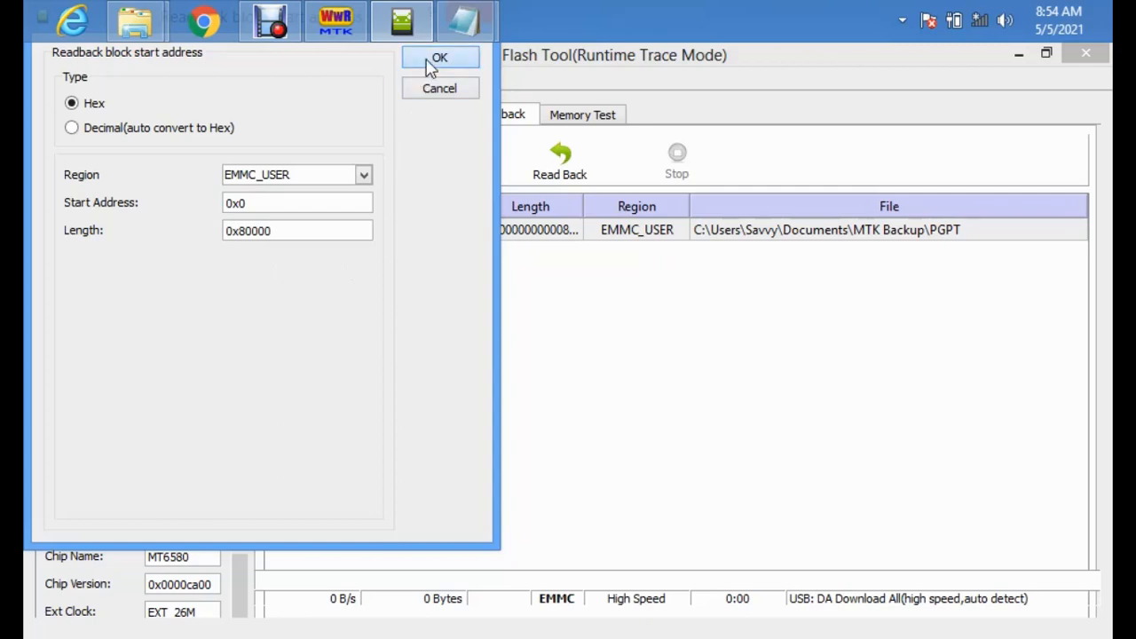
{"action": "left_click", "coordinate": [440, 57]}
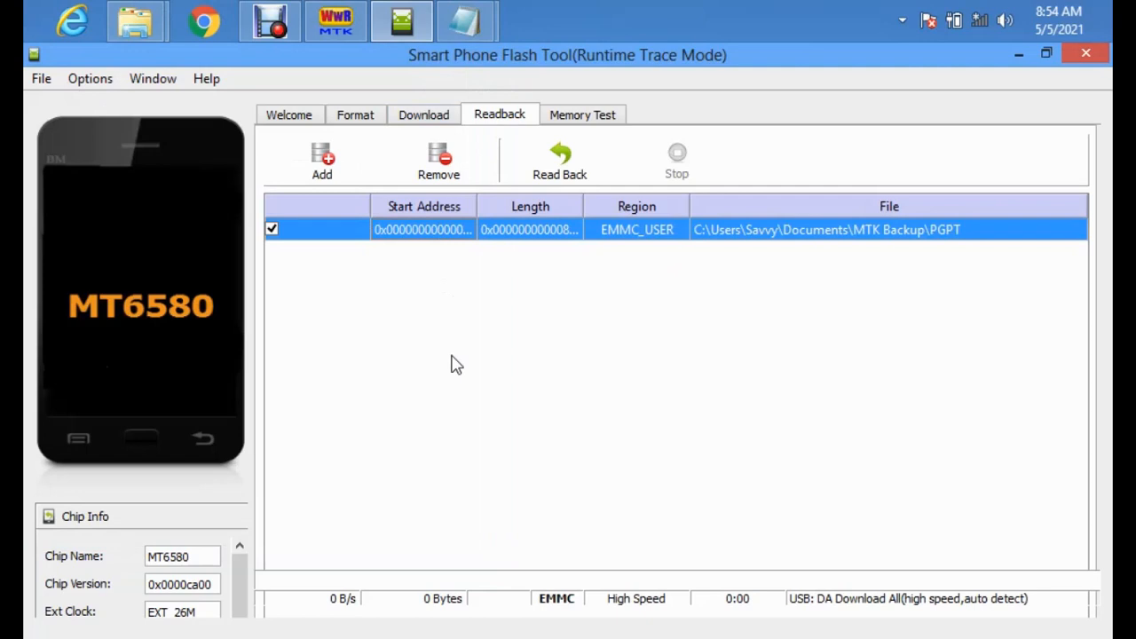
{"action": "mouse_move", "coordinate": [306, 318]}
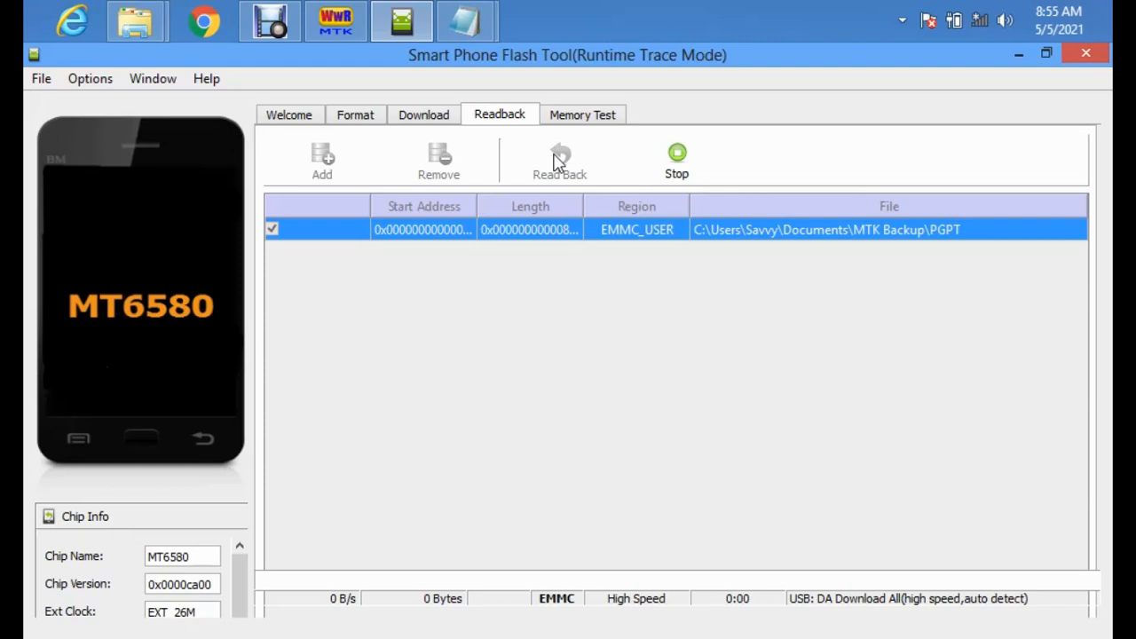
Start Read Back of the PGPT entry from the phone
{"action": "left_click", "coordinate": [559, 160]}
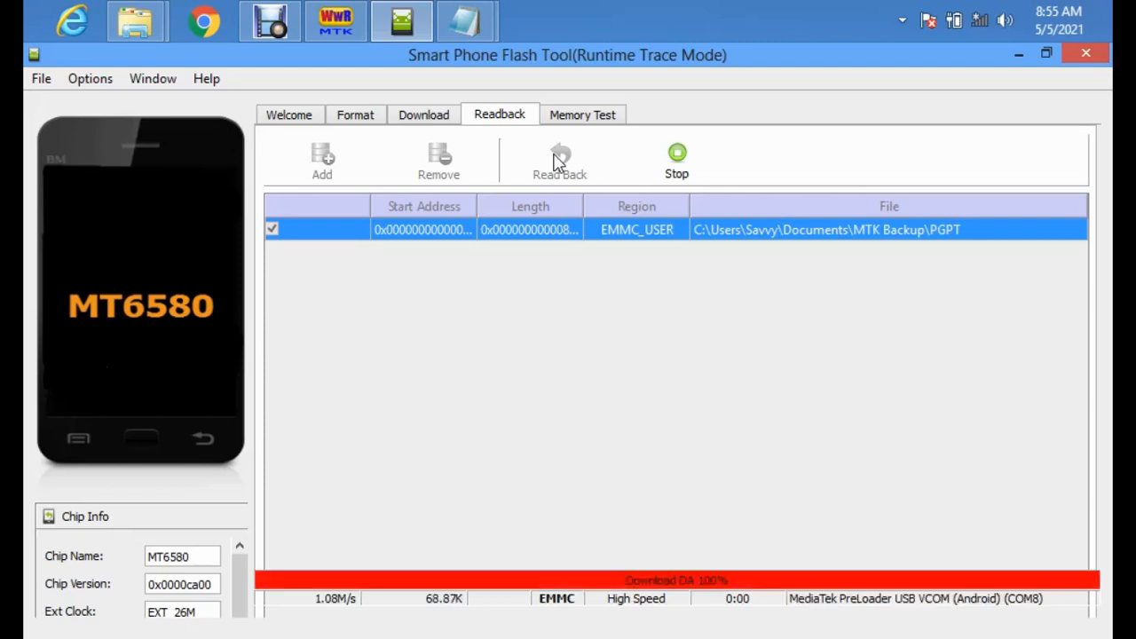